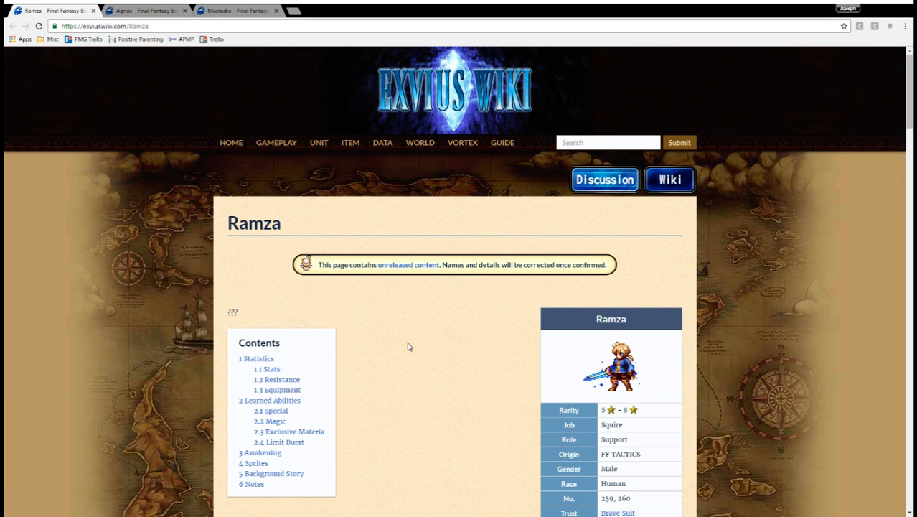
mouse_move(448, 333)
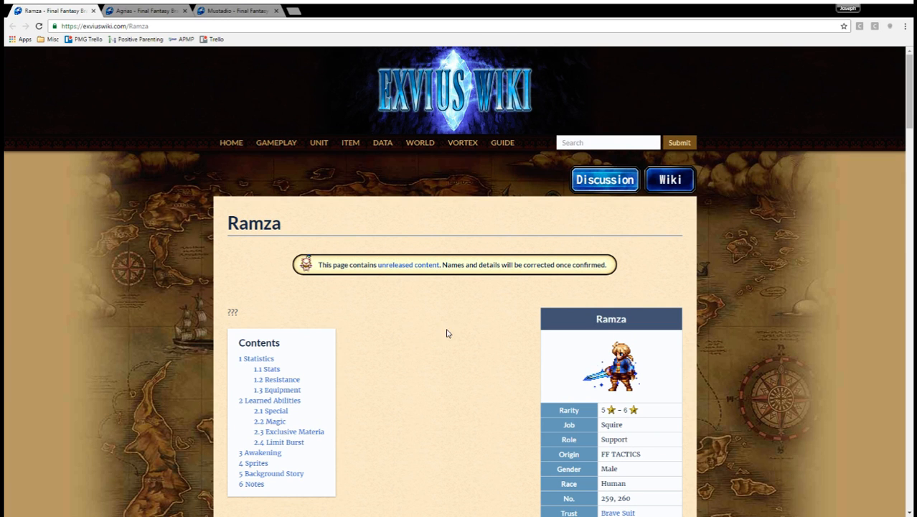
mouse_move(486, 368)
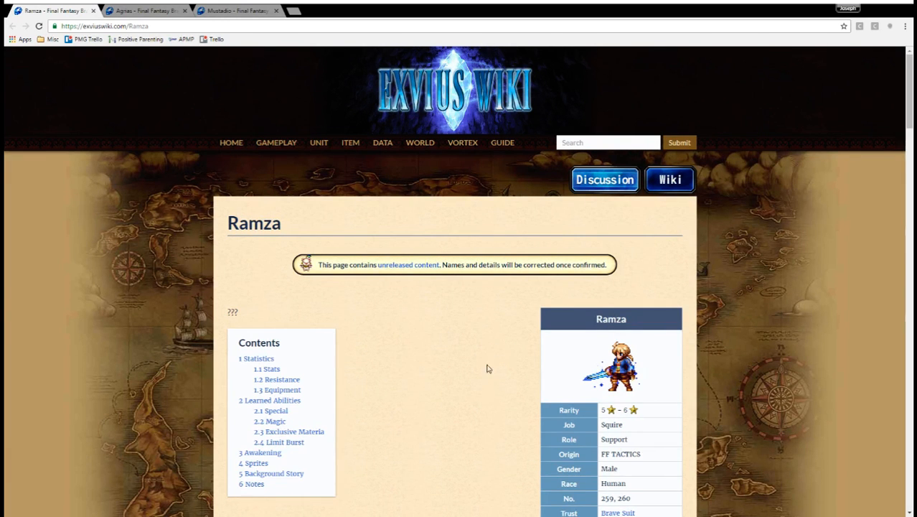
Open Ramza's Brave Suit trust reward in its own tab and review its stats.
scroll("down", 3)
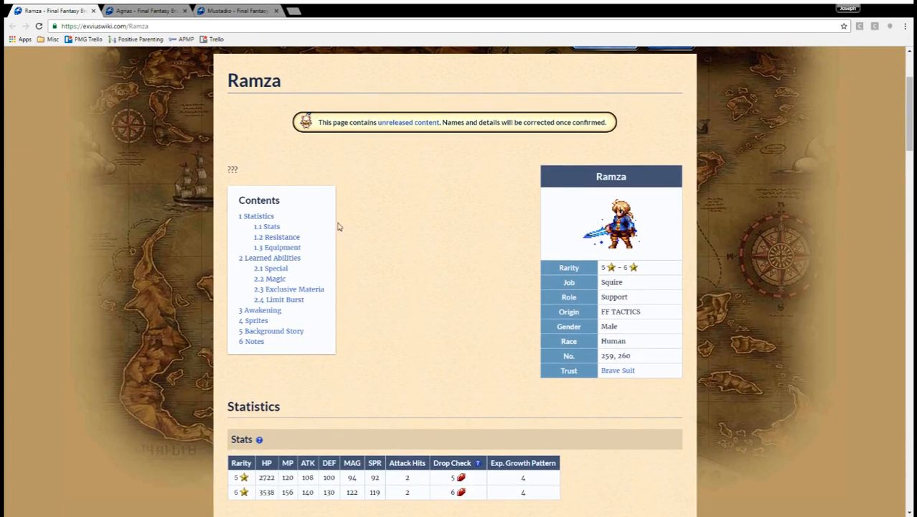
mouse_move(338, 209)
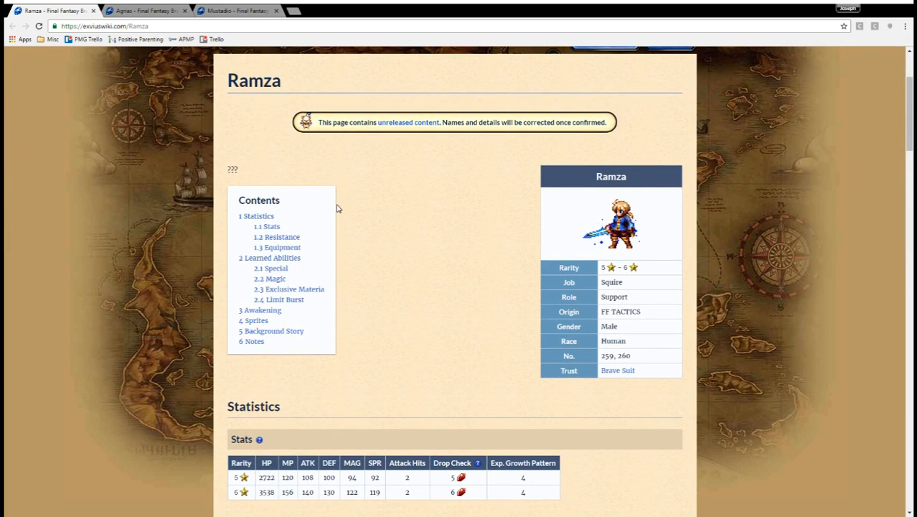
mouse_move(674, 215)
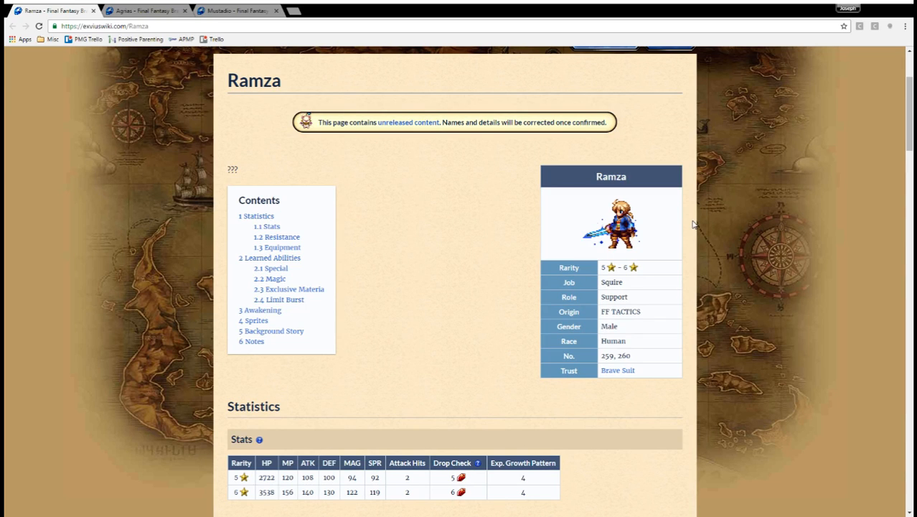
mouse_move(644, 380)
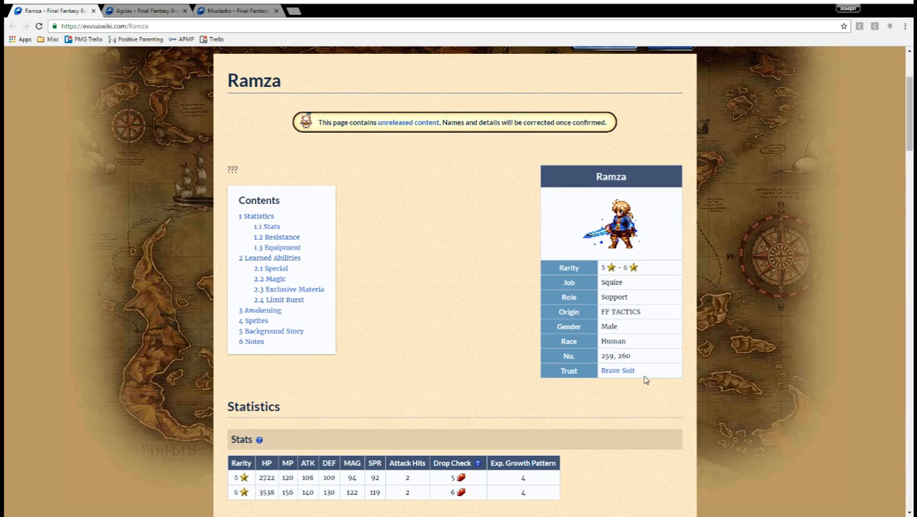
mouse_move(351, 385)
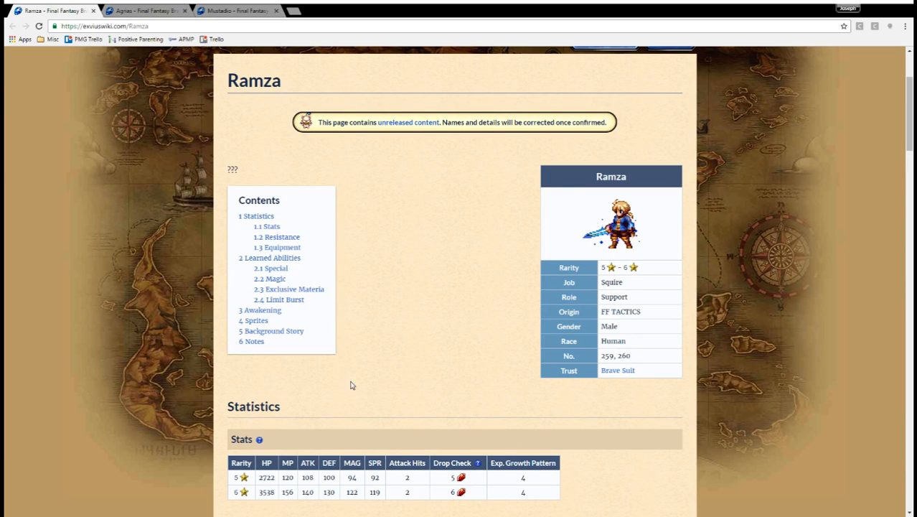
mouse_move(390, 380)
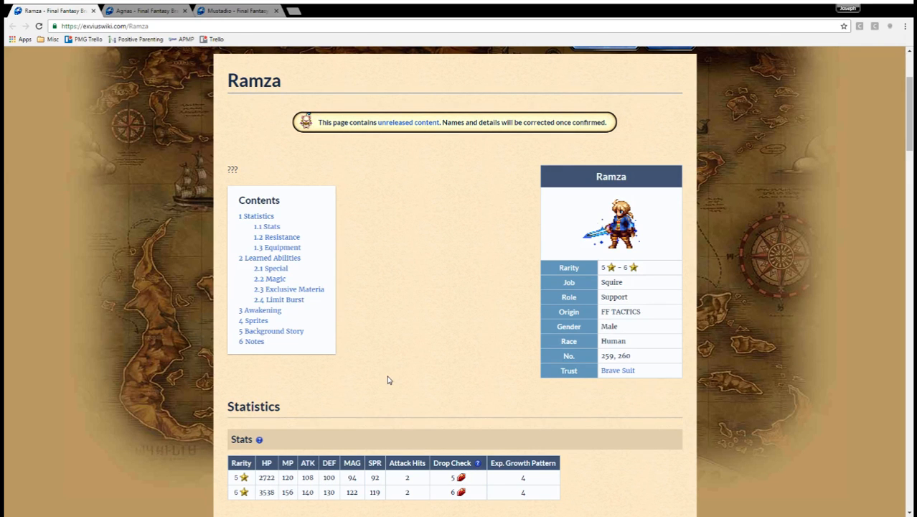
mouse_move(441, 248)
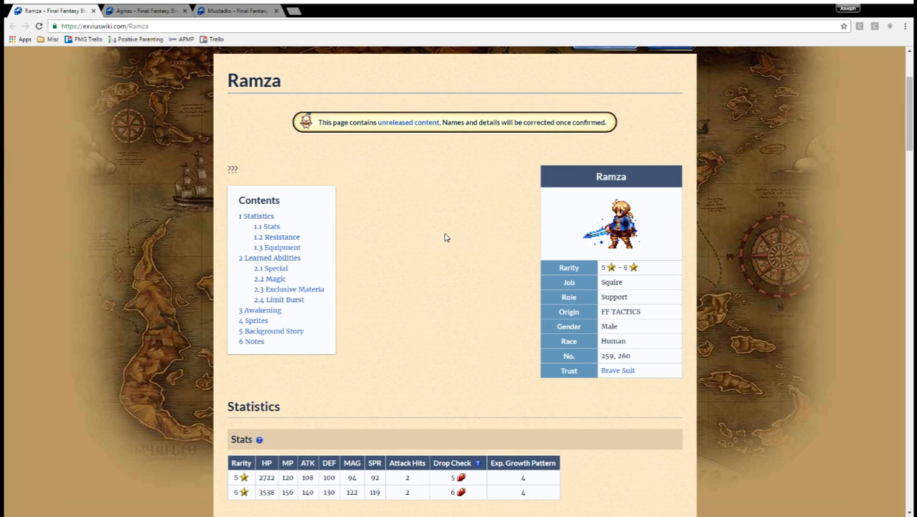
scroll("down", 3)
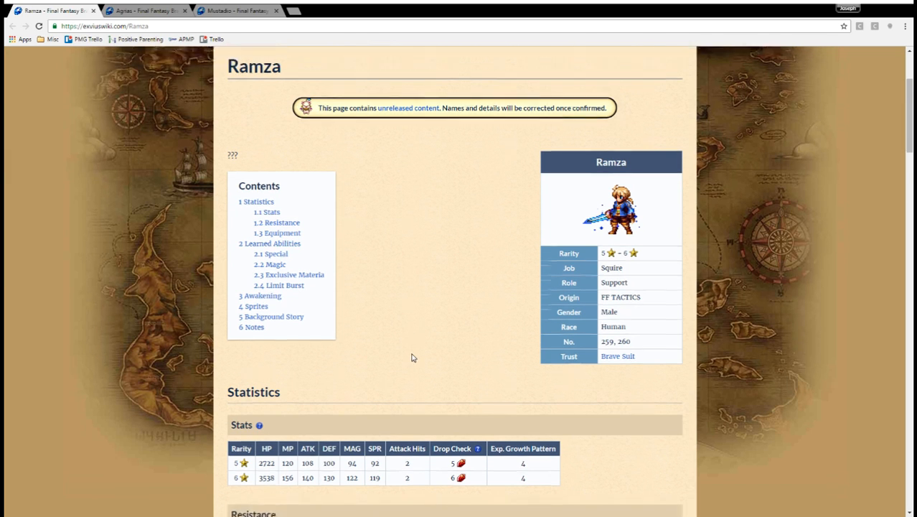
scroll("down", 3)
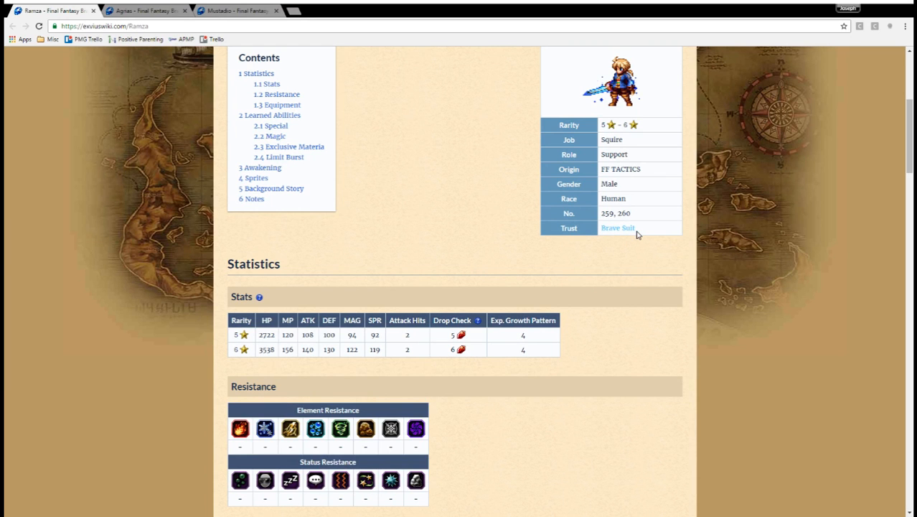
left_click(617, 228)
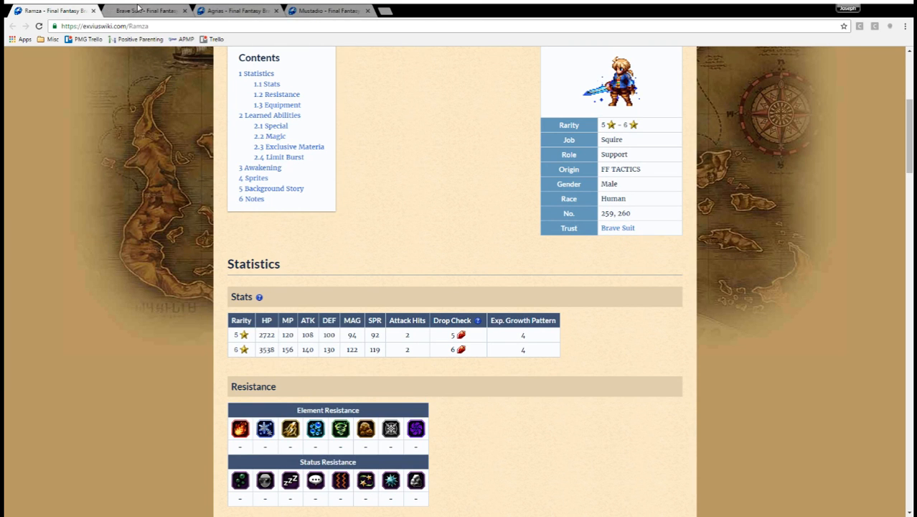
left_click(617, 228)
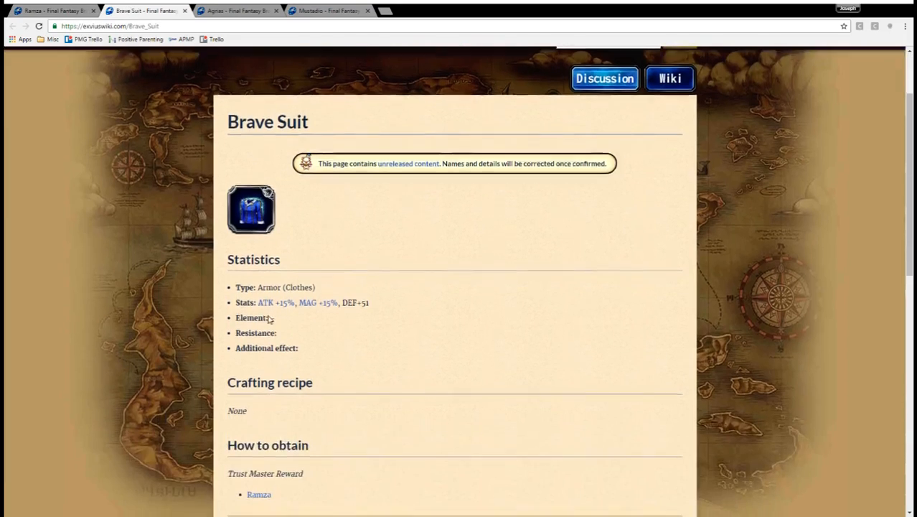
scroll("down", 3)
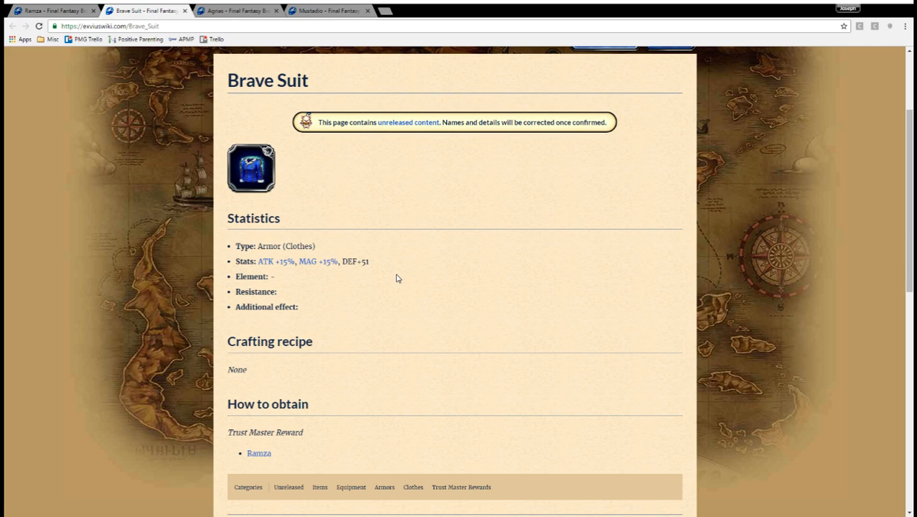
mouse_move(389, 263)
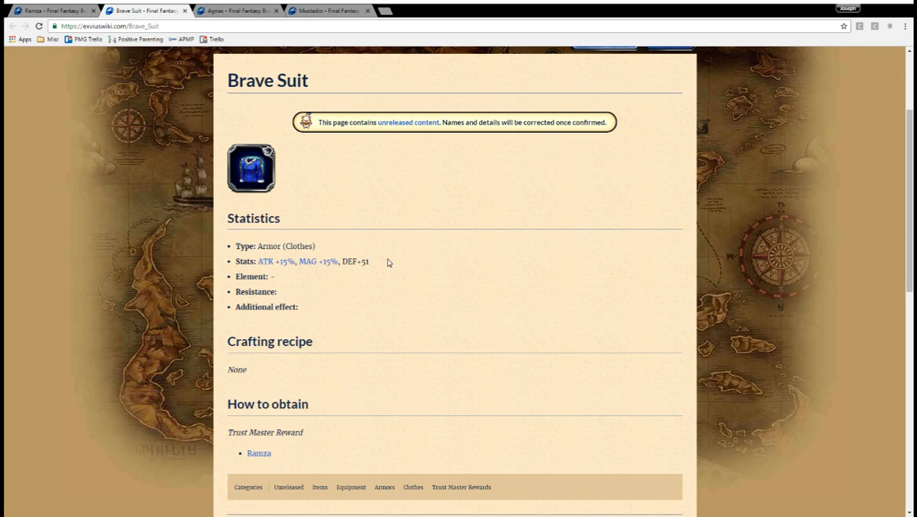
mouse_move(372, 267)
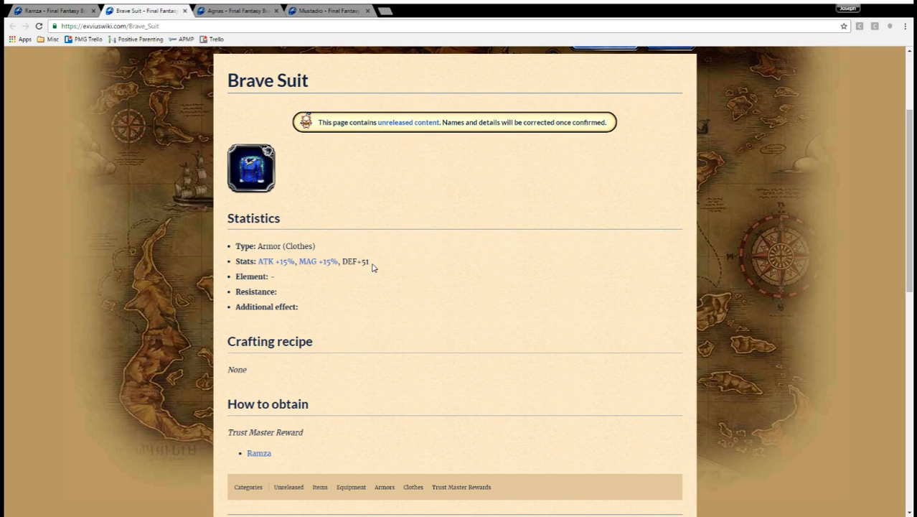
left_click_drag(266, 260, 368, 261)
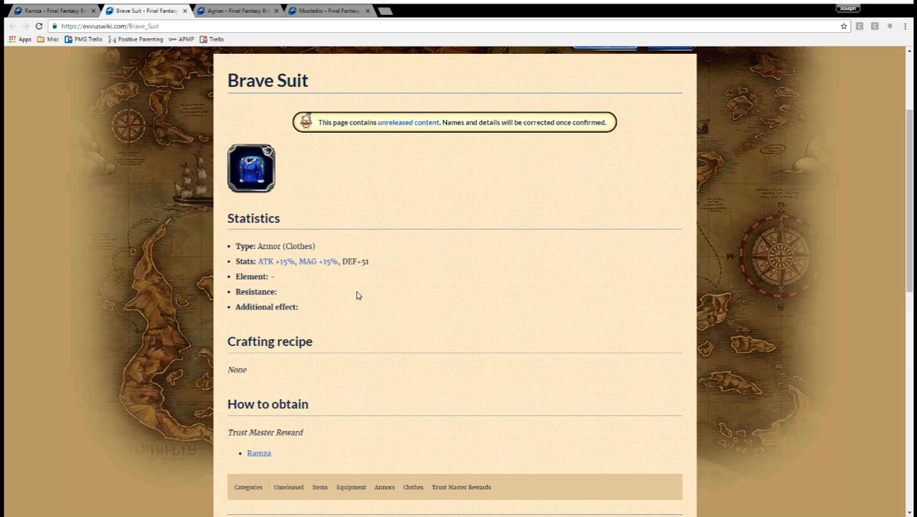
mouse_move(184, 16)
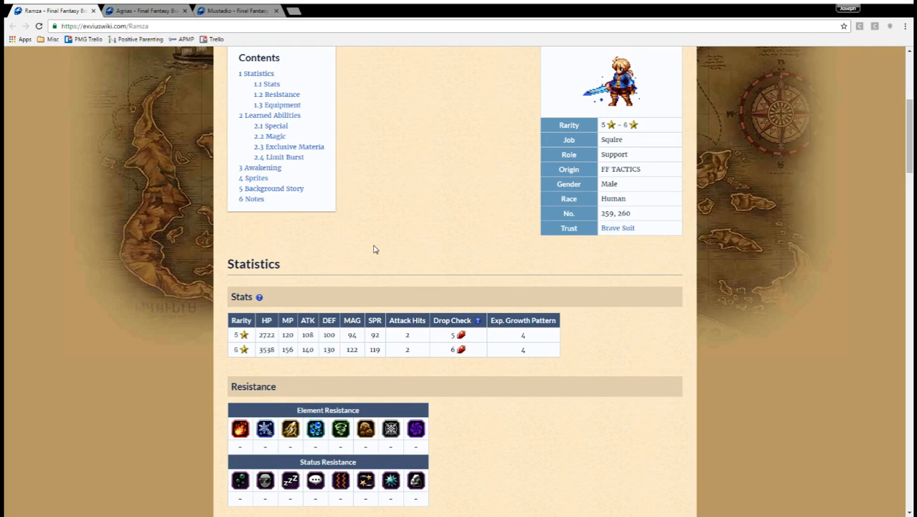
mouse_move(359, 297)
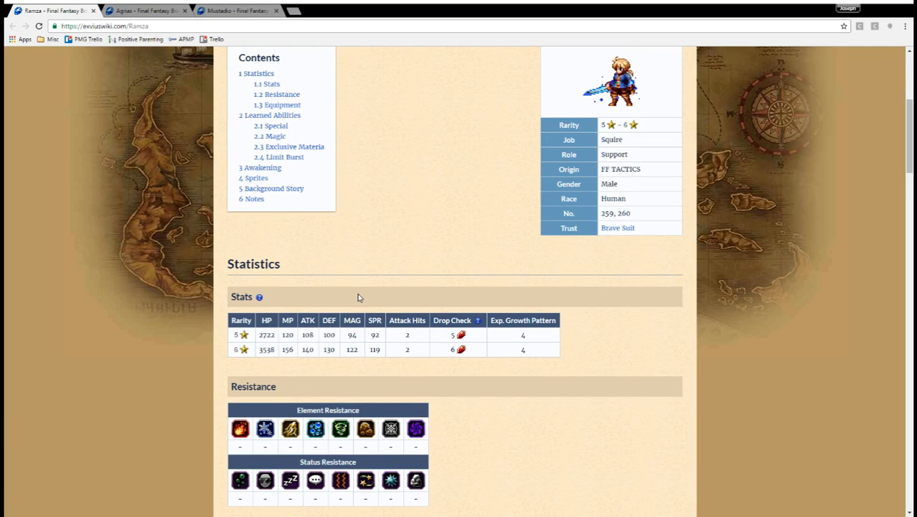
mouse_move(360, 295)
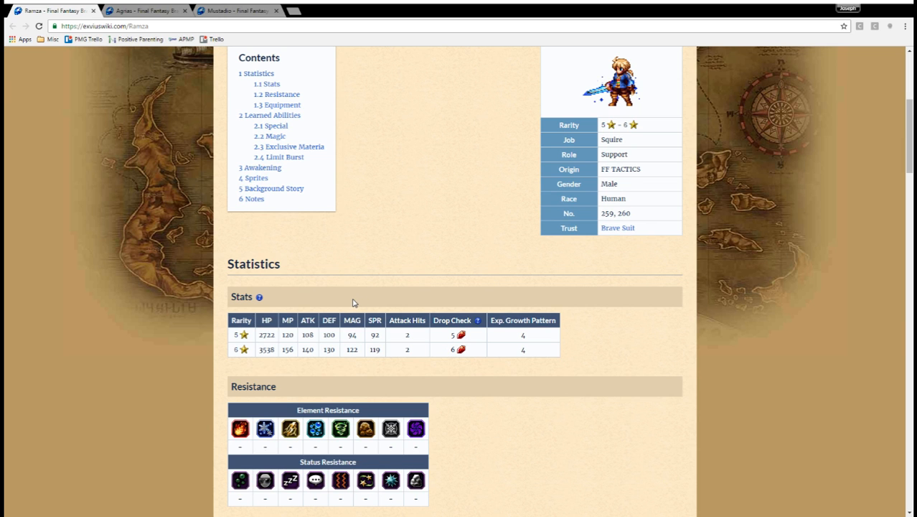
Back on Ramza's tab, scroll through Equipment to the Learned Abilities Special table.
scroll("down", 3)
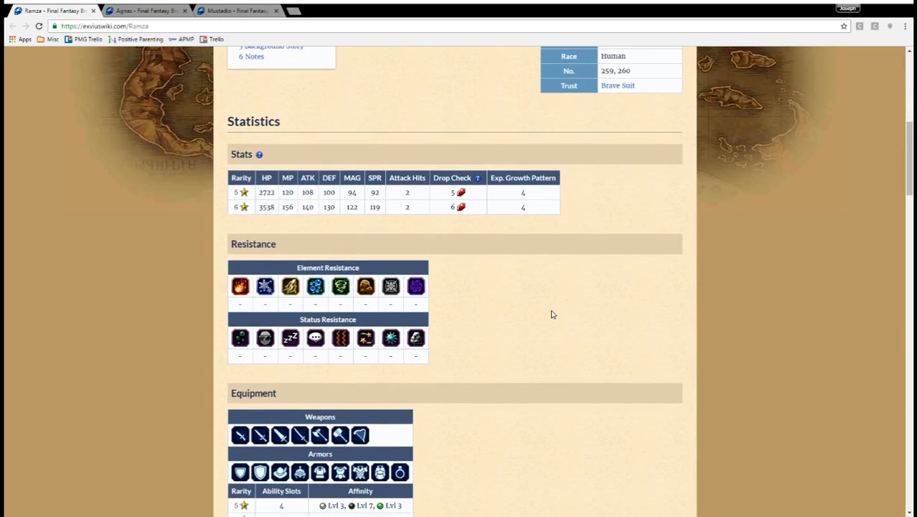
scroll("down", 3)
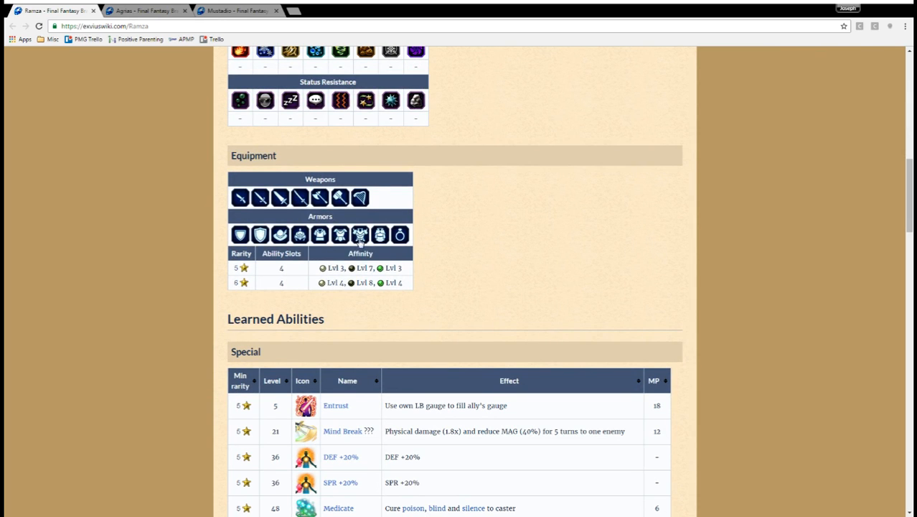
scroll("down", 3)
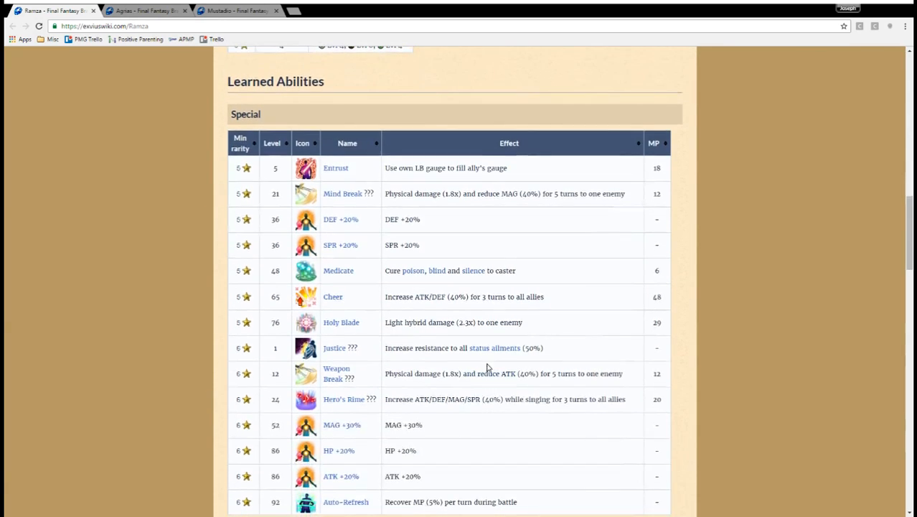
scroll("up", 3)
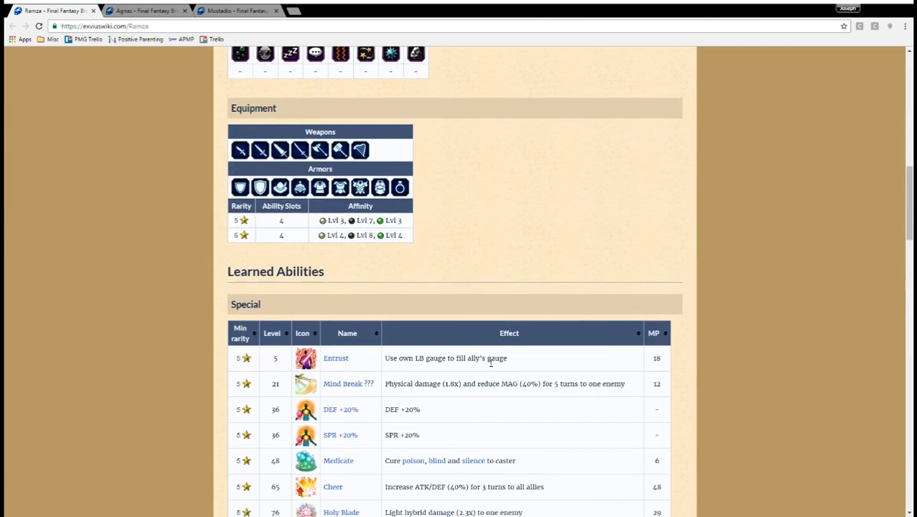
scroll("down", 3)
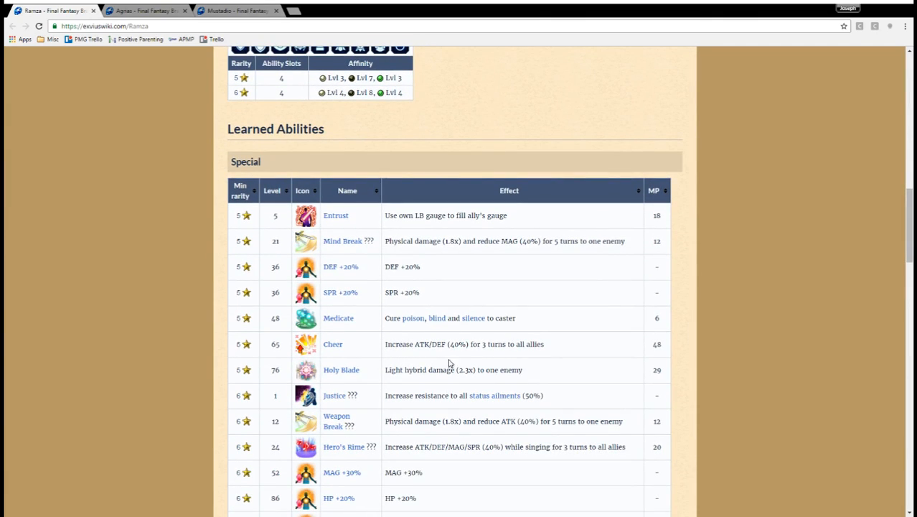
scroll("up", 3)
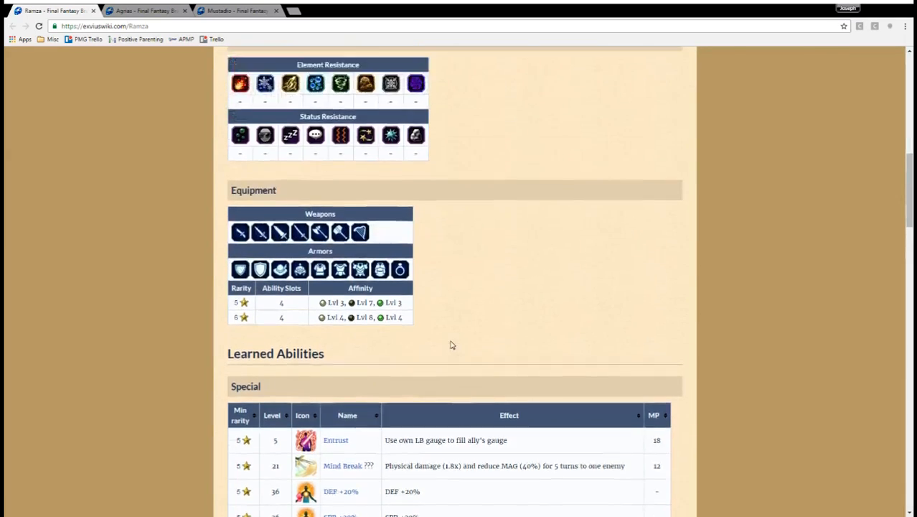
scroll("up", 3)
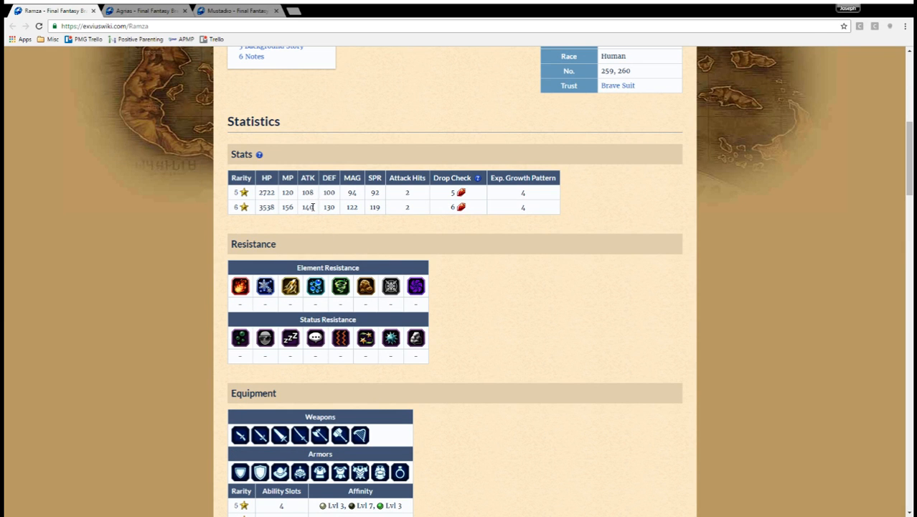
scroll("down", 3)
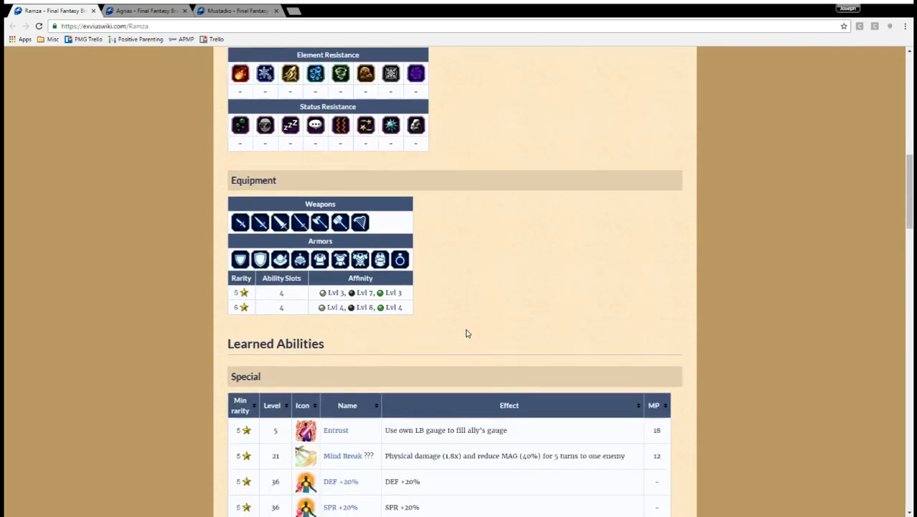
scroll("down", 3)
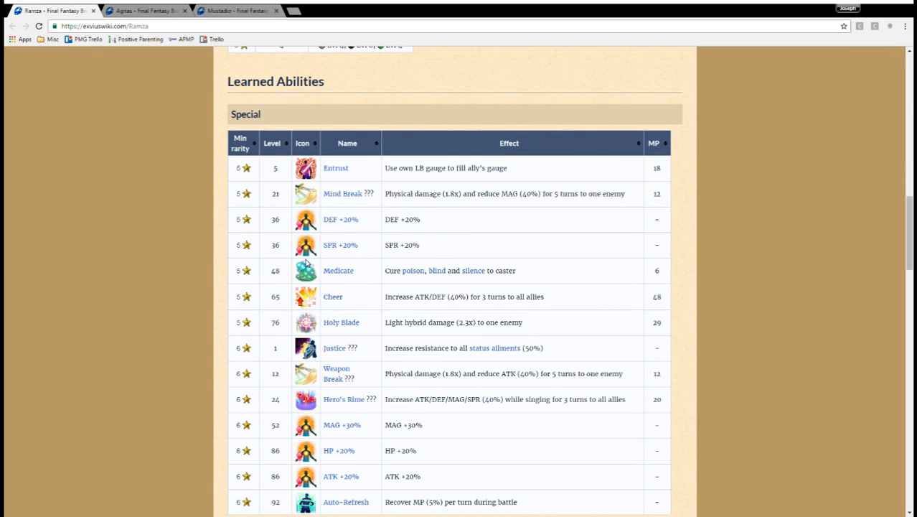
mouse_move(403, 228)
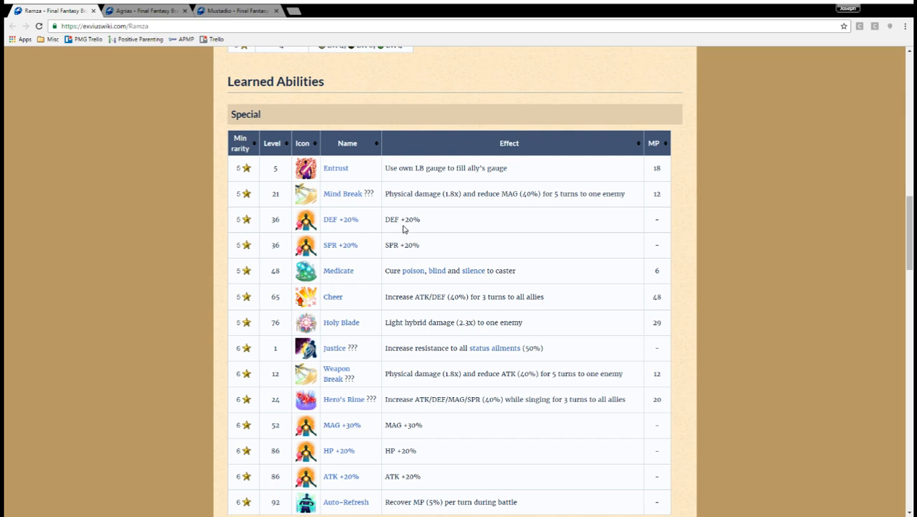
mouse_move(405, 421)
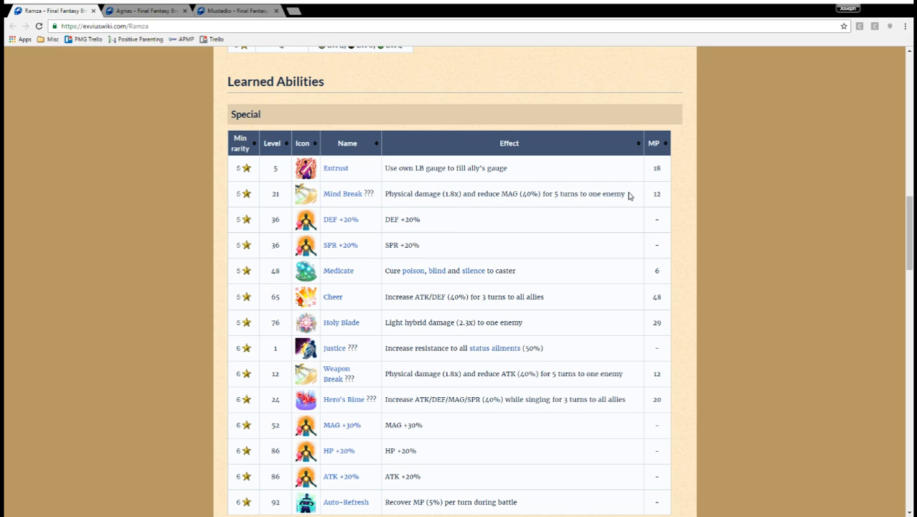
Scroll Ramza's full Special abilities table into view, down to Protect, Shell and Cura.
double_click(529, 194)
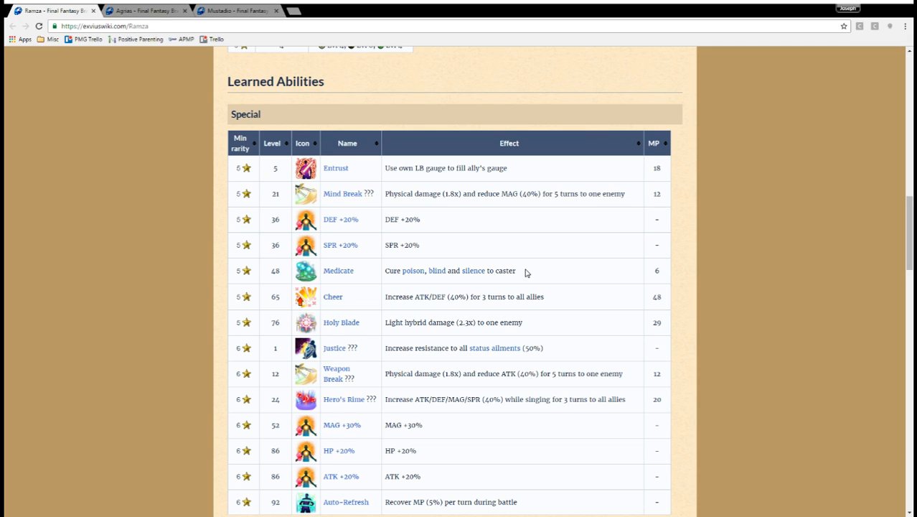
mouse_move(522, 288)
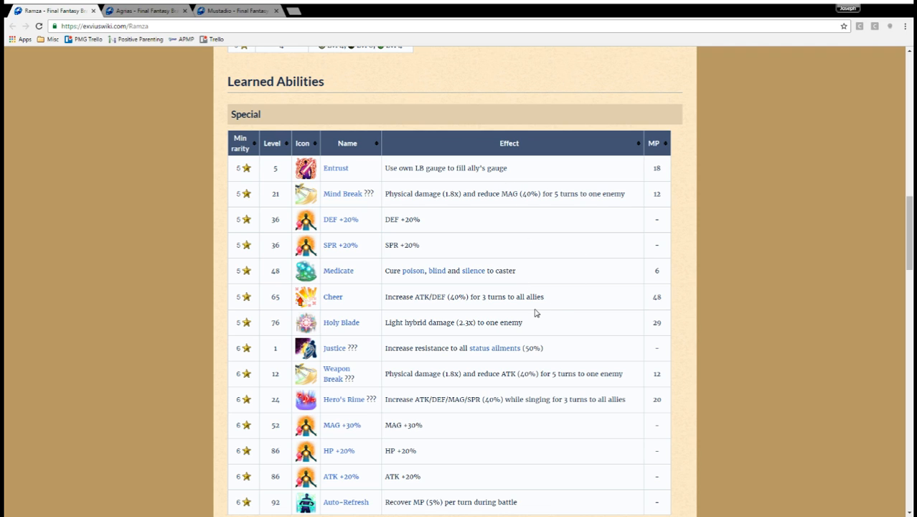
scroll("down", 3)
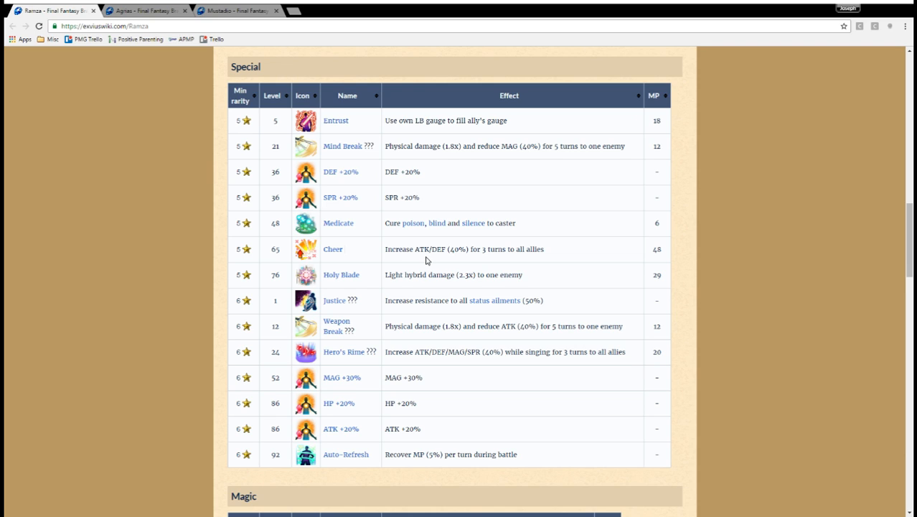
mouse_move(398, 261)
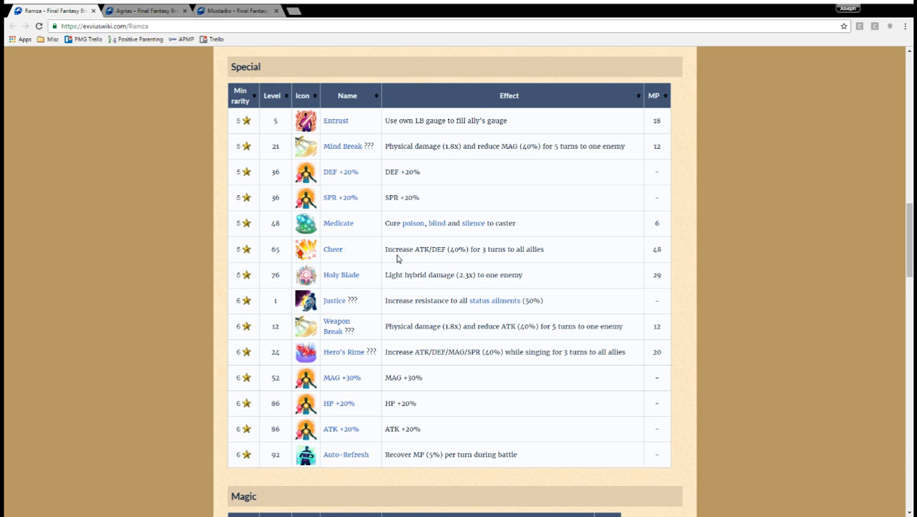
mouse_move(419, 238)
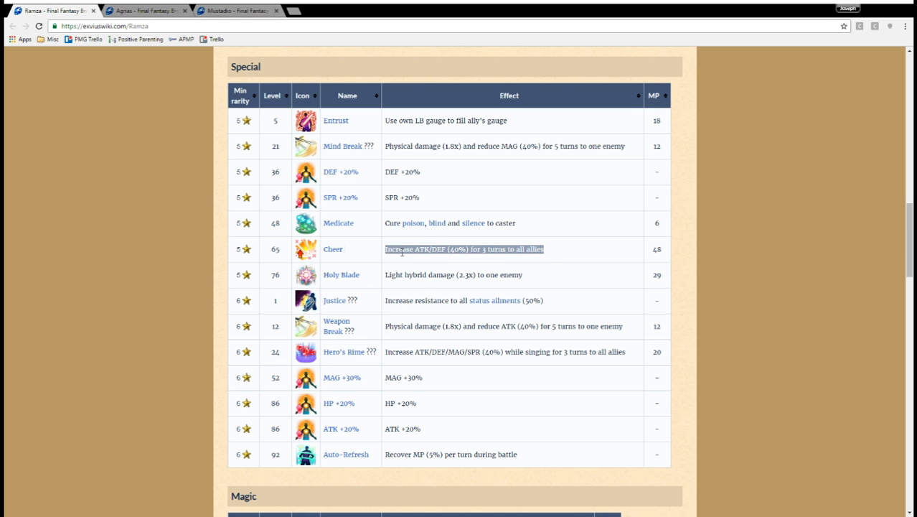
scroll("down", 3)
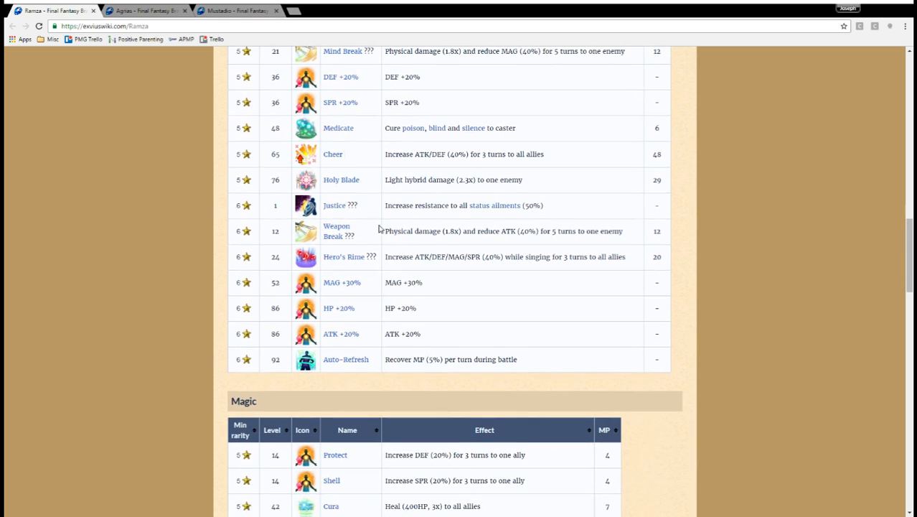
mouse_move(535, 184)
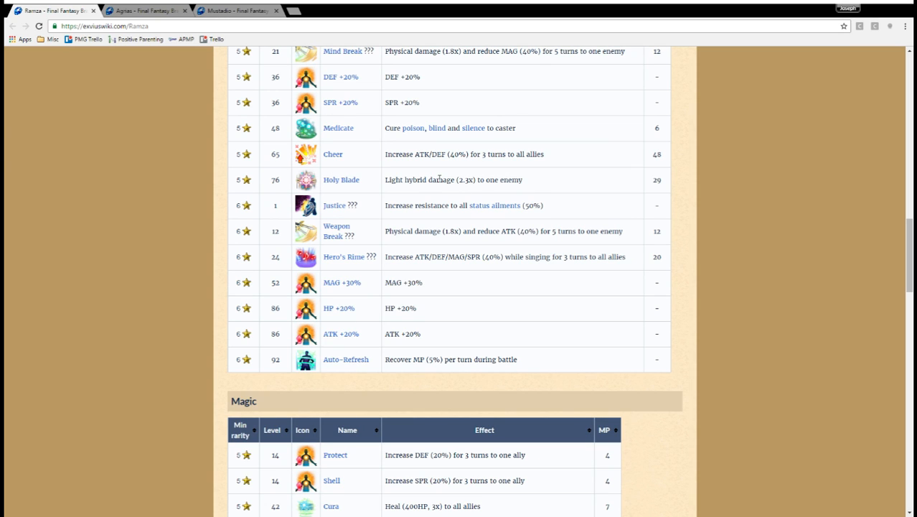
mouse_move(543, 184)
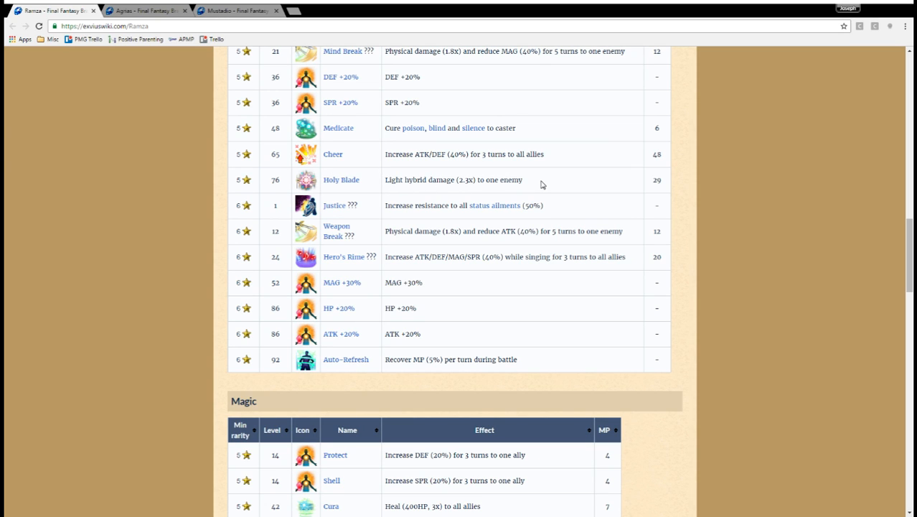
mouse_move(638, 184)
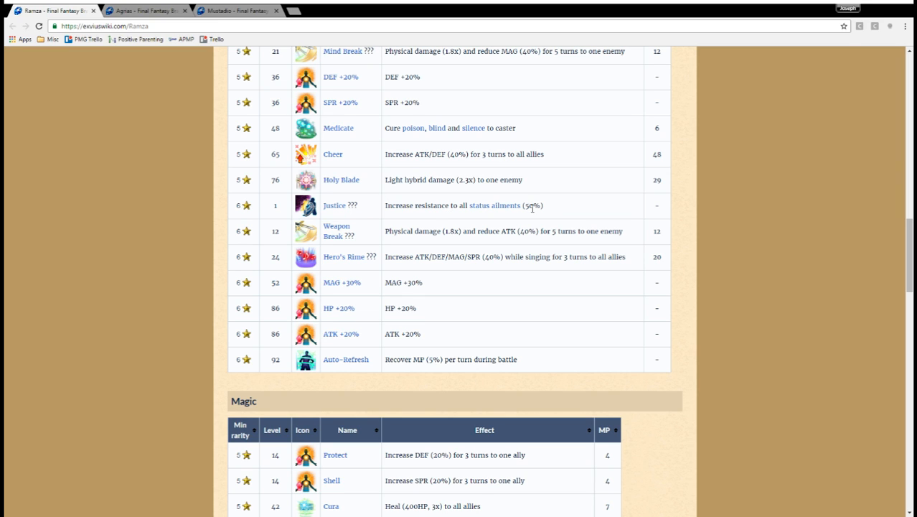
mouse_move(550, 210)
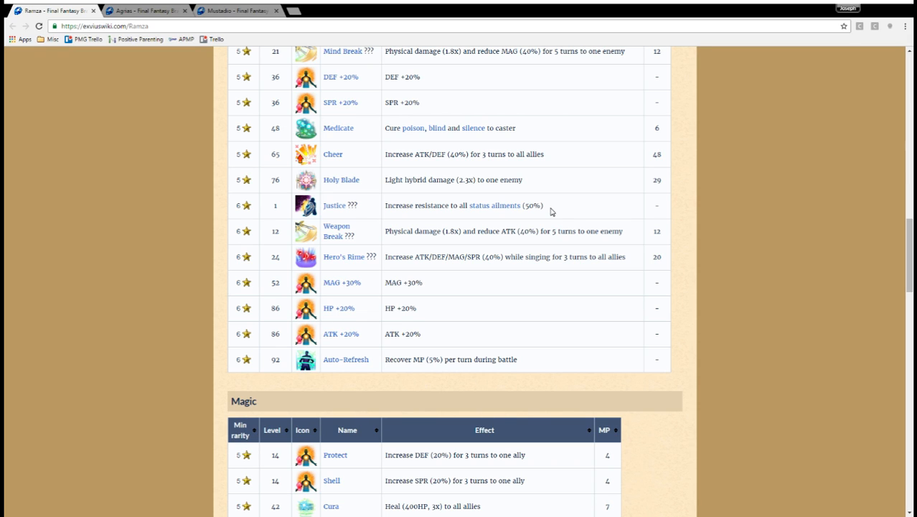
mouse_move(454, 228)
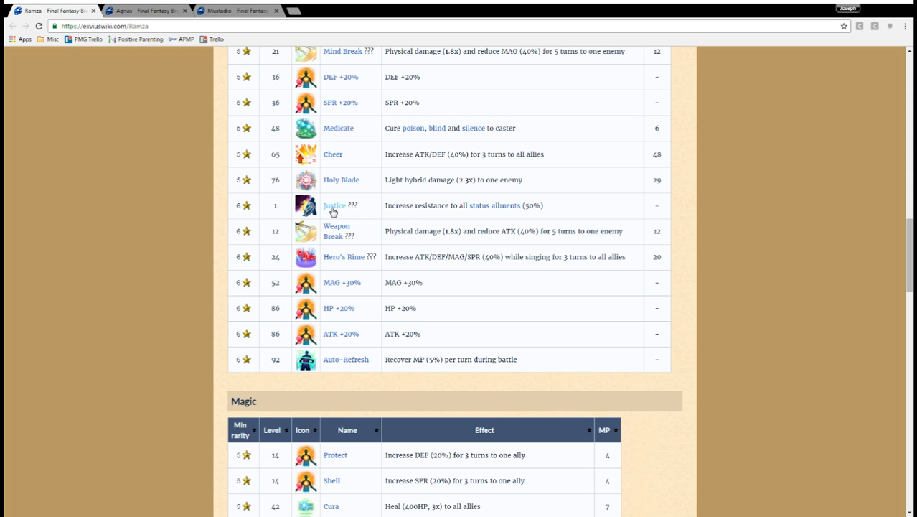
Open the Justice ability page in a new tab and check its 50% ailment resistance.
left_click(334, 205)
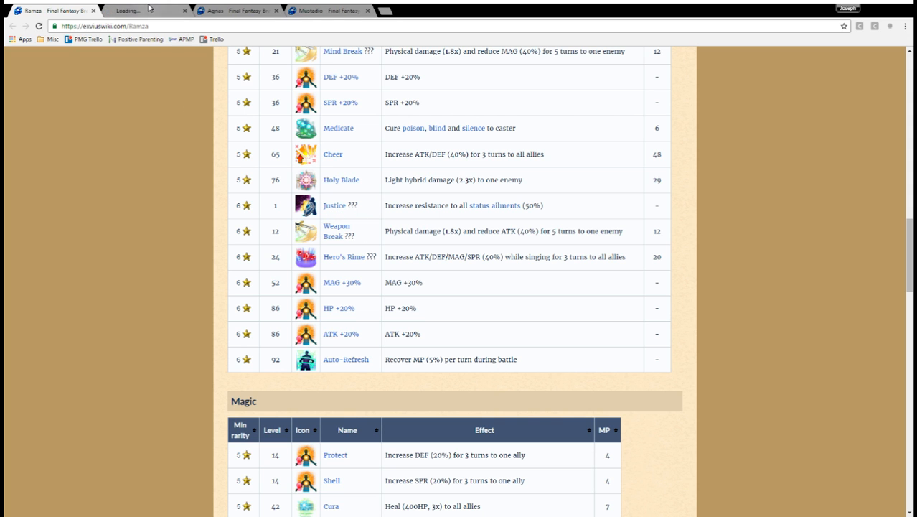
left_click(333, 205)
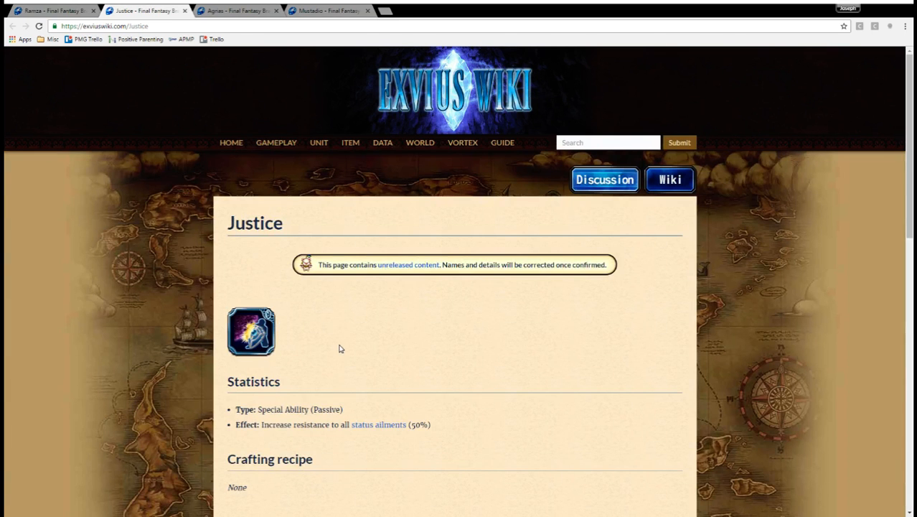
scroll("down", 3)
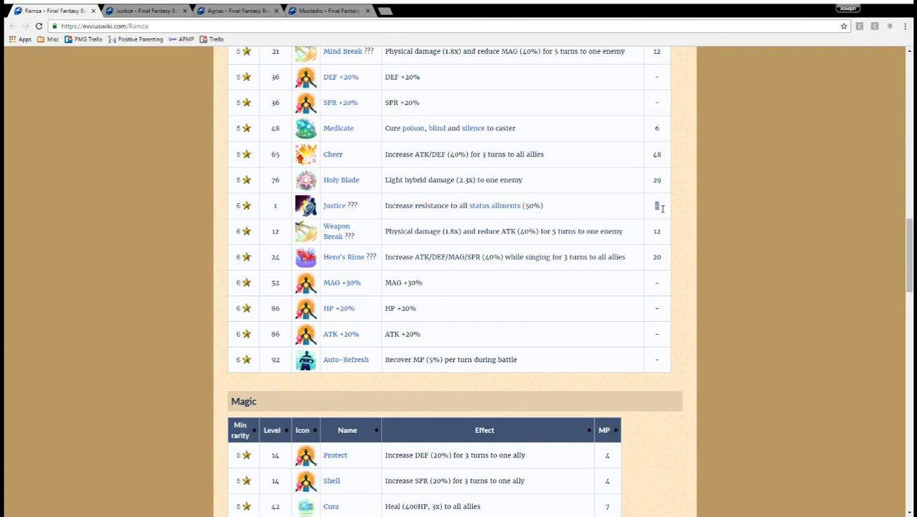
mouse_move(394, 218)
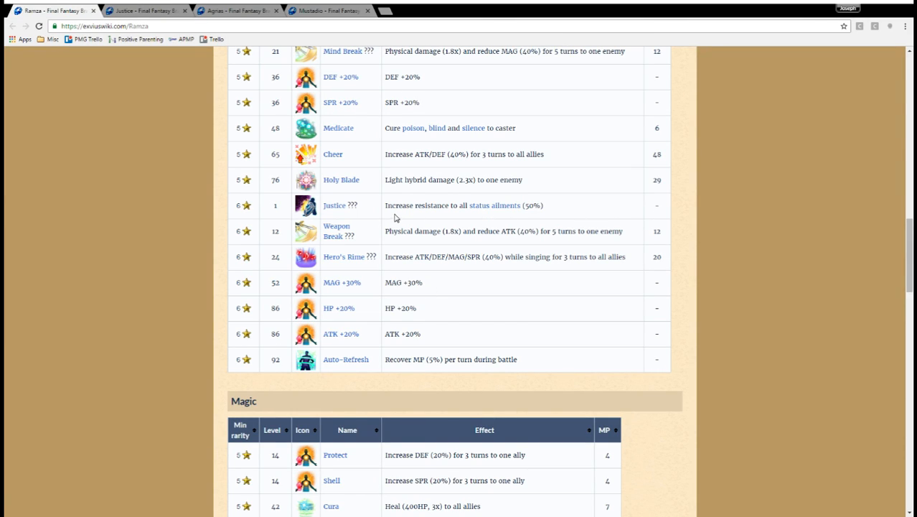
mouse_move(390, 221)
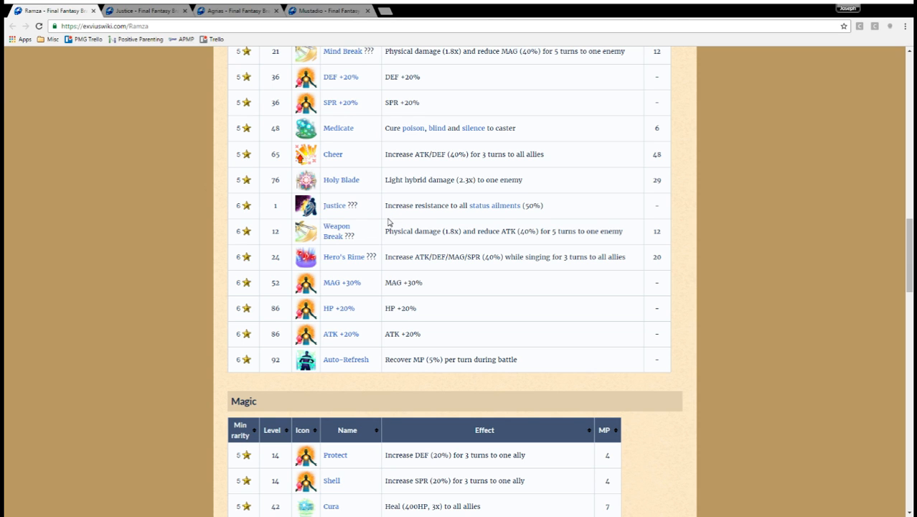
scroll("down", 3)
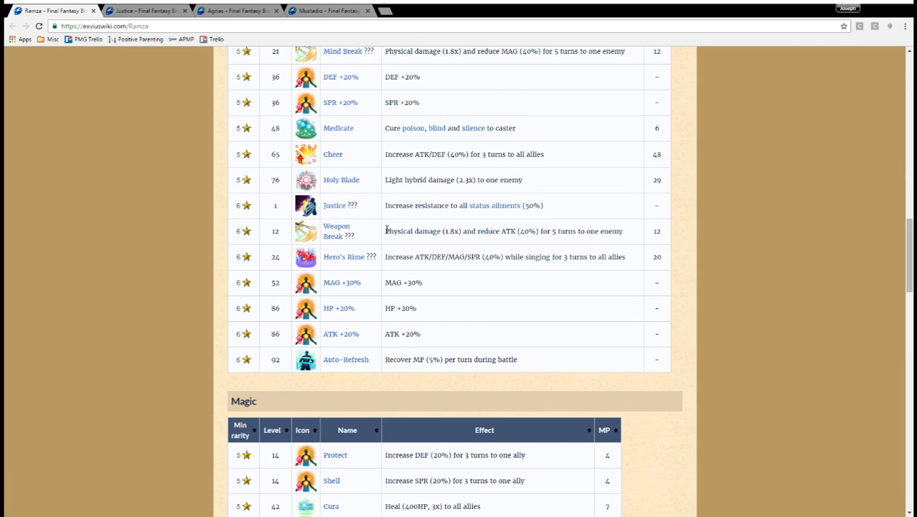
mouse_move(579, 248)
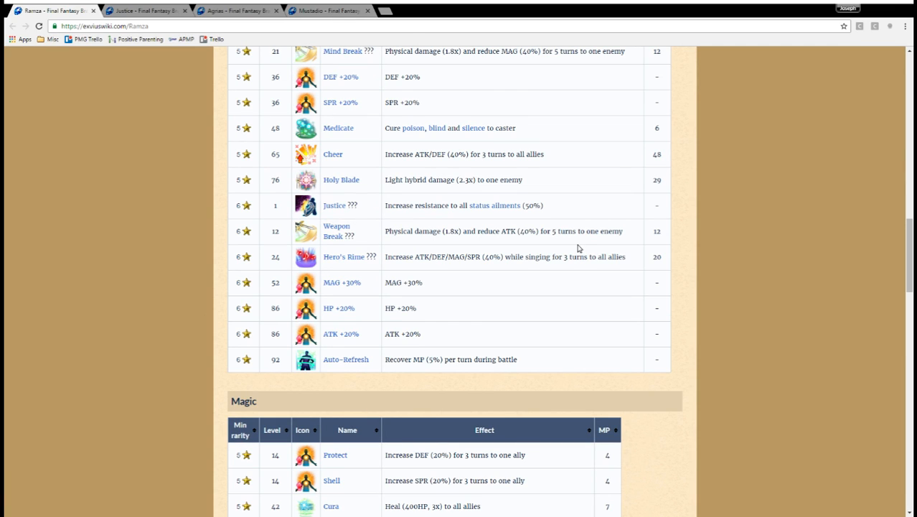
mouse_move(502, 287)
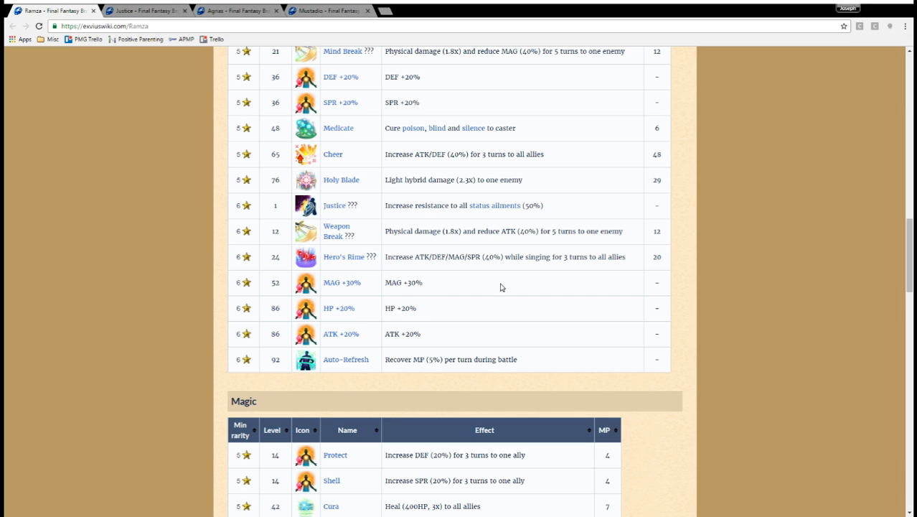
mouse_move(343, 256)
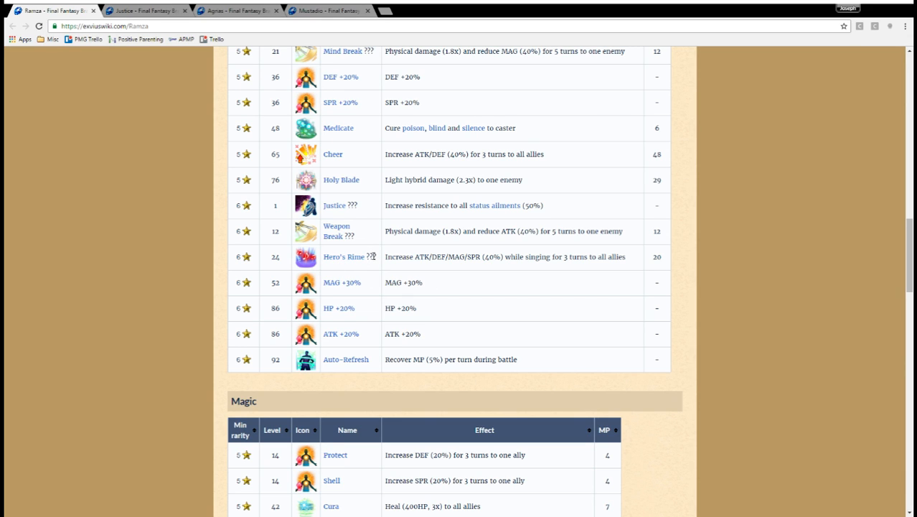
mouse_move(344, 256)
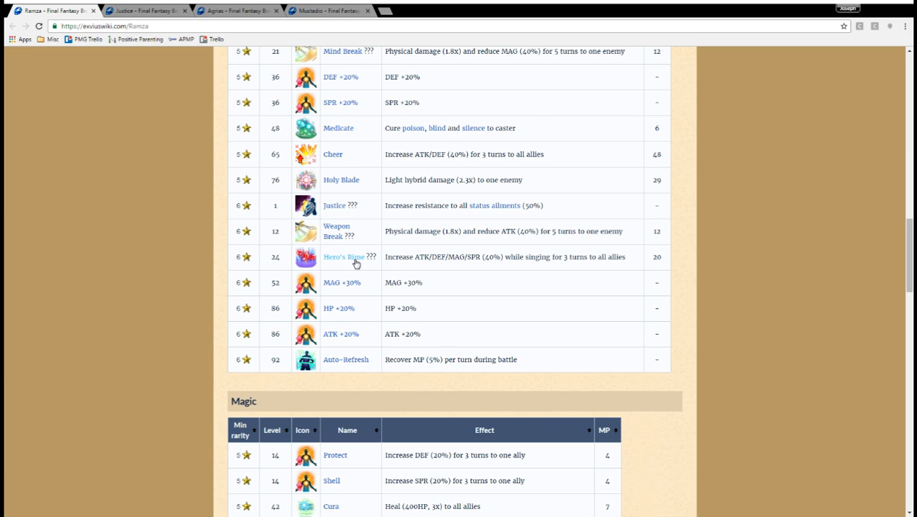
mouse_move(358, 262)
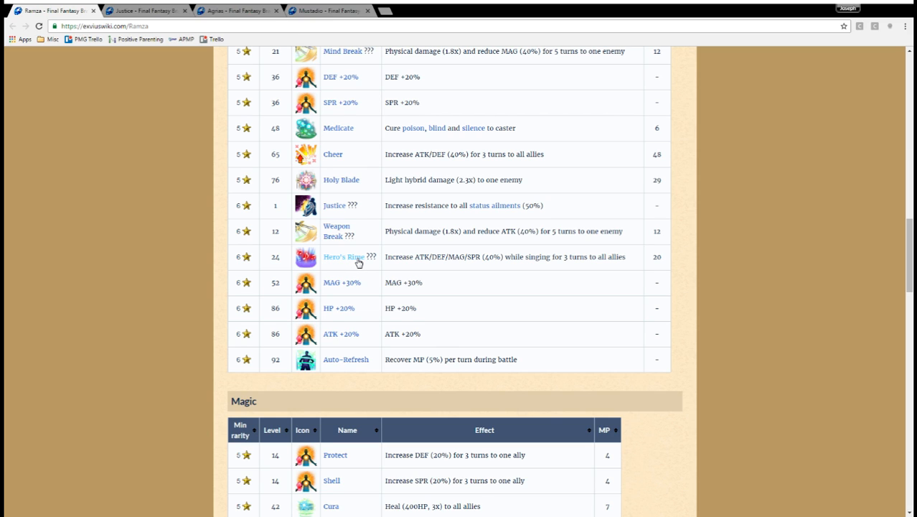
mouse_move(361, 262)
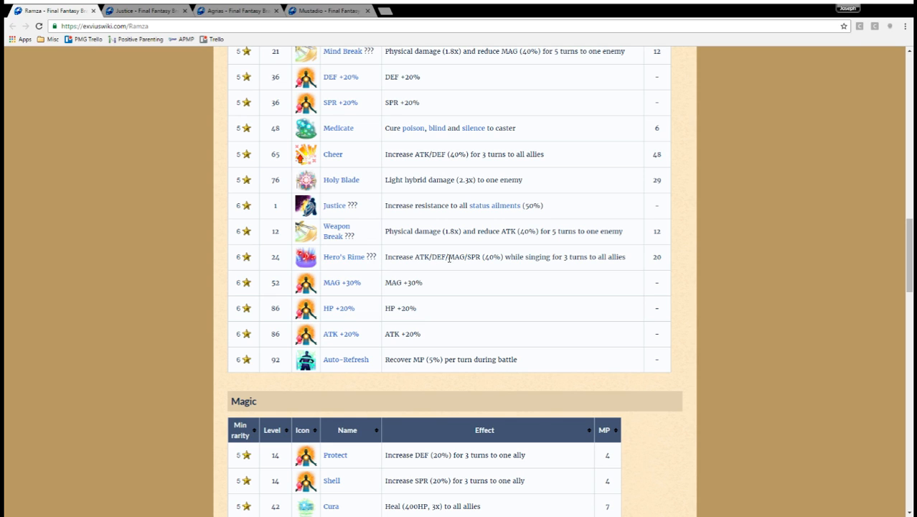
mouse_move(502, 256)
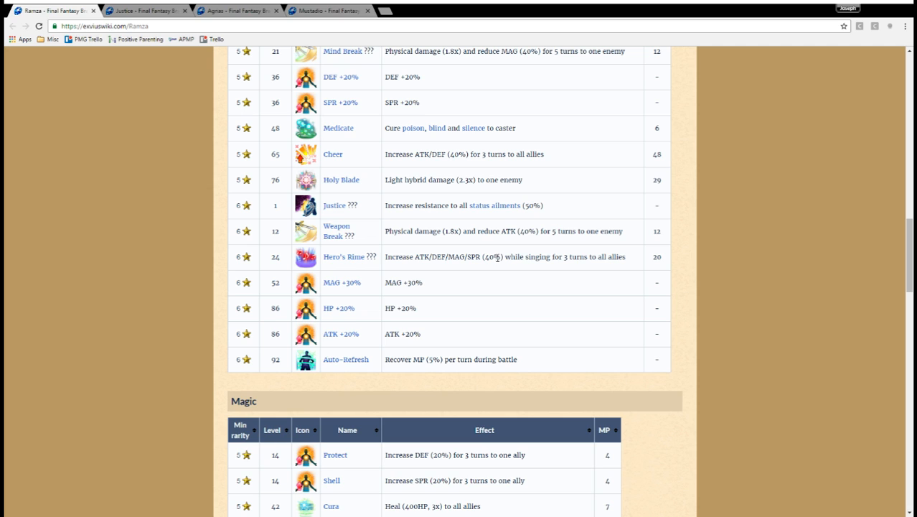
mouse_move(343, 256)
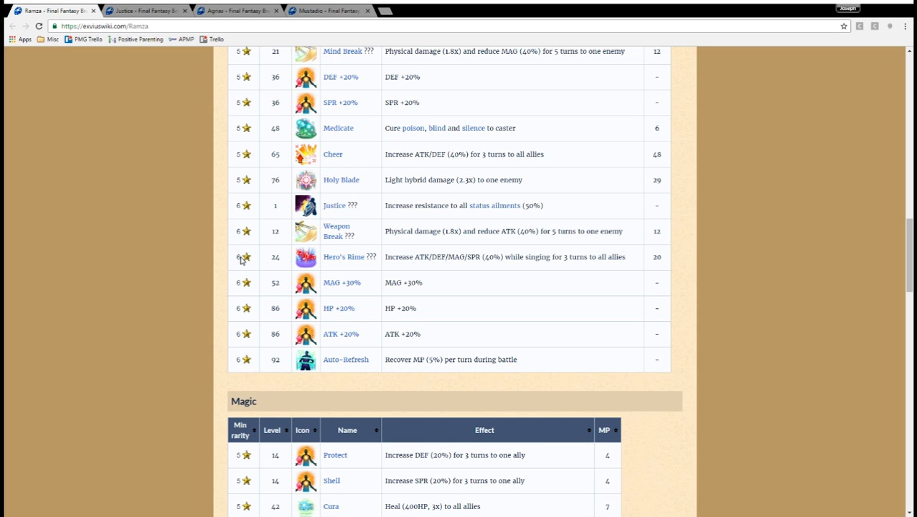
mouse_move(400, 256)
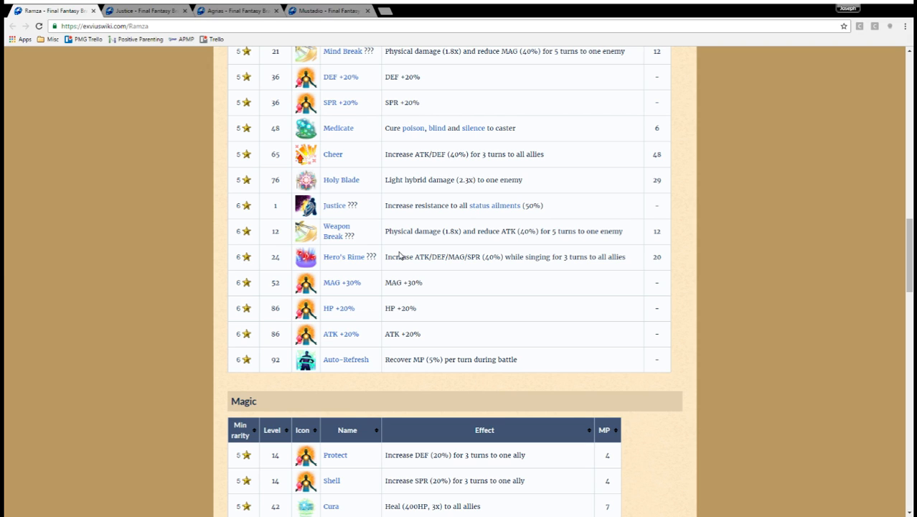
mouse_move(395, 256)
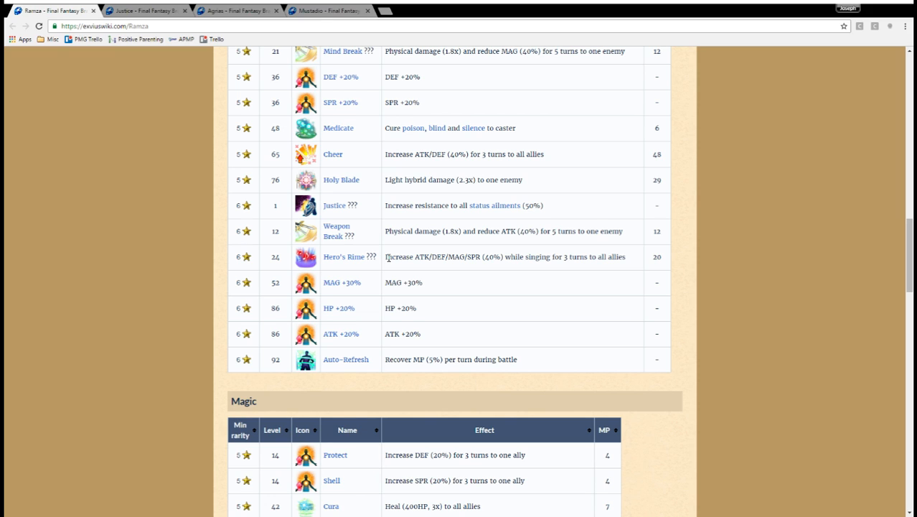
mouse_move(487, 260)
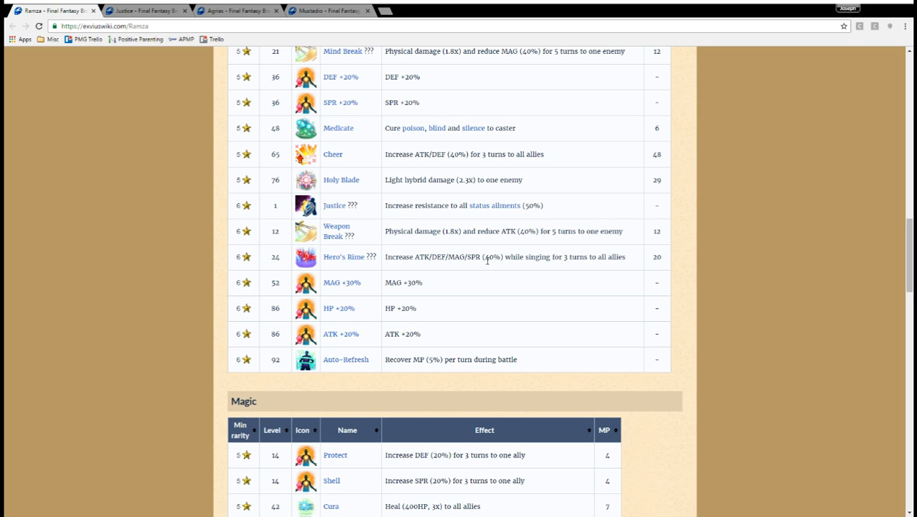
mouse_move(484, 304)
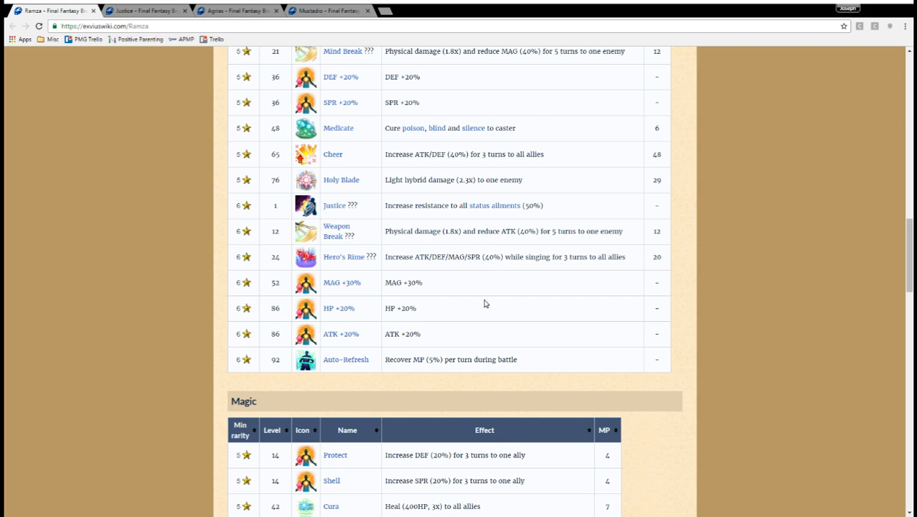
mouse_move(466, 322)
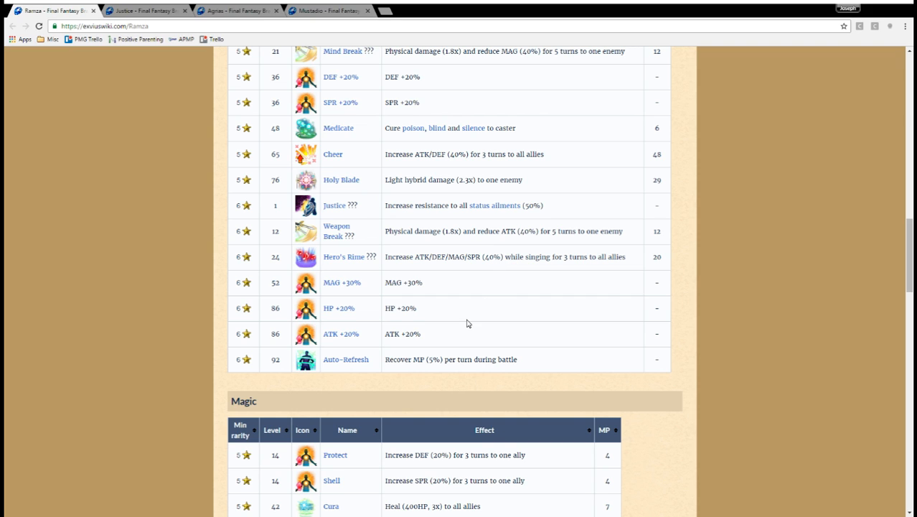
mouse_move(571, 376)
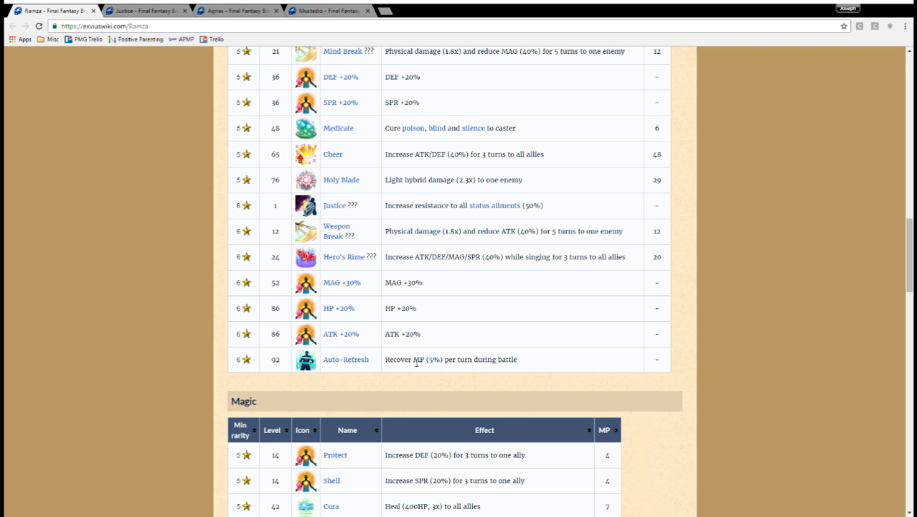
mouse_move(236, 361)
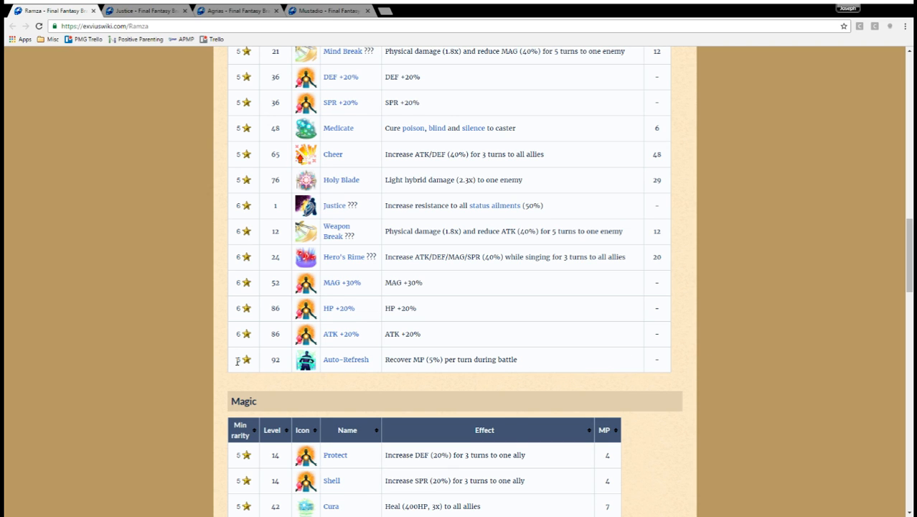
Scroll to Ramza's Magic list ending at Ultima and the Exclusive Materia section.
scroll("down", 3)
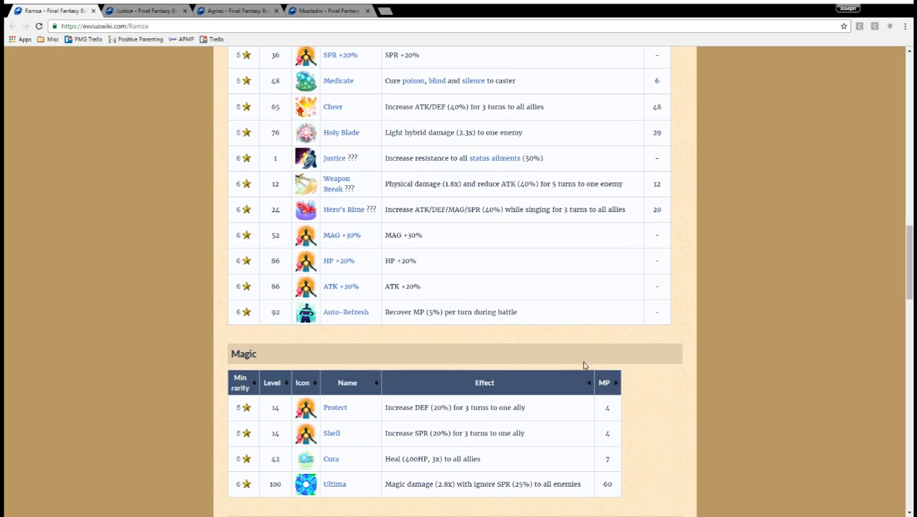
scroll("down", 3)
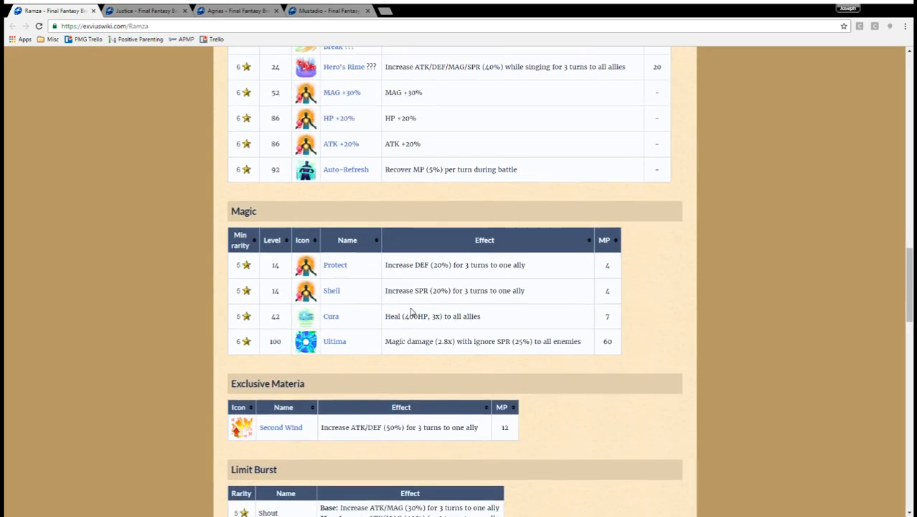
mouse_move(377, 247)
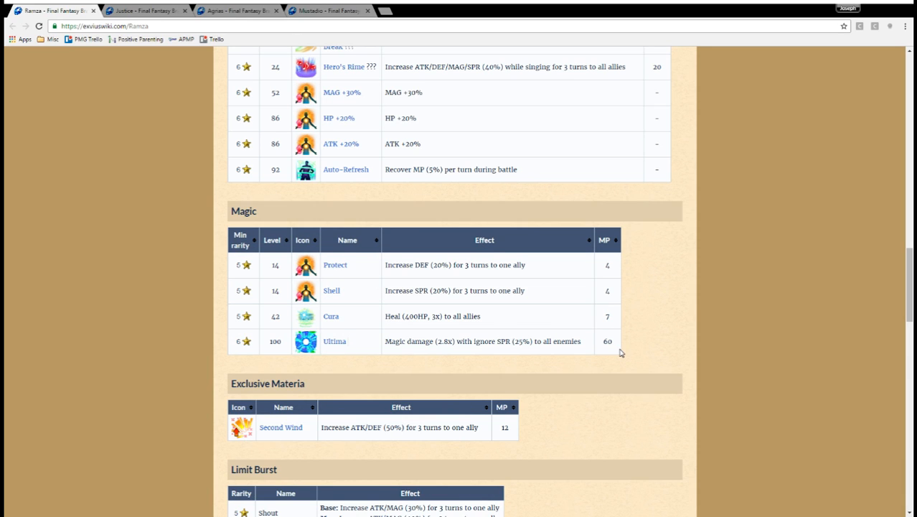
mouse_move(385, 345)
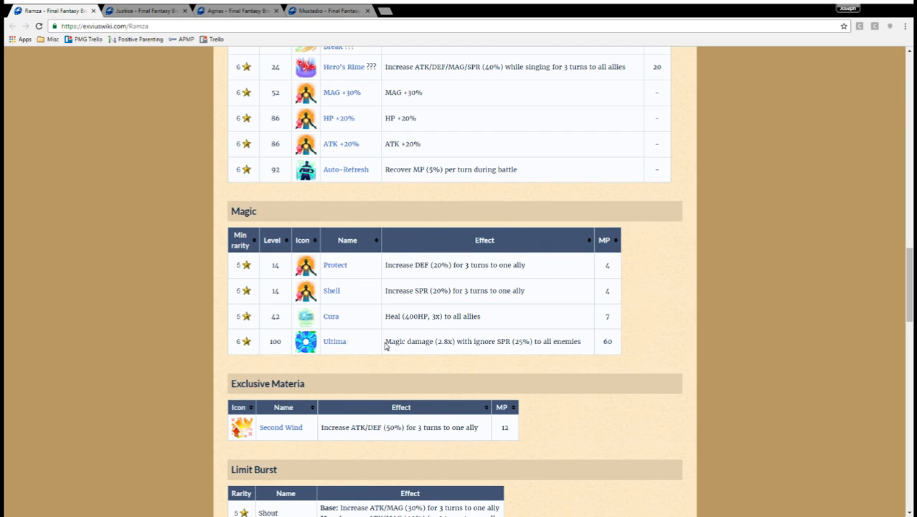
mouse_move(358, 345)
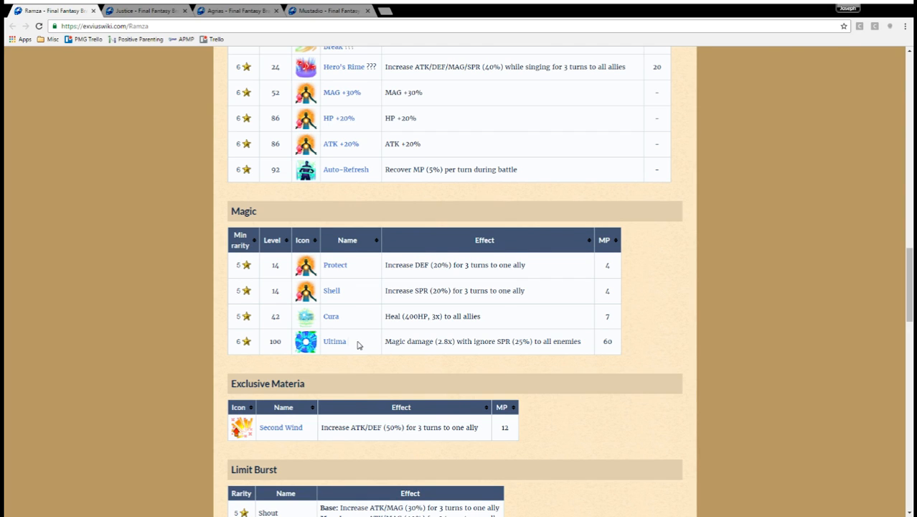
mouse_move(381, 353)
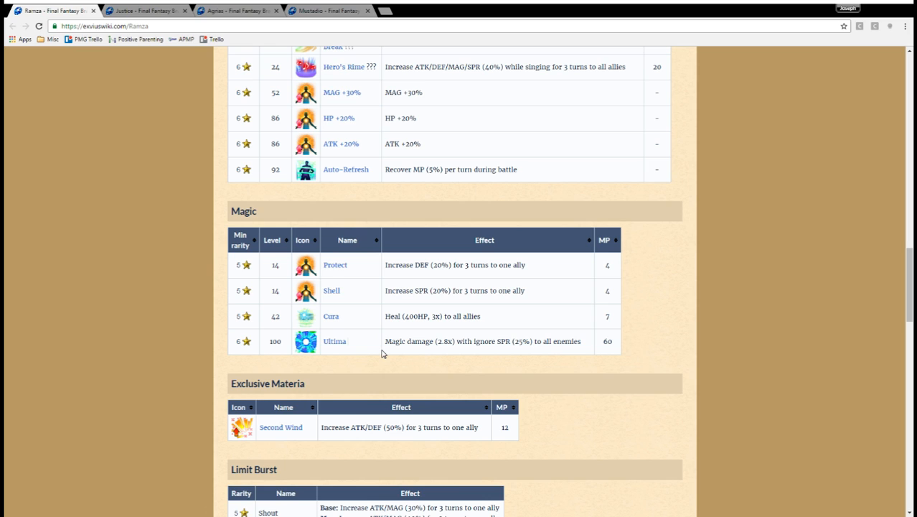
mouse_move(411, 369)
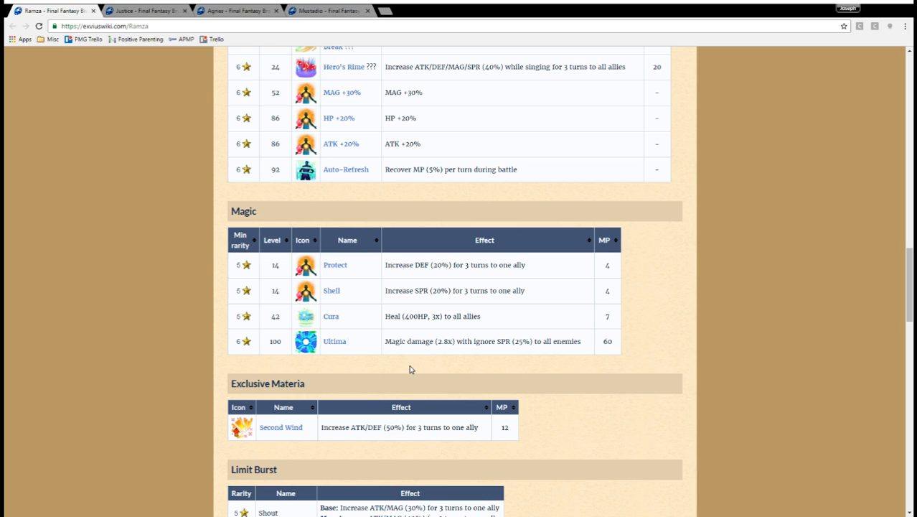
mouse_move(421, 366)
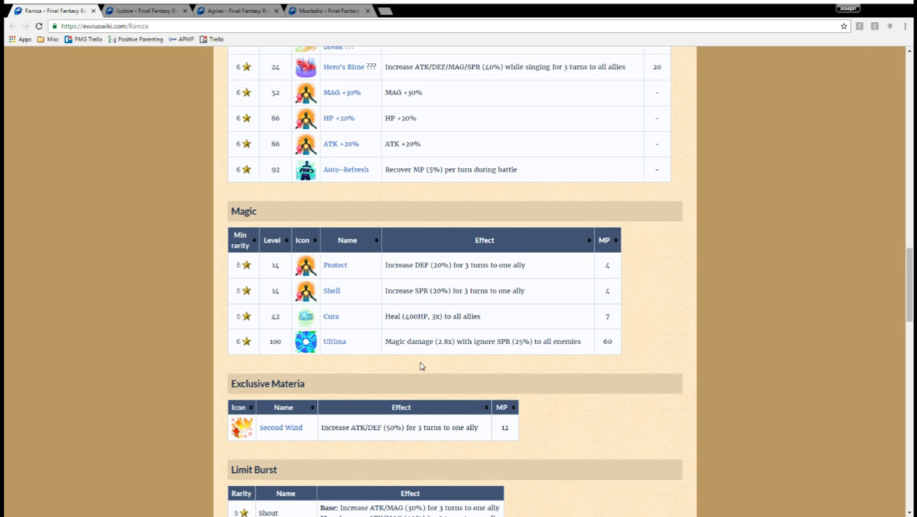
mouse_move(414, 367)
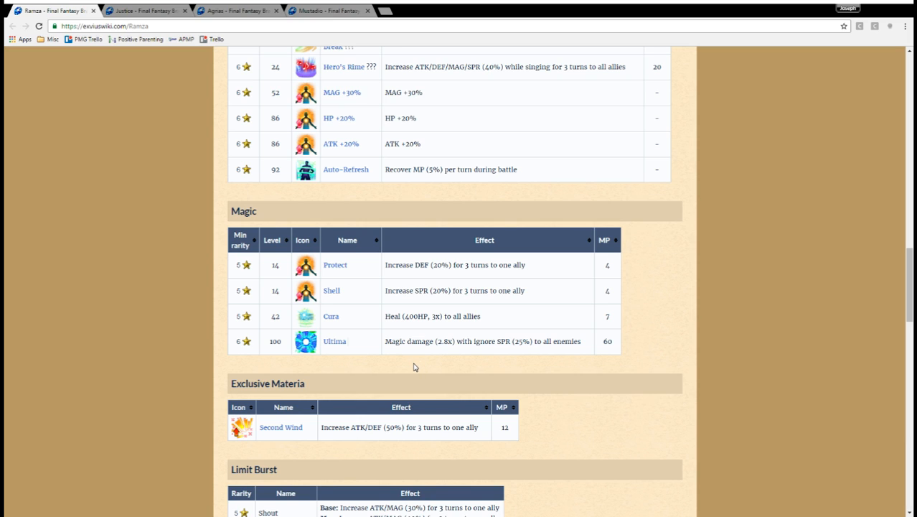
mouse_move(425, 358)
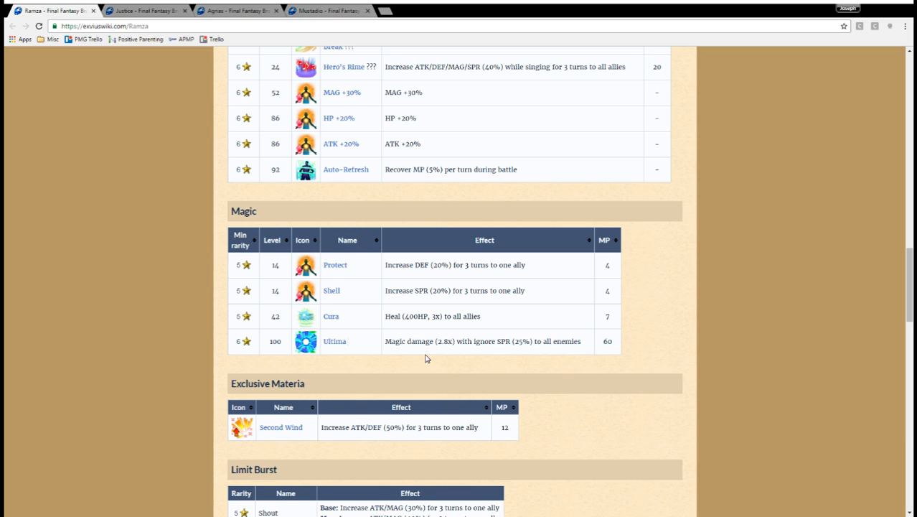
mouse_move(448, 380)
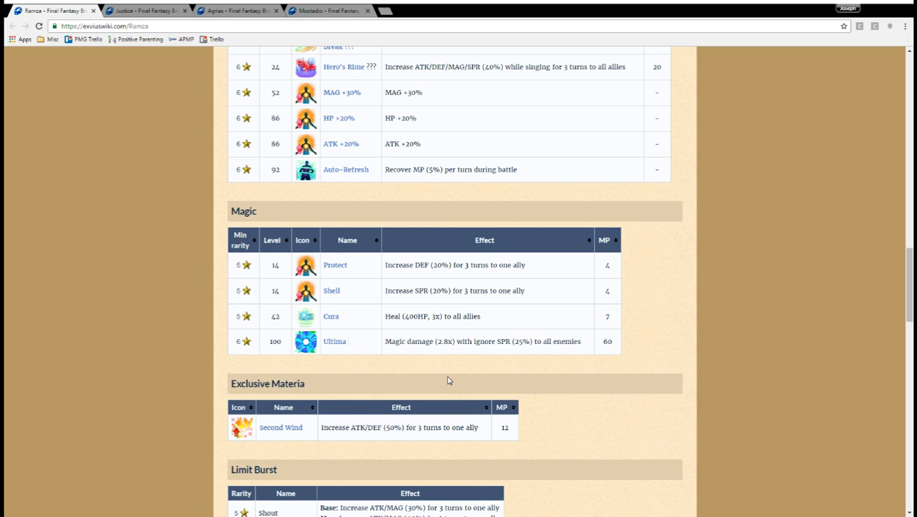
mouse_move(315, 134)
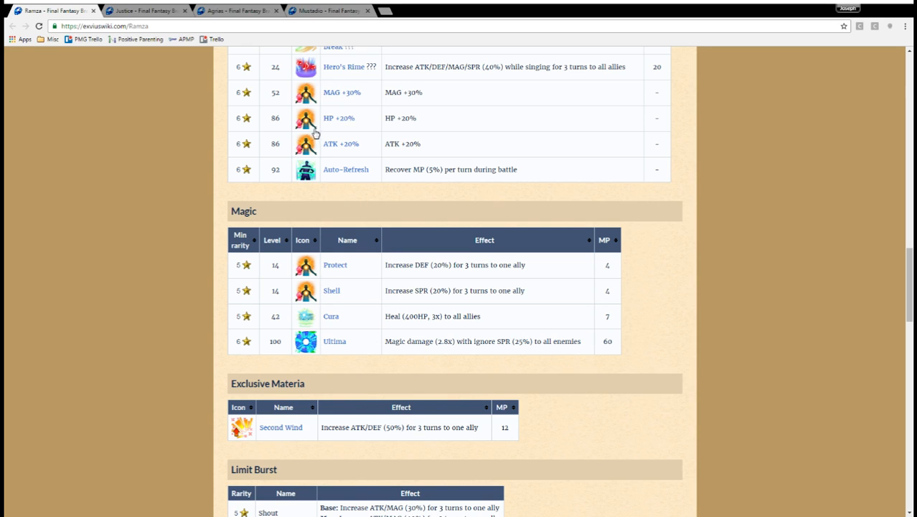
mouse_move(352, 72)
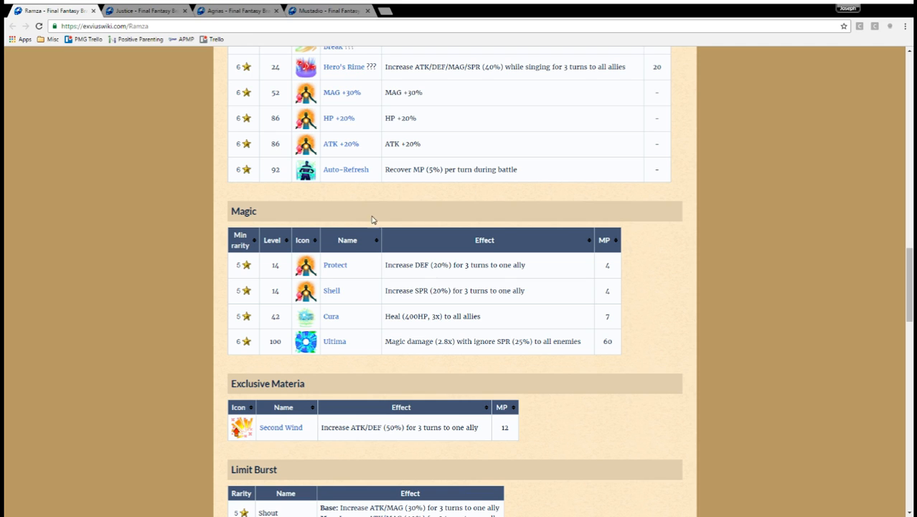
mouse_move(655, 343)
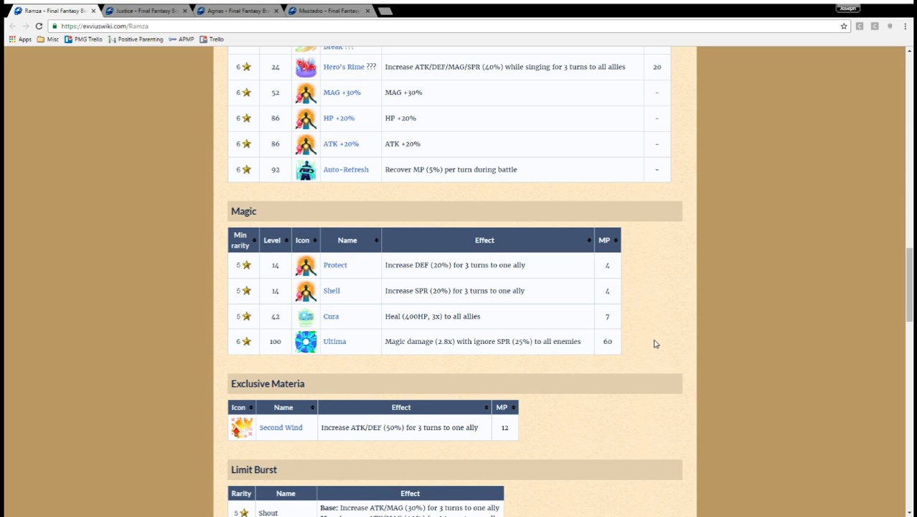
Scroll to Ramza's Second Wind materia, Shout limit burst and Awakening materials.
scroll("down", 3)
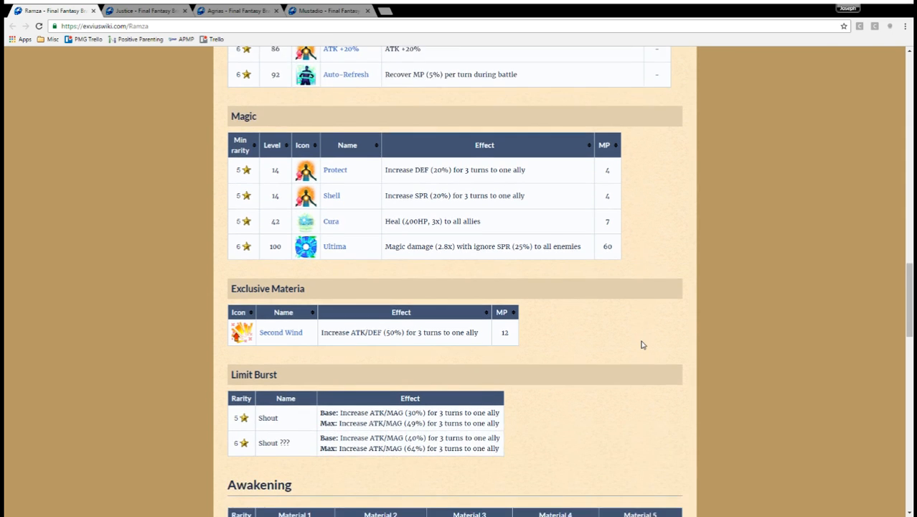
scroll("down", 3)
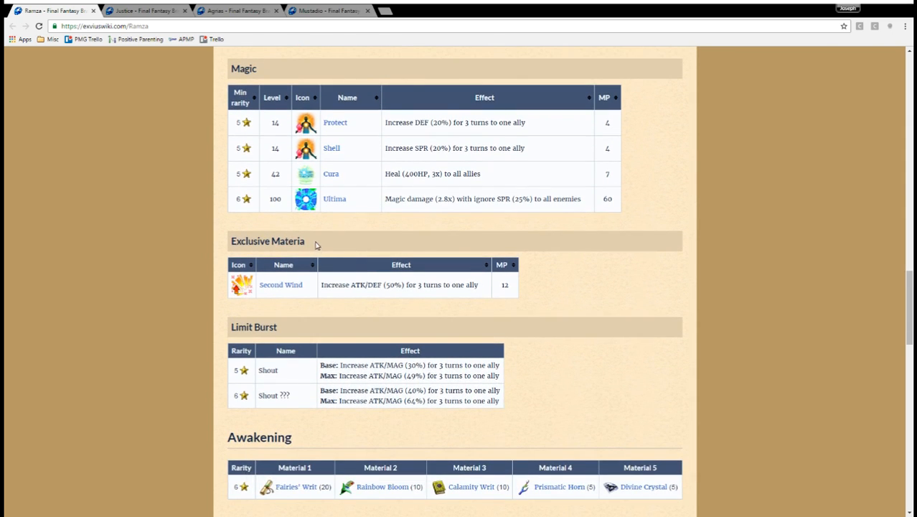
mouse_move(319, 303)
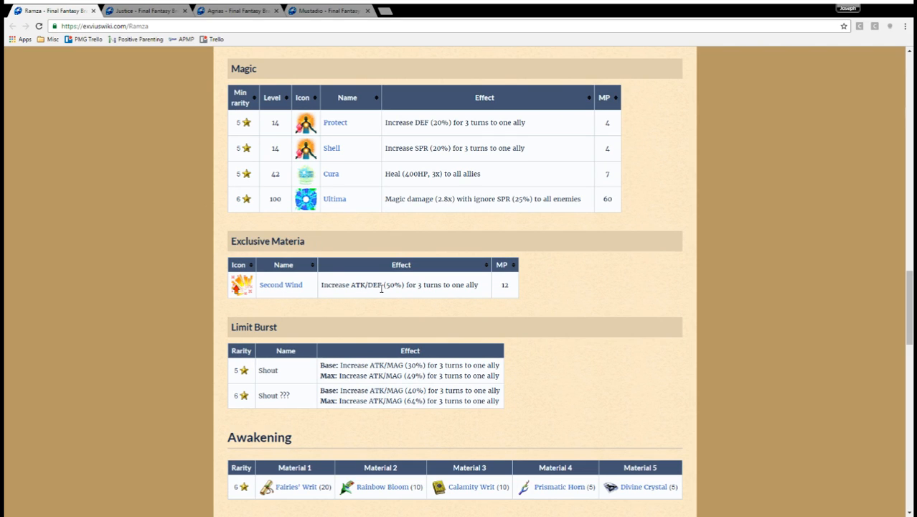
mouse_move(593, 305)
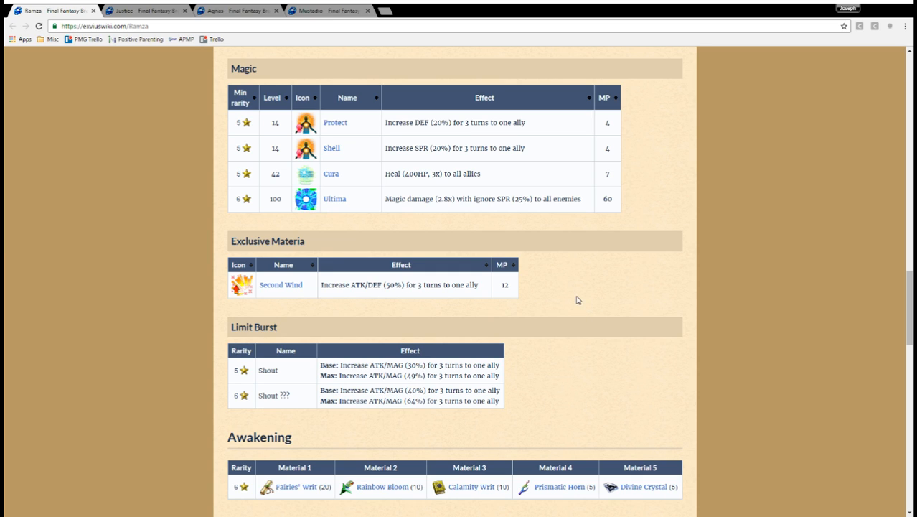
mouse_move(545, 300)
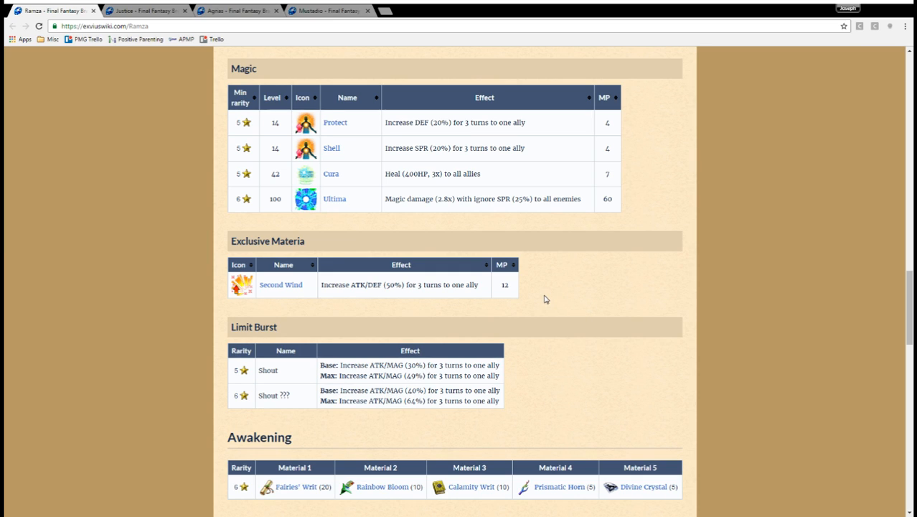
mouse_move(373, 359)
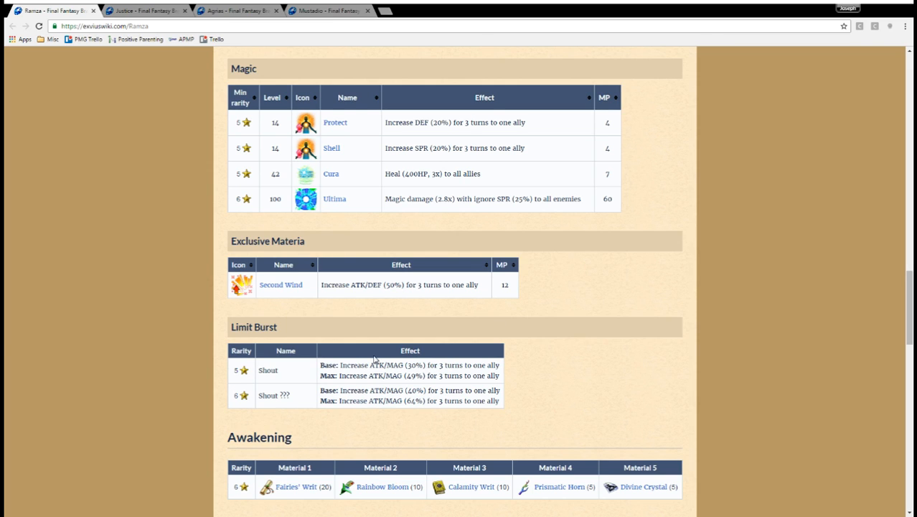
scroll("down", 3)
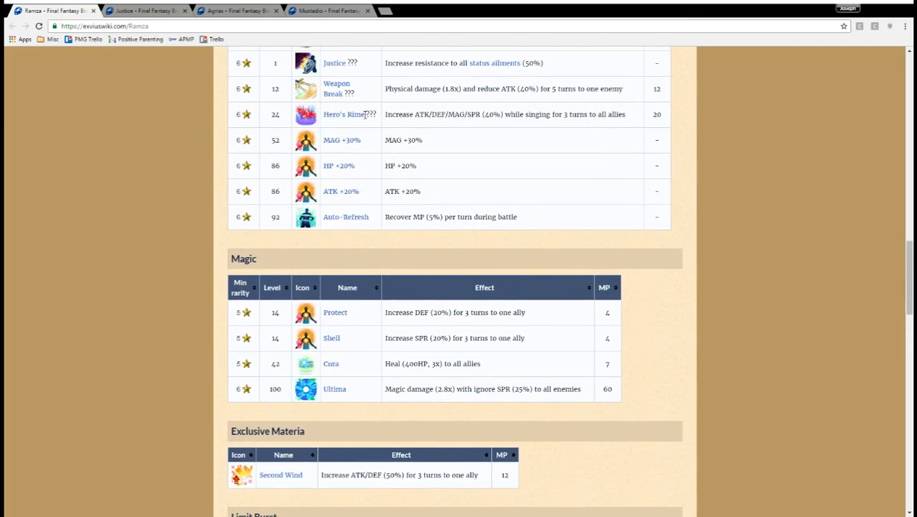
scroll("down", 3)
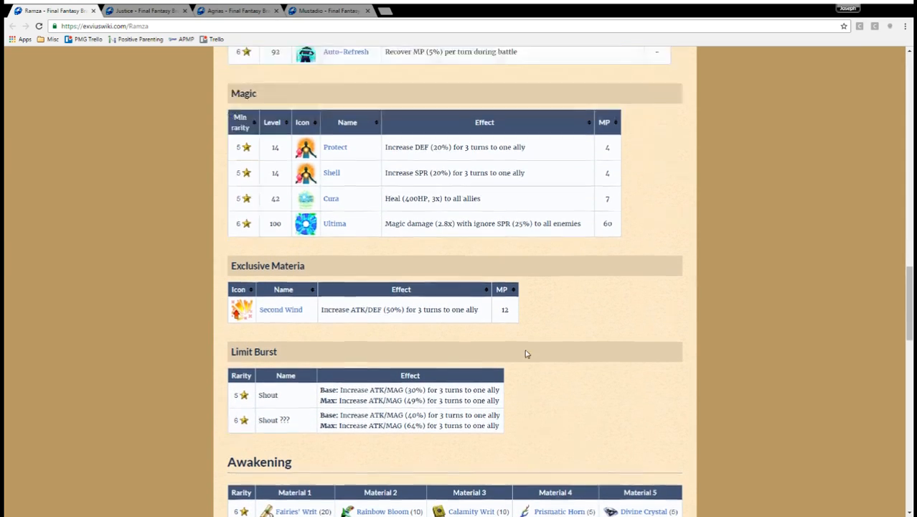
scroll("up", 3)
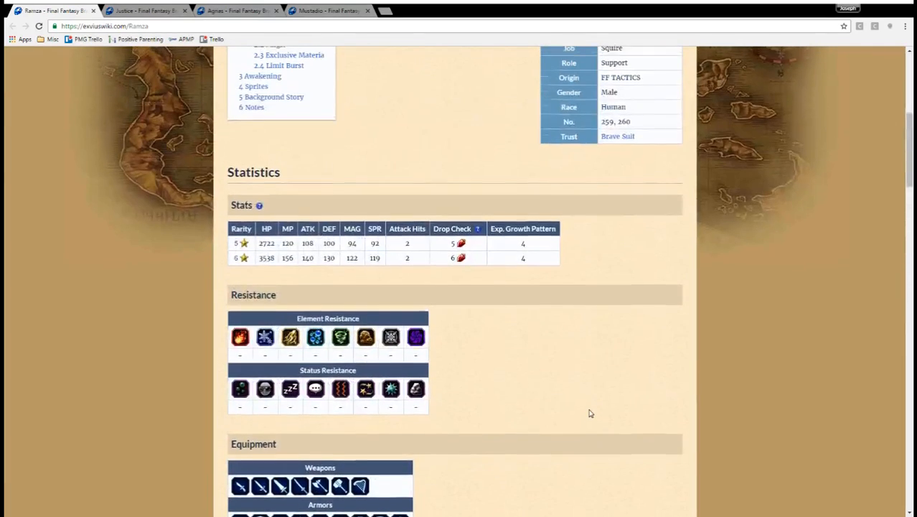
scroll("up", 3)
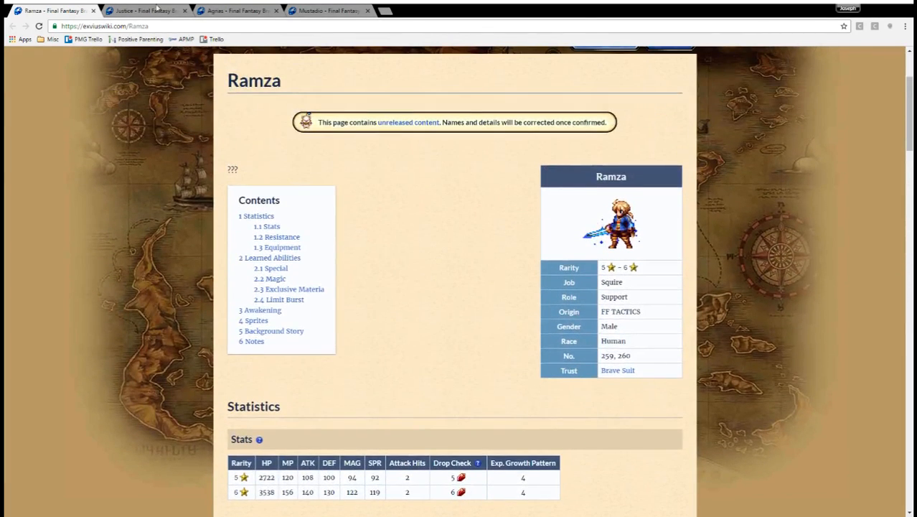
Switch to Agrias's page and scroll through her 4–5 star stats and resistances.
left_click(234, 10)
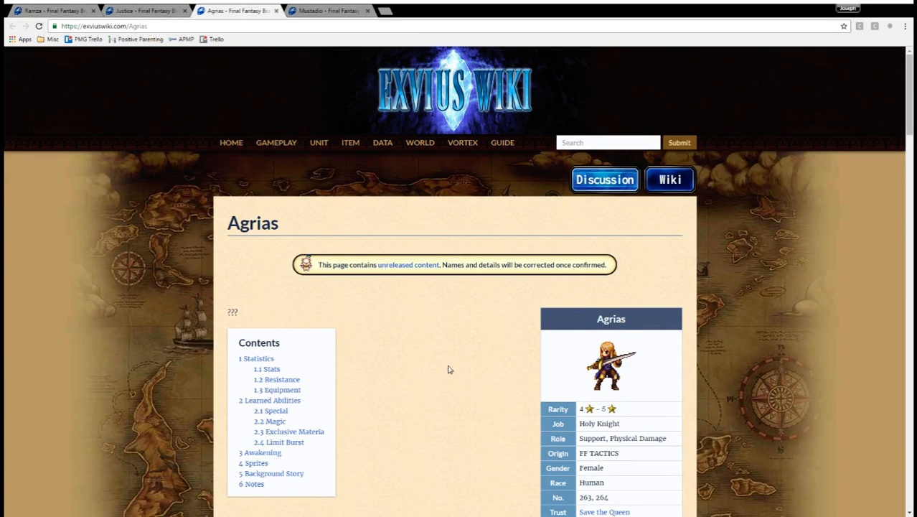
scroll("down", 3)
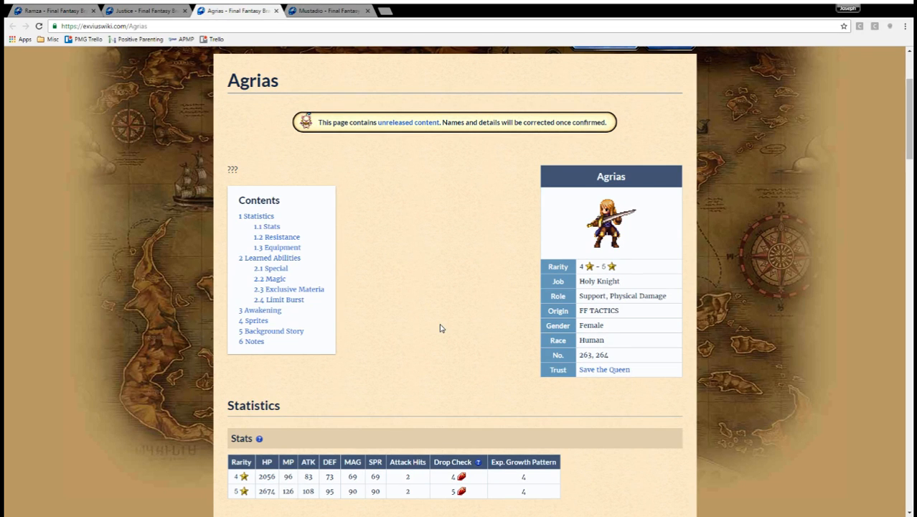
mouse_move(481, 314)
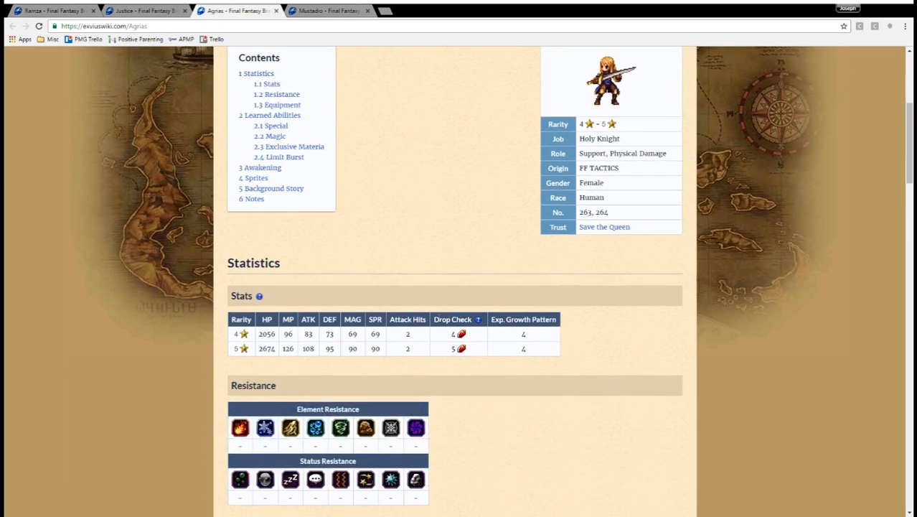
scroll("down", 3)
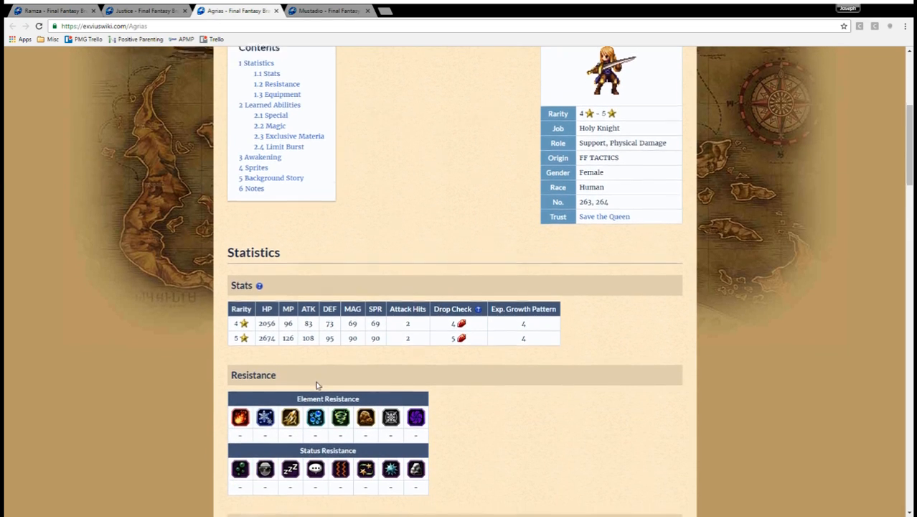
scroll("down", 3)
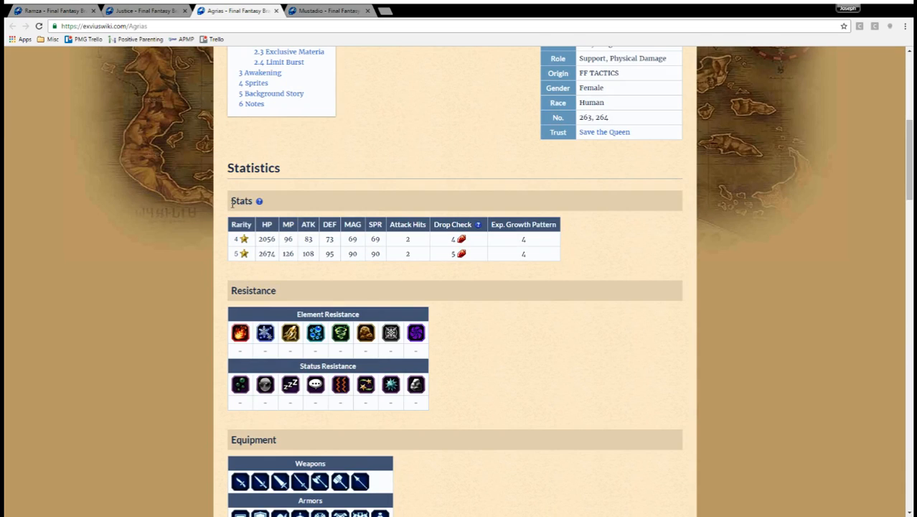
mouse_move(241, 259)
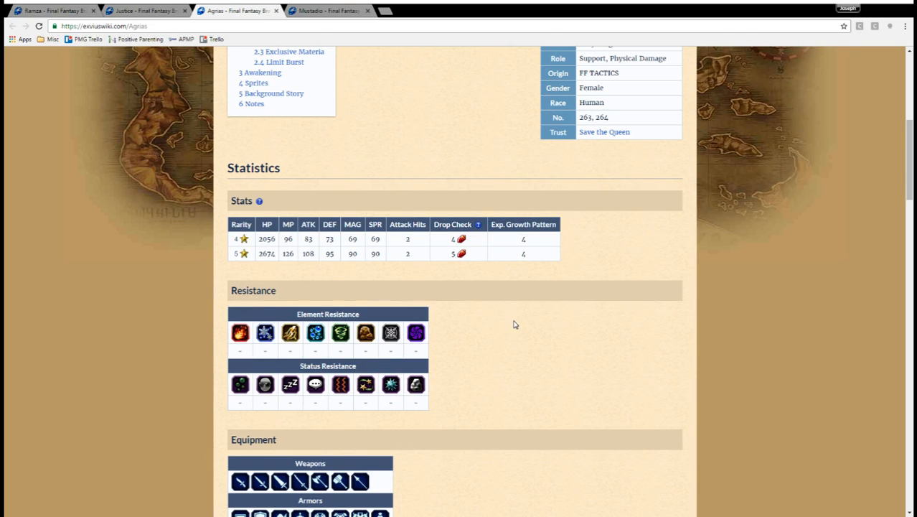
scroll("down", 3)
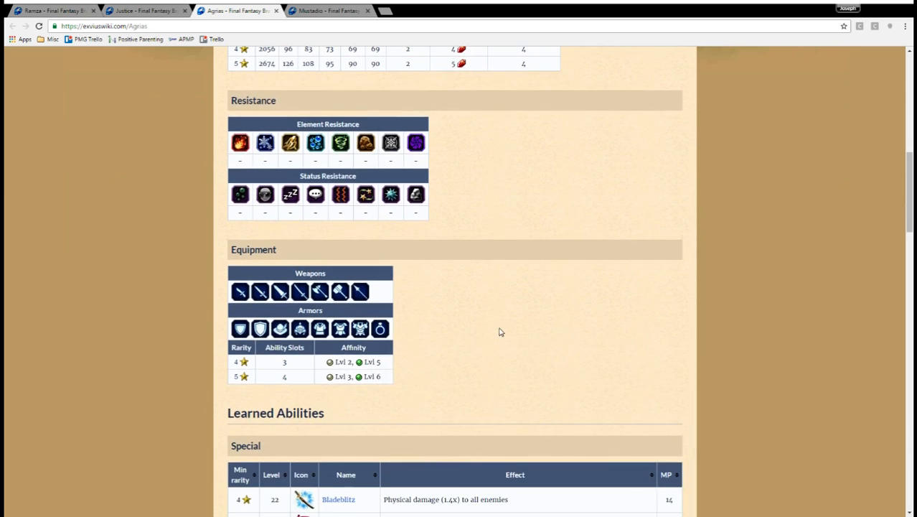
scroll("down", 3)
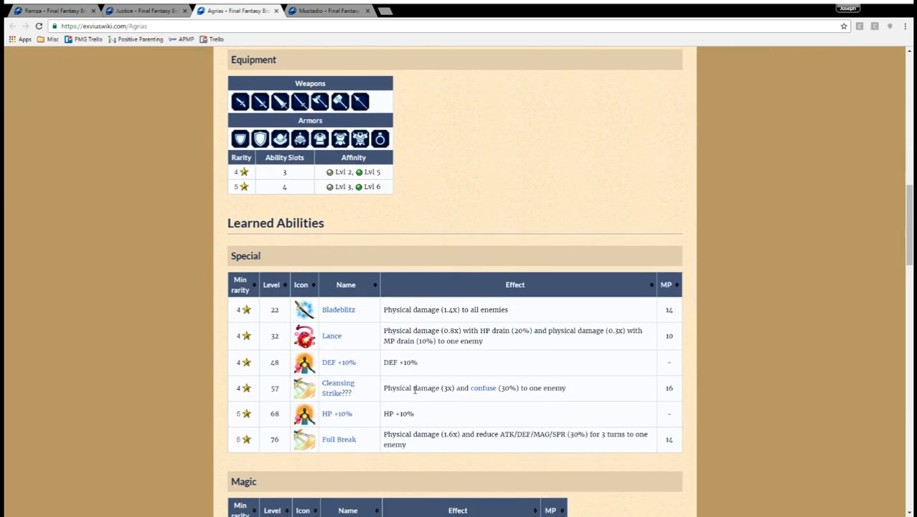
mouse_move(376, 318)
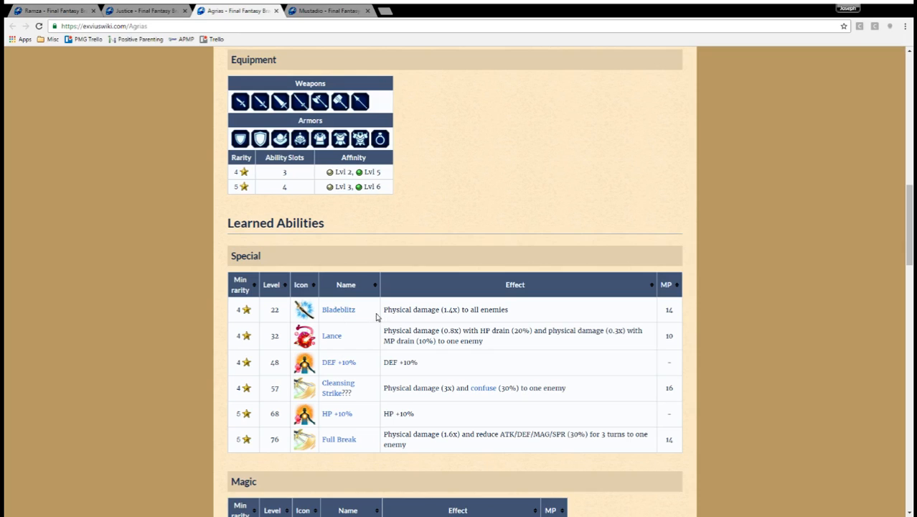
mouse_move(528, 318)
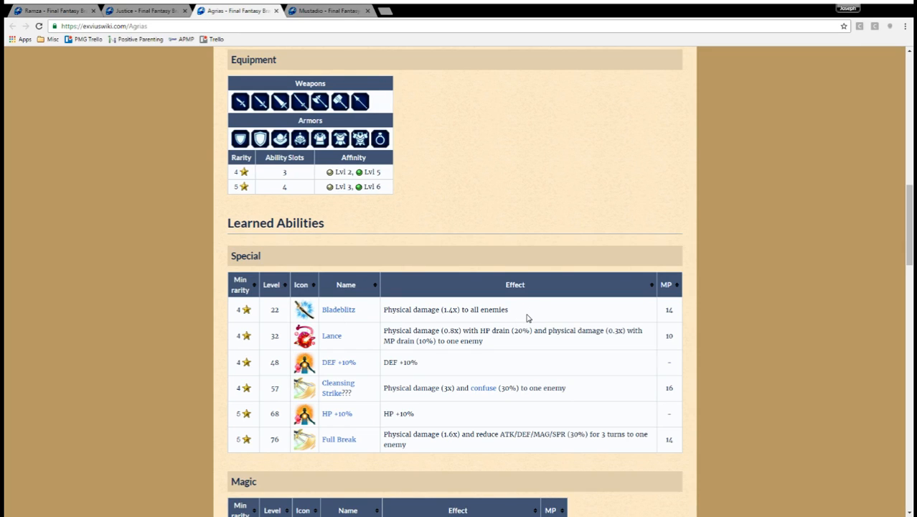
mouse_move(528, 319)
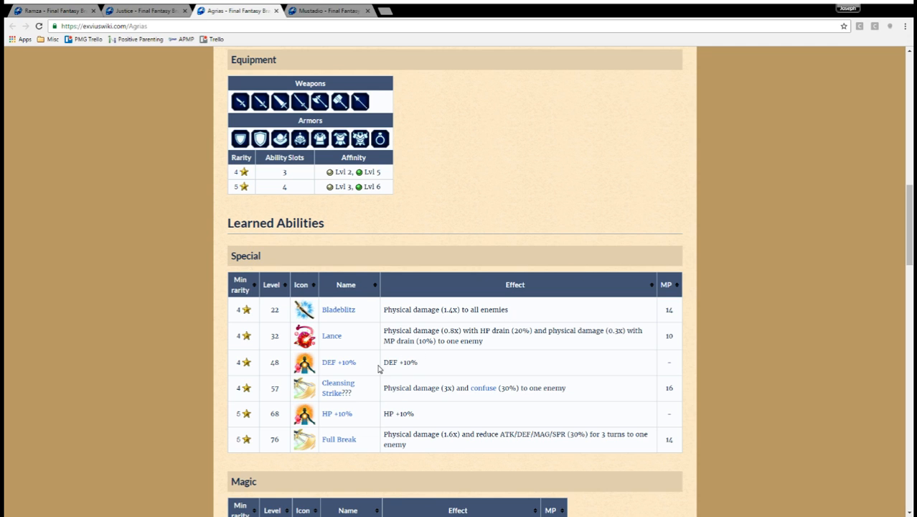
scroll("down", 3)
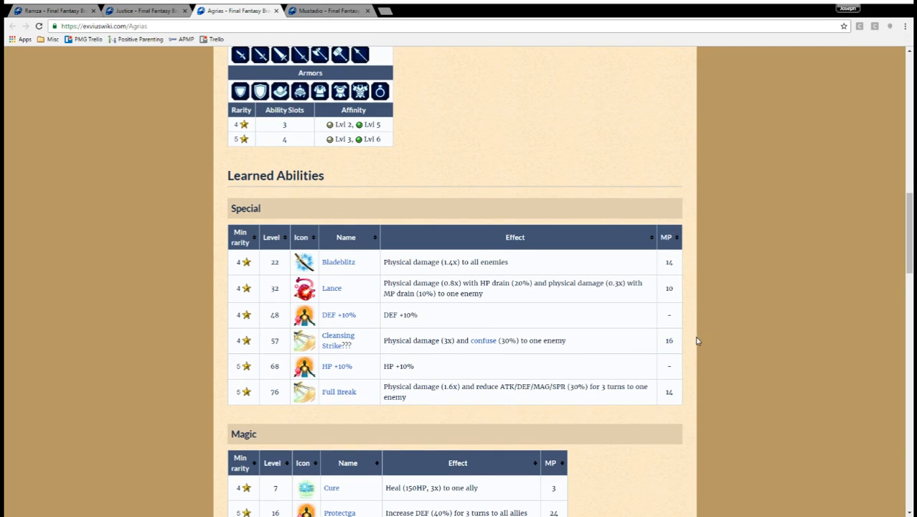
mouse_move(430, 341)
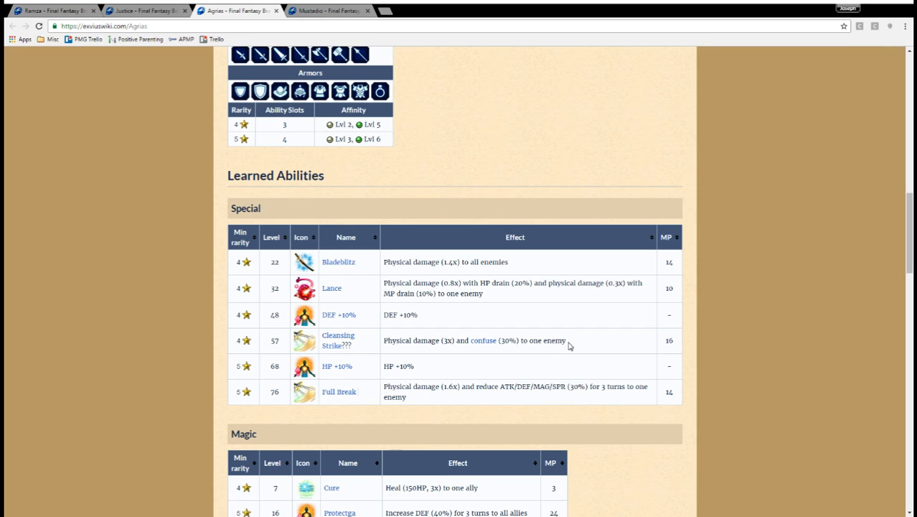
left_click_drag(470, 340, 565, 340)
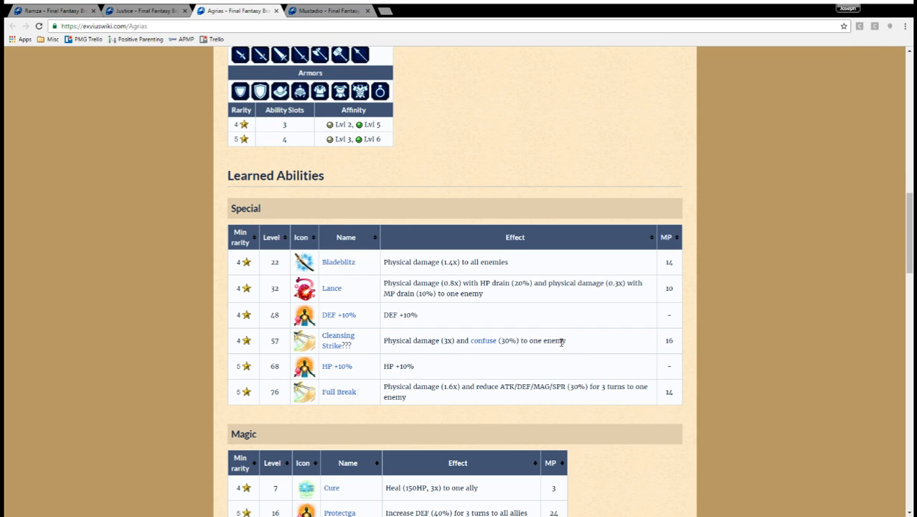
scroll("down", 3)
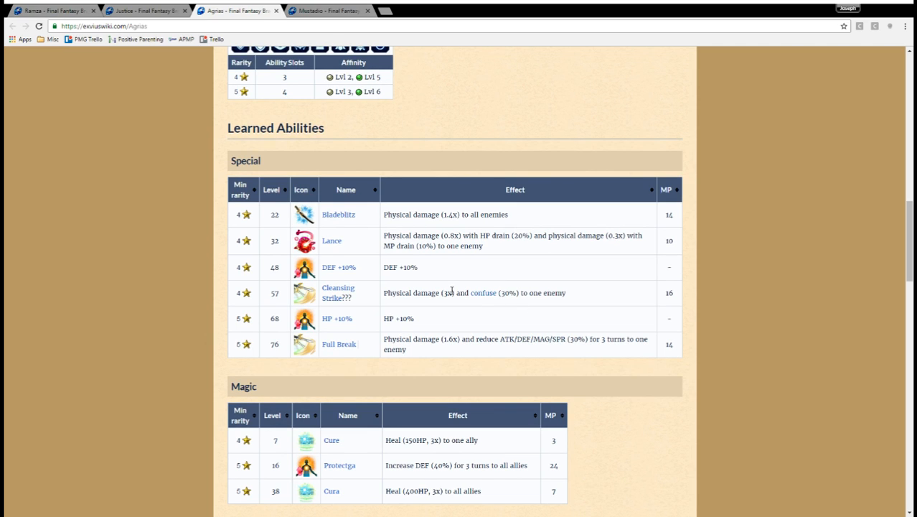
mouse_move(383, 362)
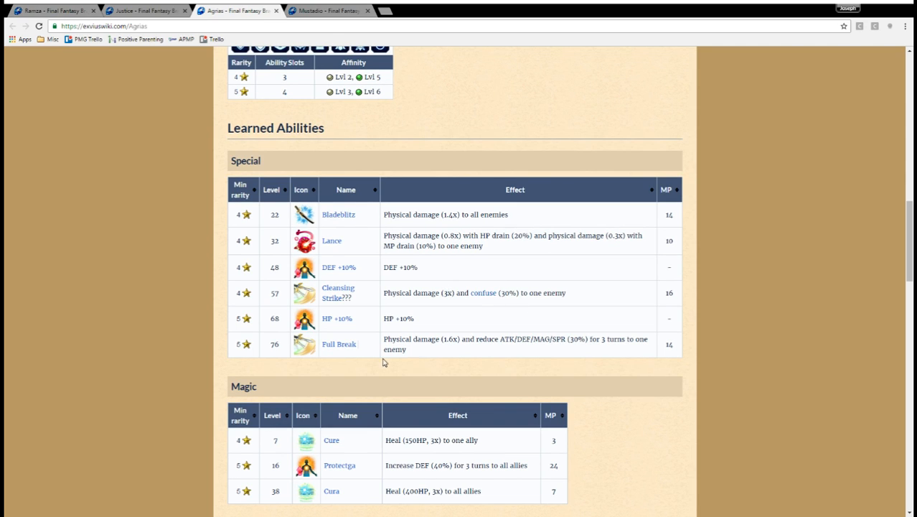
mouse_move(238, 348)
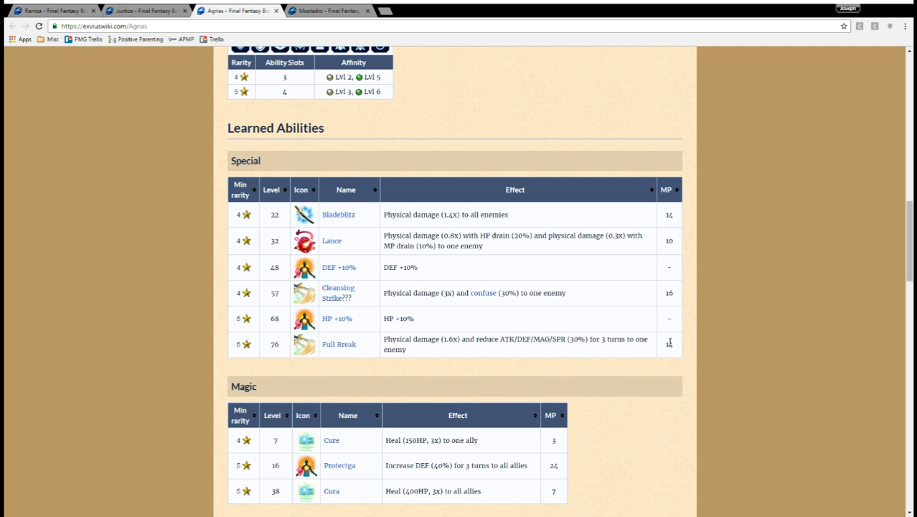
scroll("down", 3)
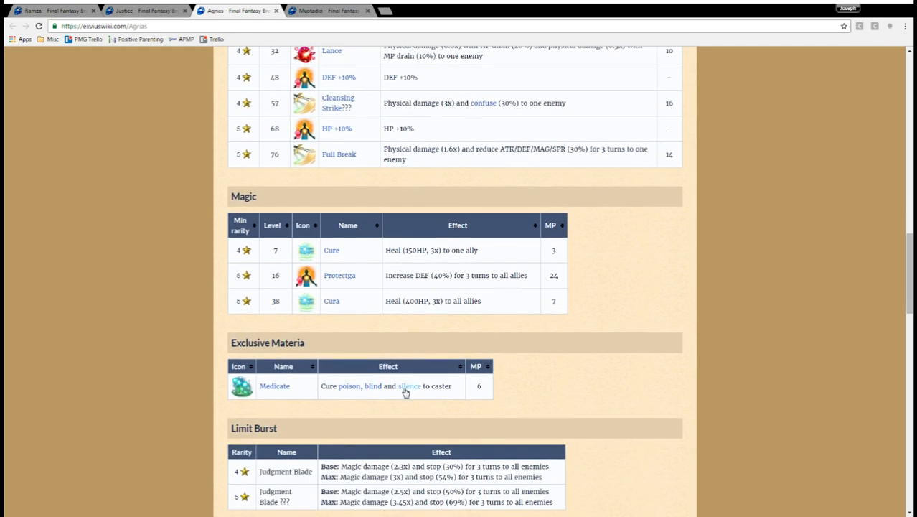
Scroll Agrias's page down to the Judgment Blade Limit Burst and Awakening heading.
scroll("down", 3)
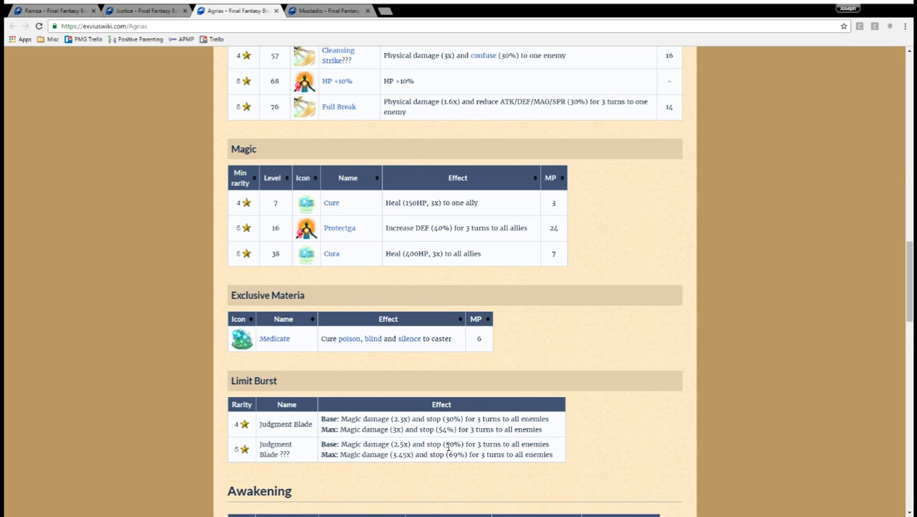
mouse_move(541, 447)
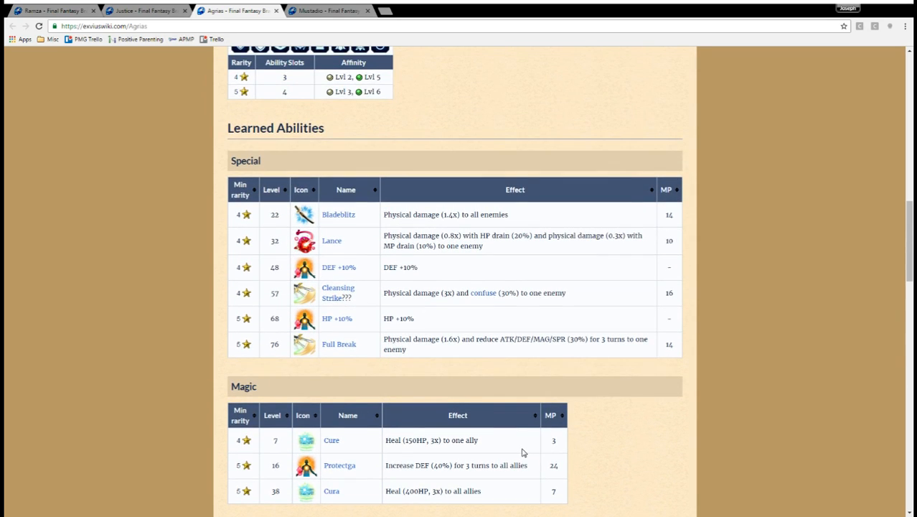
mouse_move(427, 330)
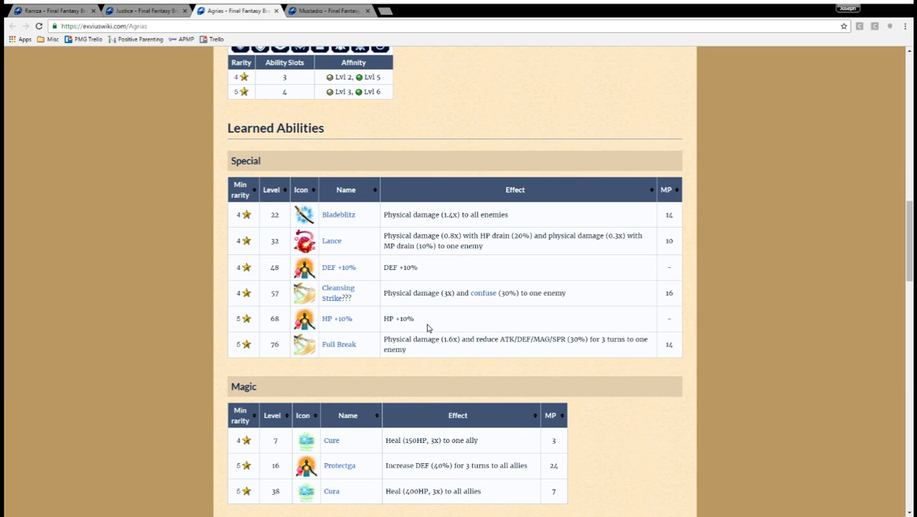
mouse_move(452, 363)
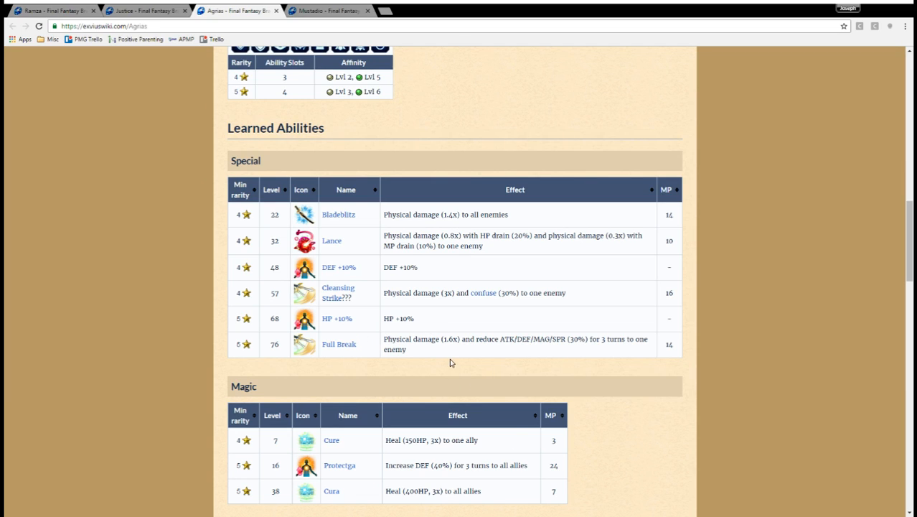
mouse_move(443, 362)
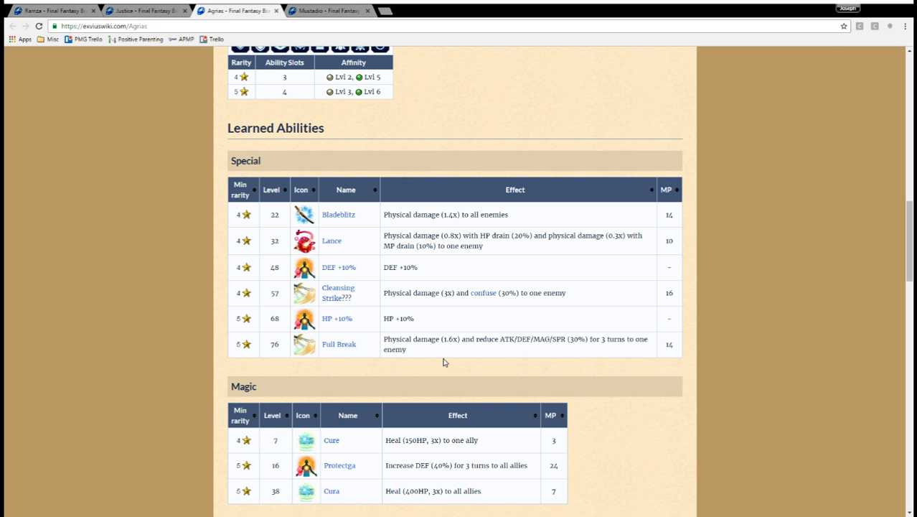
scroll("down", 3)
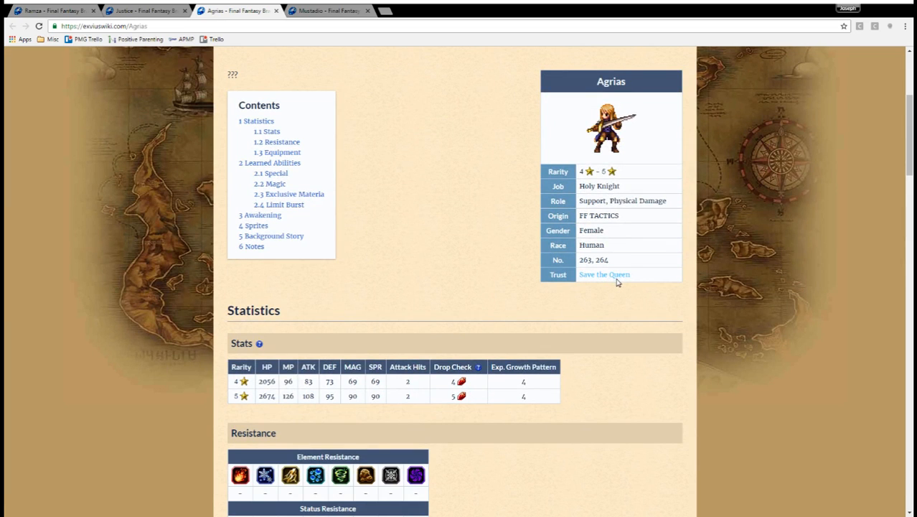
Open Agrias's Save the Queen great sword page in a new tab and scroll through it.
left_click(604, 274)
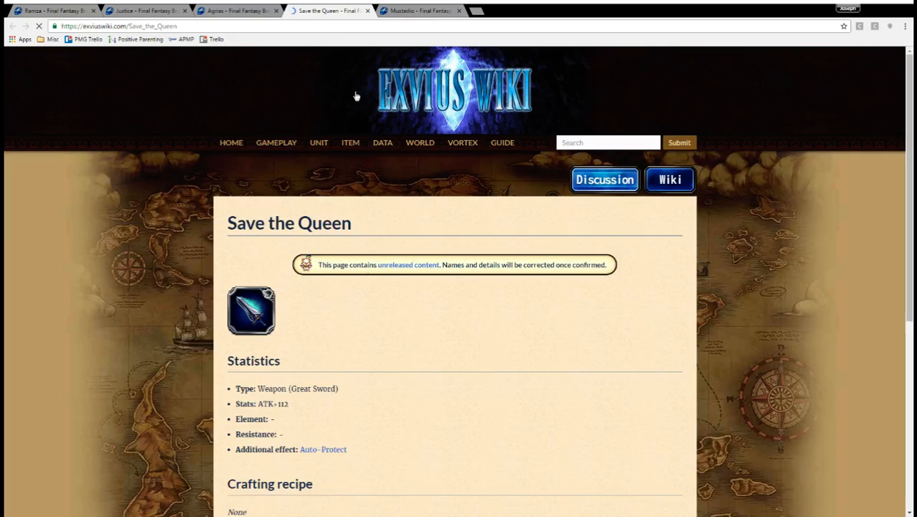
scroll("down", 3)
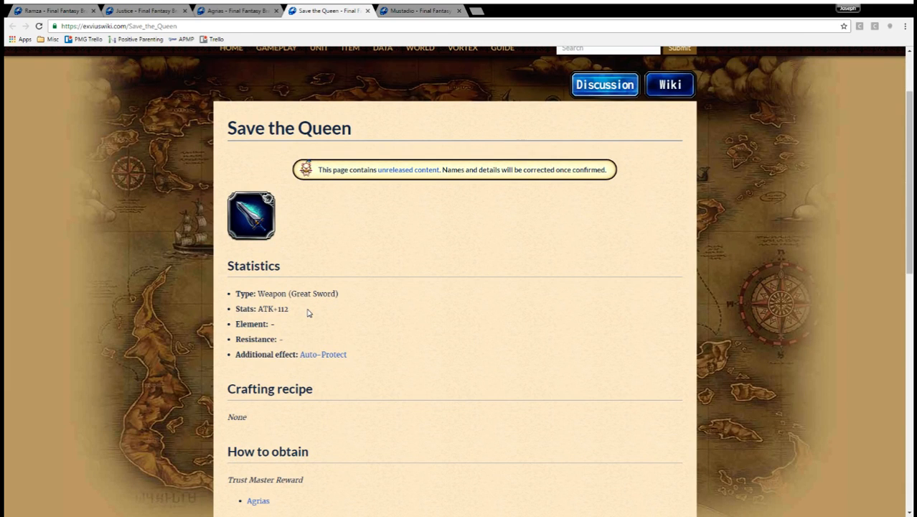
mouse_move(379, 366)
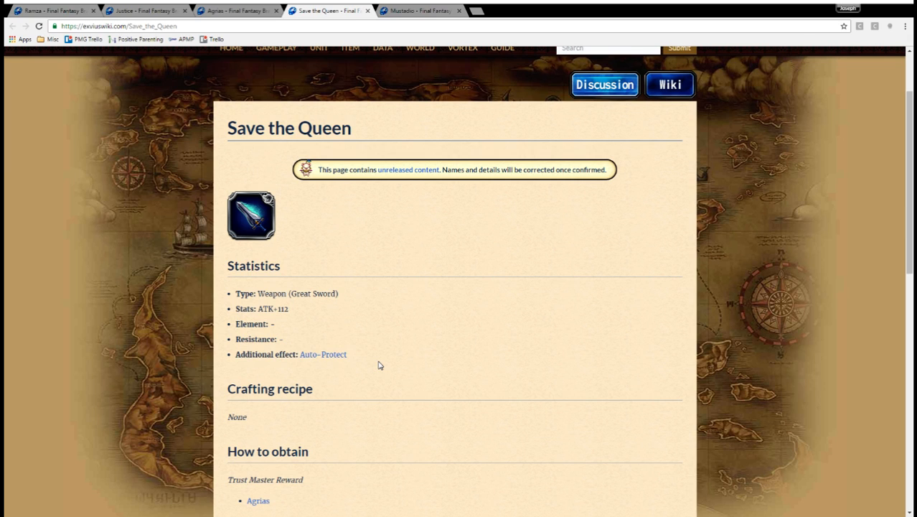
mouse_move(279, 246)
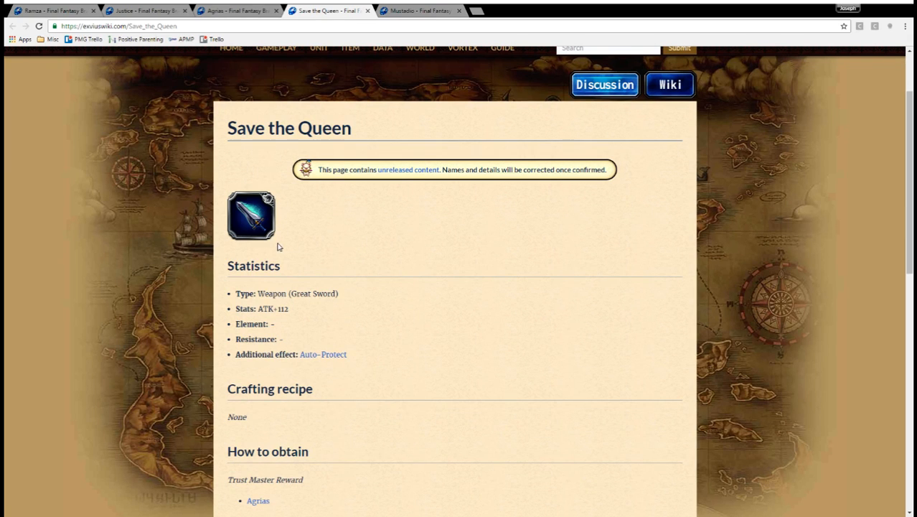
mouse_move(310, 249)
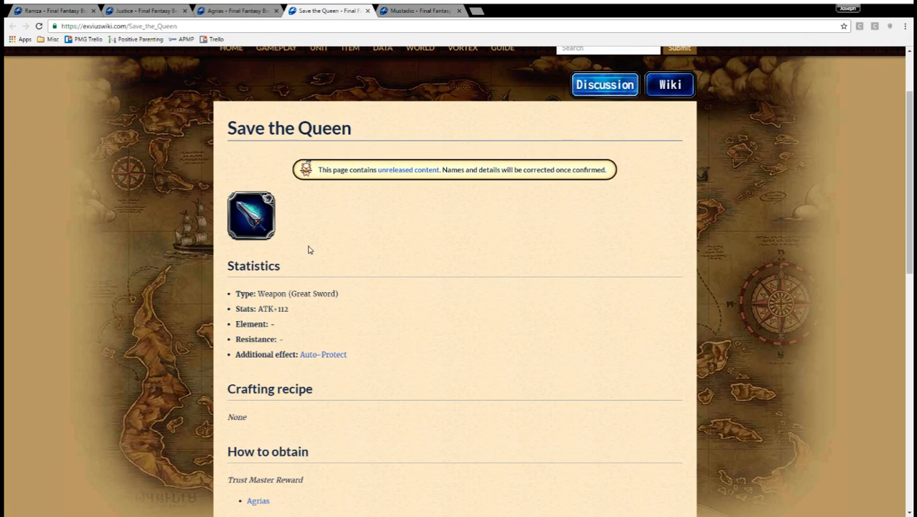
mouse_move(380, 217)
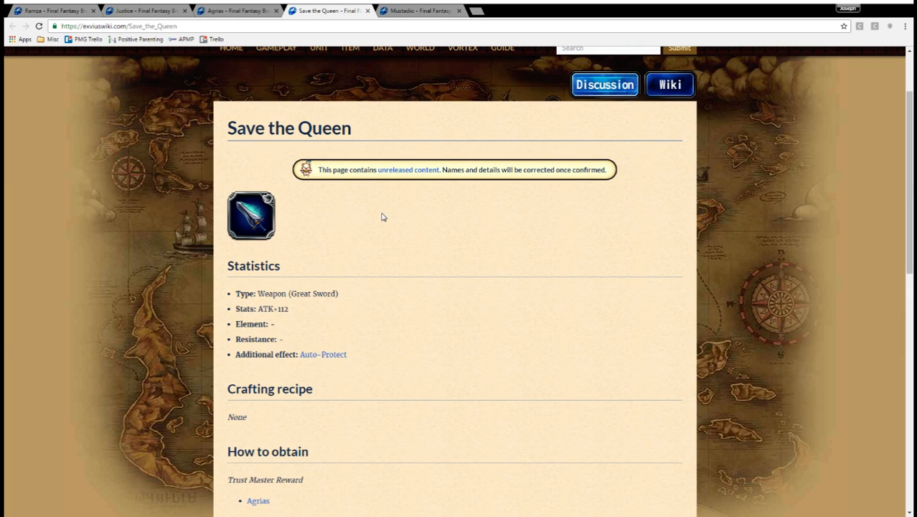
mouse_move(361, 356)
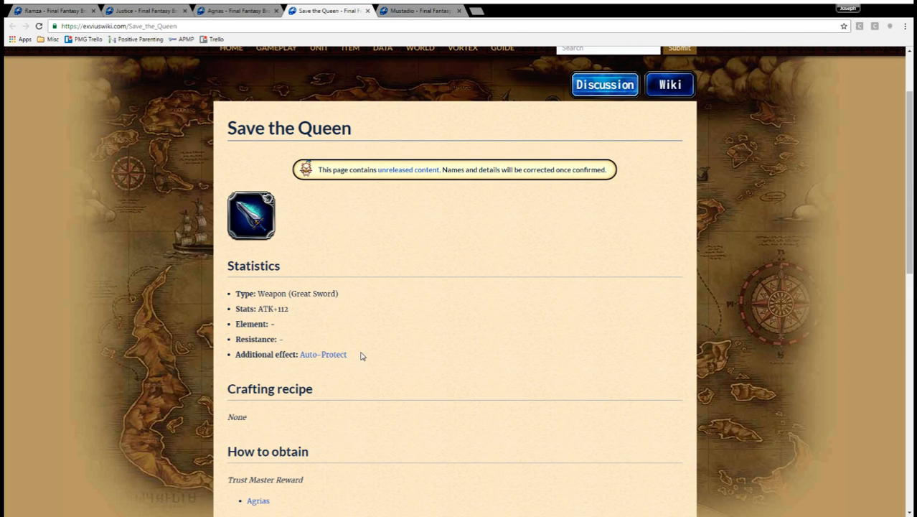
mouse_move(294, 331)
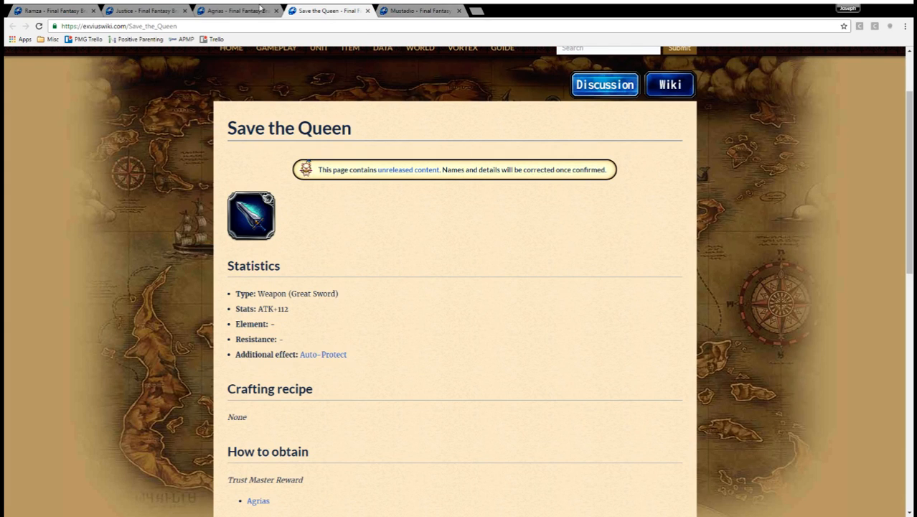
Switch to Mustadio's tab and scroll his Engineer page to the Romandan Pistol trust row.
left_click(420, 10)
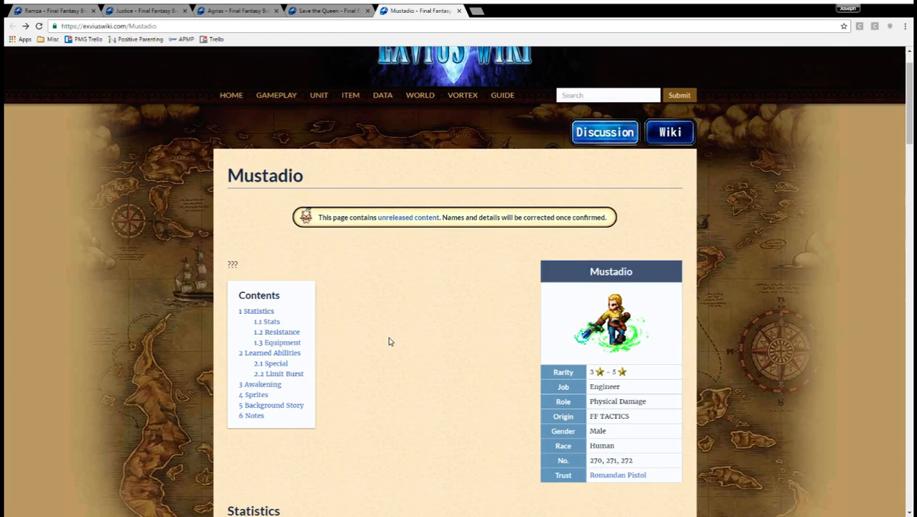
scroll("down", 3)
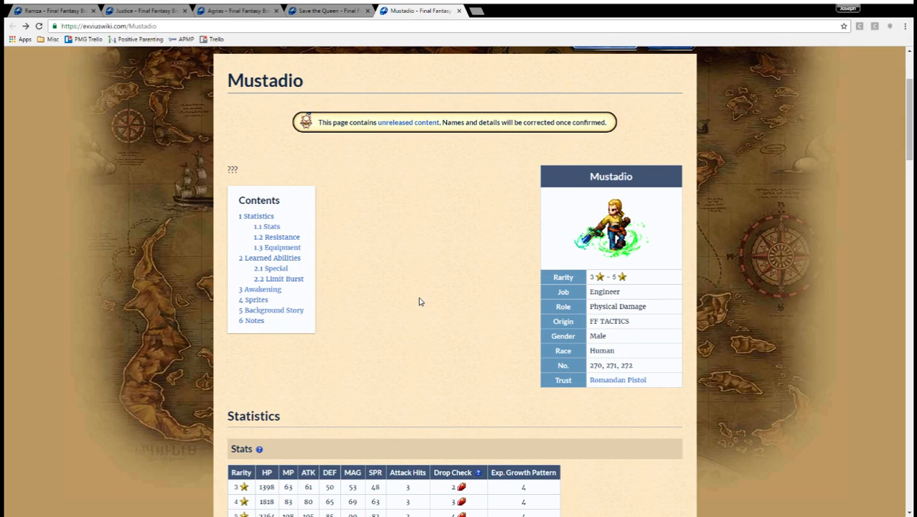
mouse_move(381, 367)
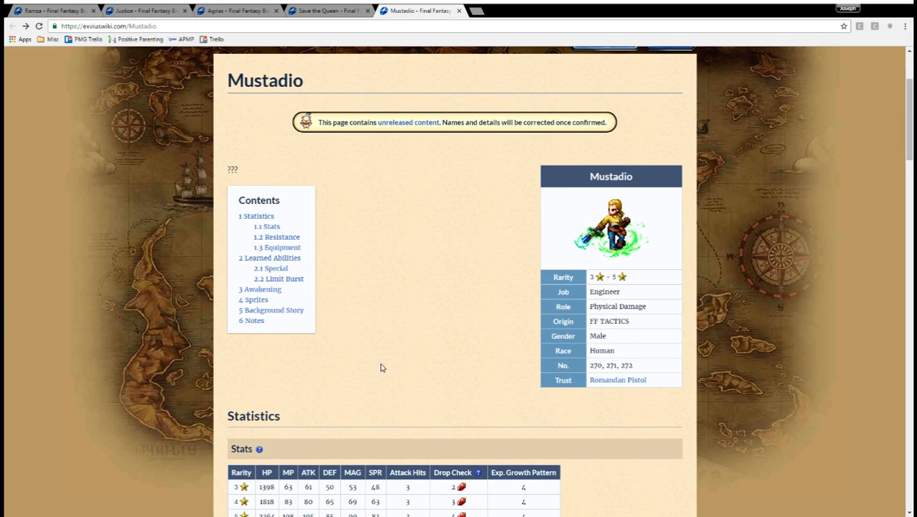
scroll("down", 3)
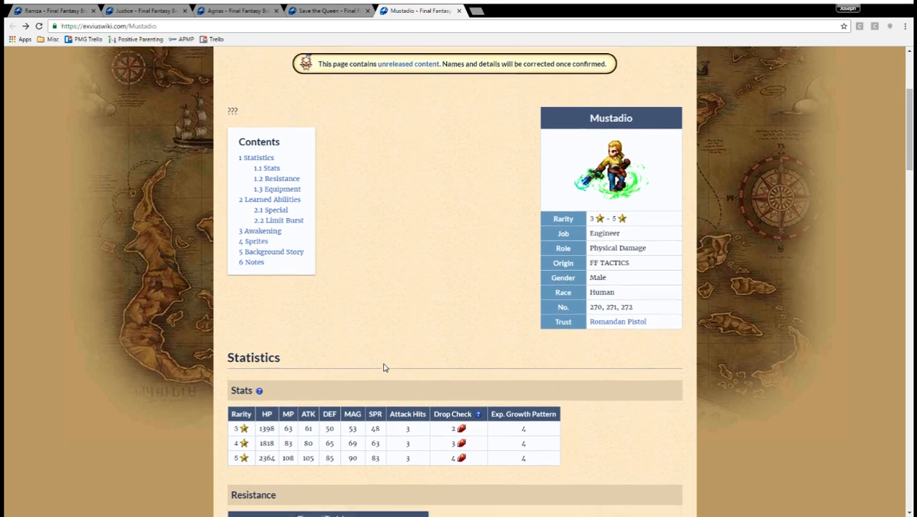
scroll("down", 3)
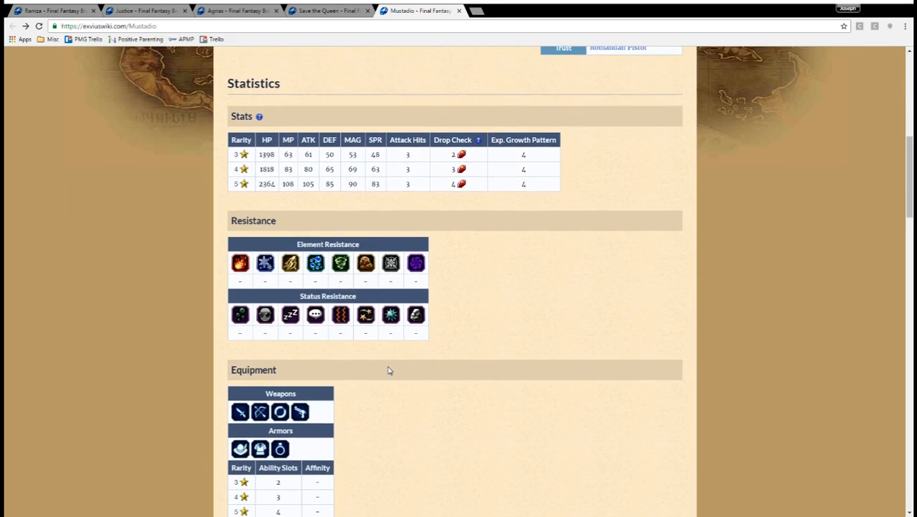
scroll("down", 3)
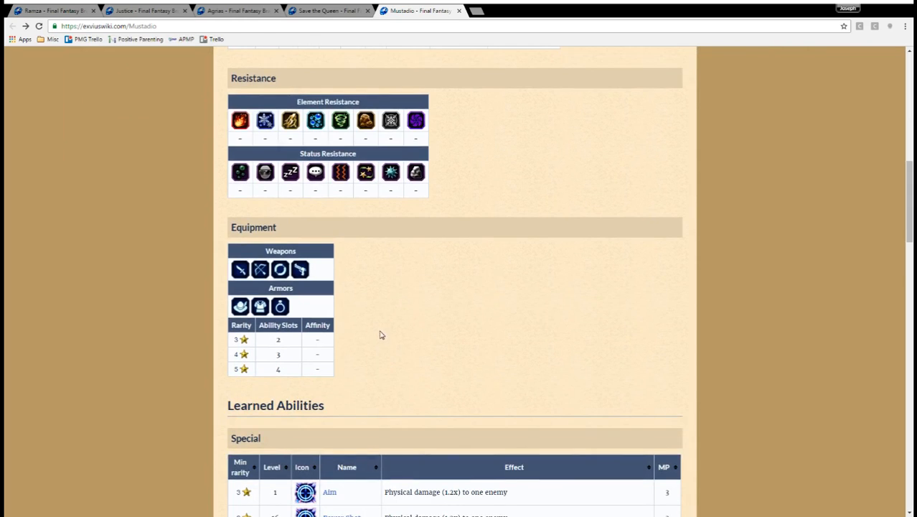
mouse_move(351, 362)
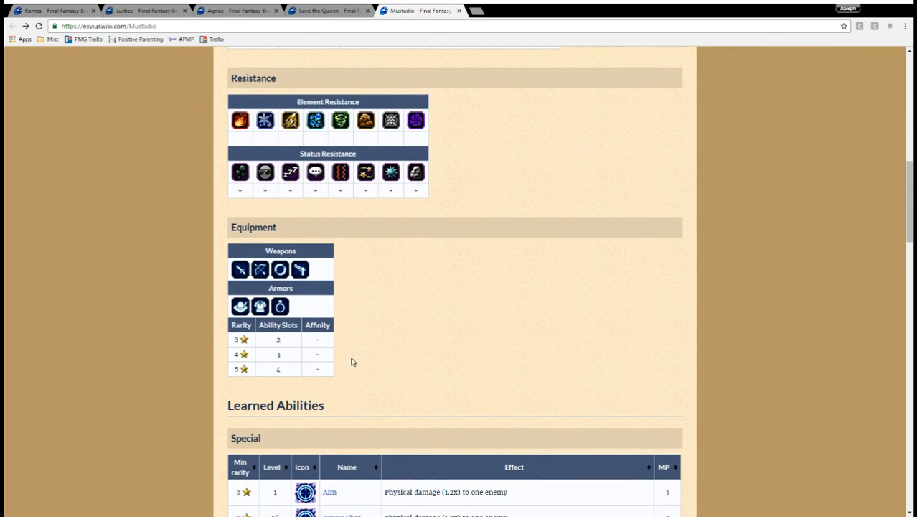
mouse_move(248, 278)
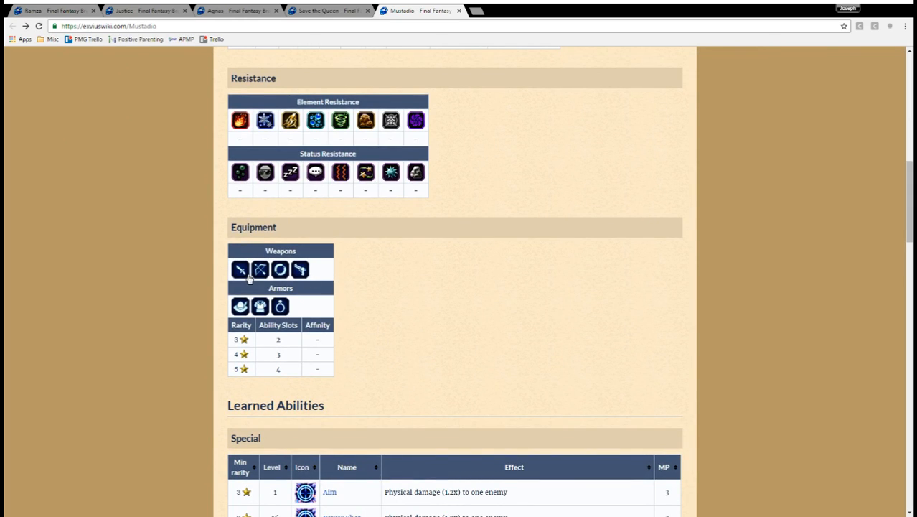
mouse_move(442, 368)
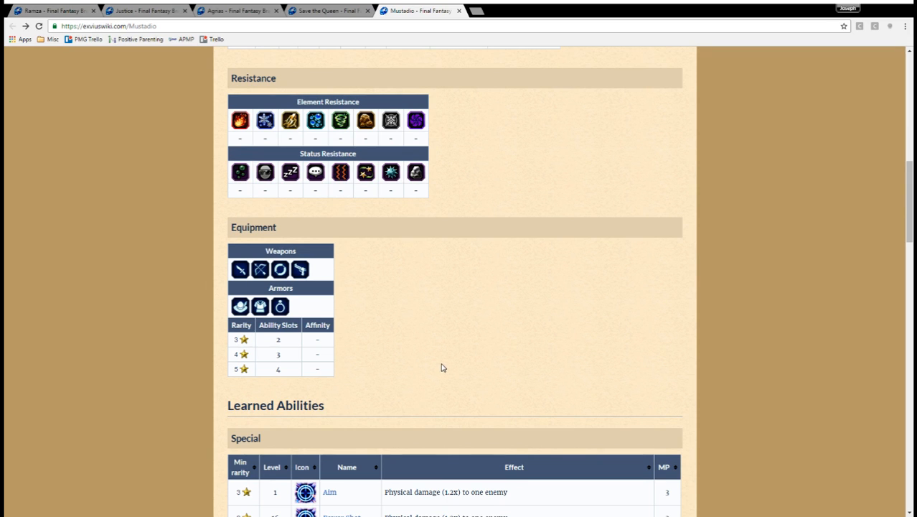
scroll("down", 3)
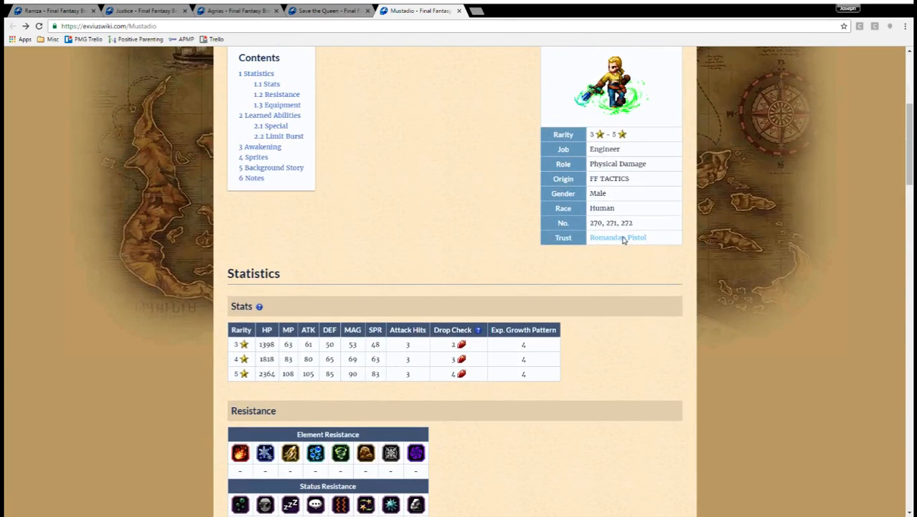
Open the Romandan Pistol trust reward page, a gun with ATK+107.
left_click(617, 236)
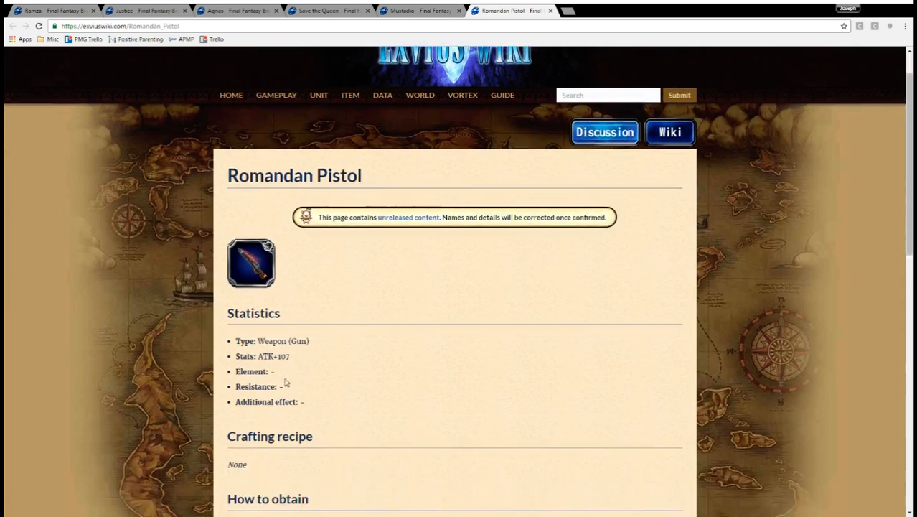
mouse_move(414, 277)
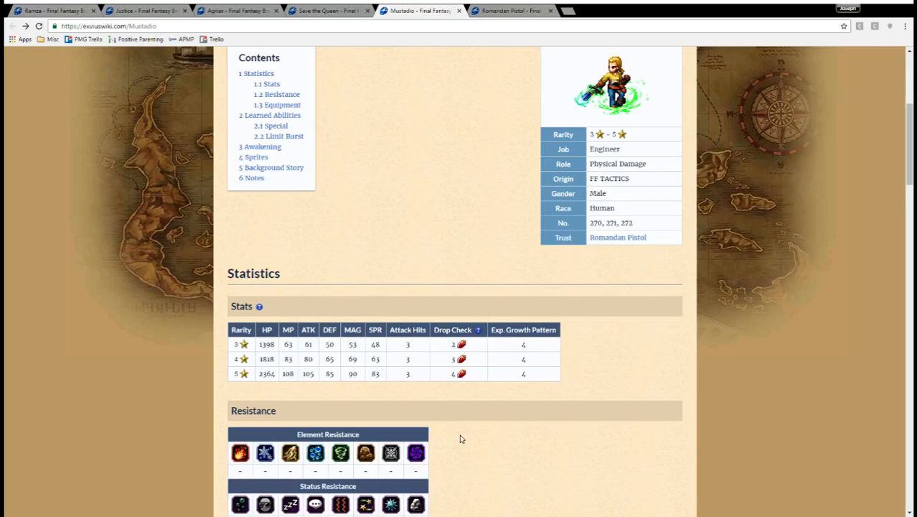
mouse_move(448, 431)
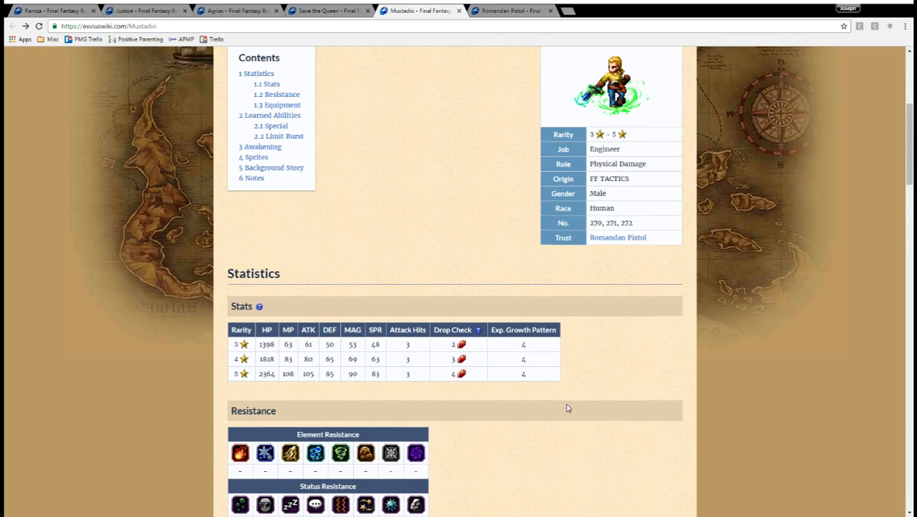
Scroll to Mustadio's Special abilities, Aim through Rapid Fire, highlighting the Arm Shot effect.
scroll("down", 3)
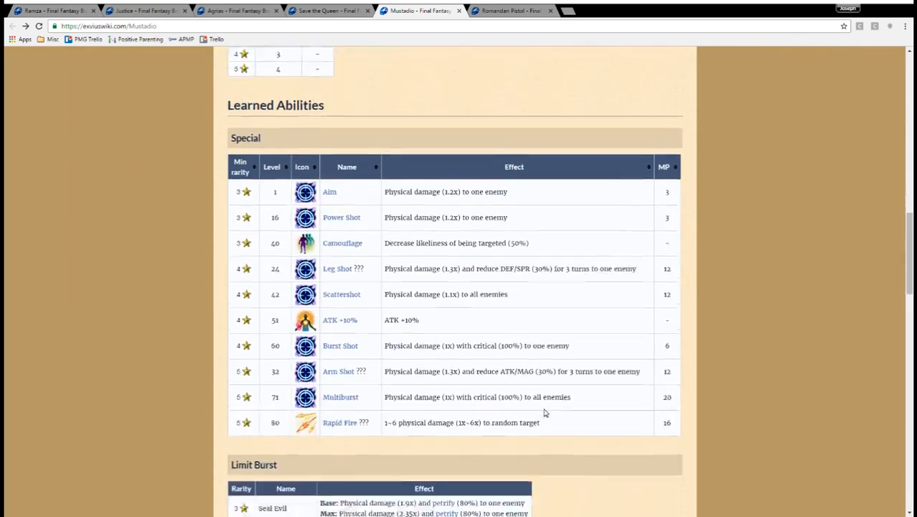
scroll("down", 3)
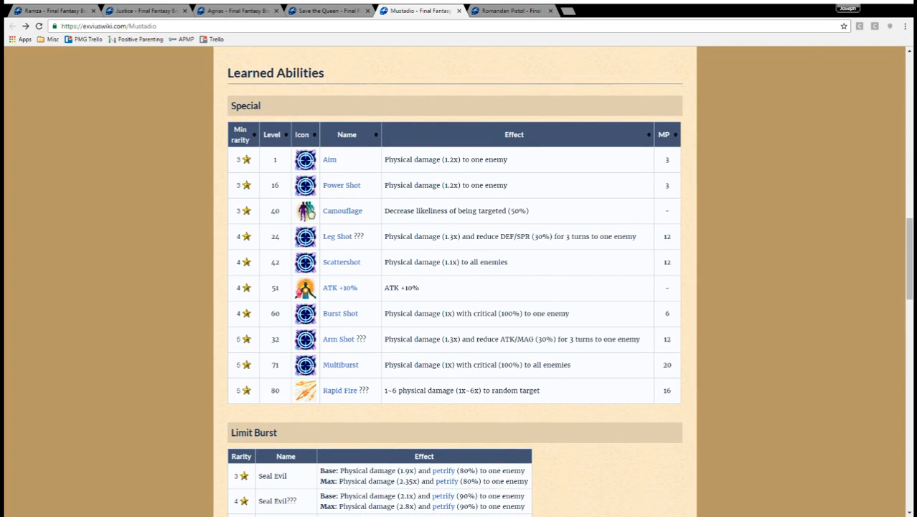
mouse_move(289, 370)
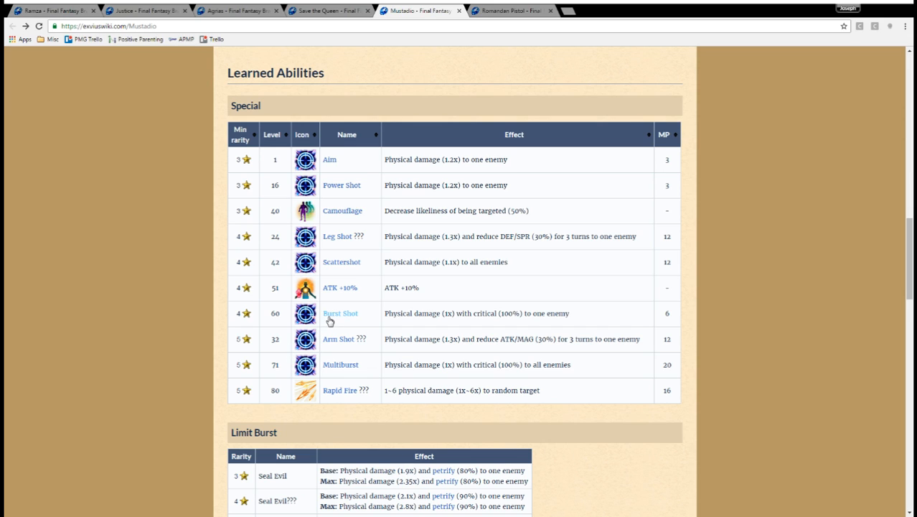
mouse_move(403, 304)
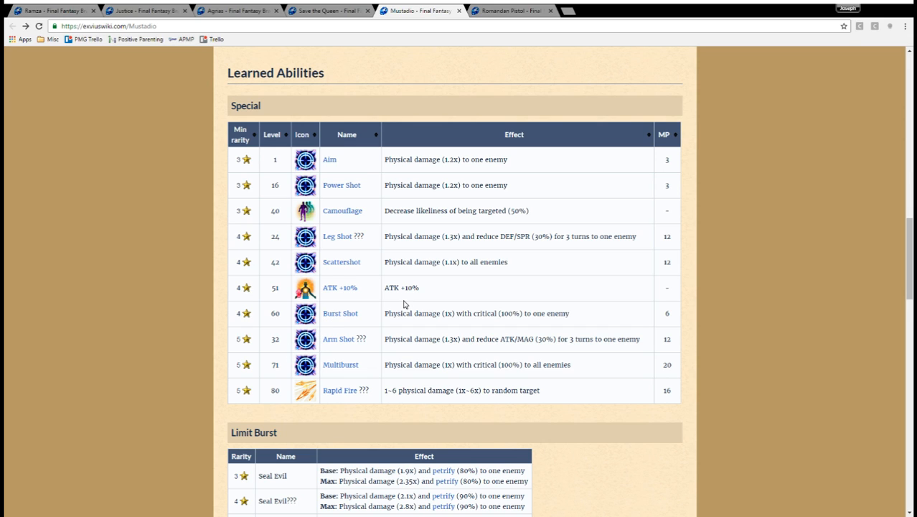
mouse_move(422, 289)
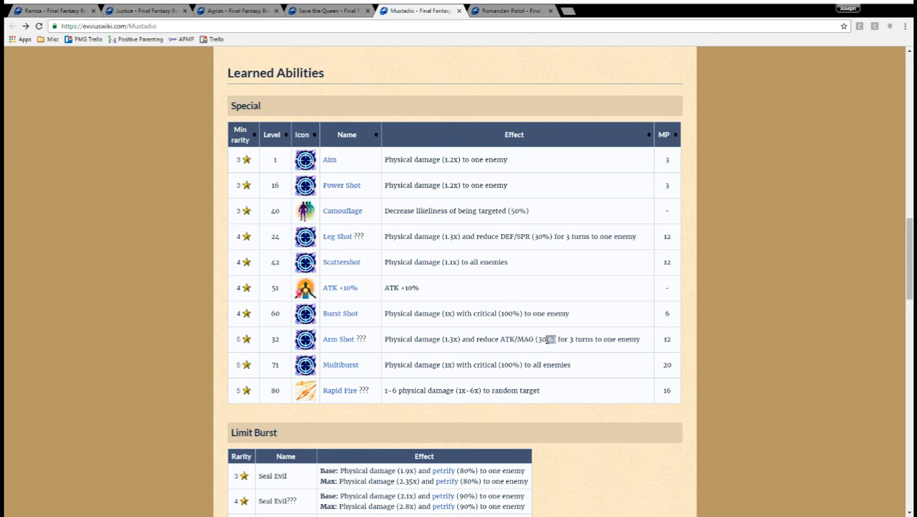
left_click_drag(502, 339, 553, 338)
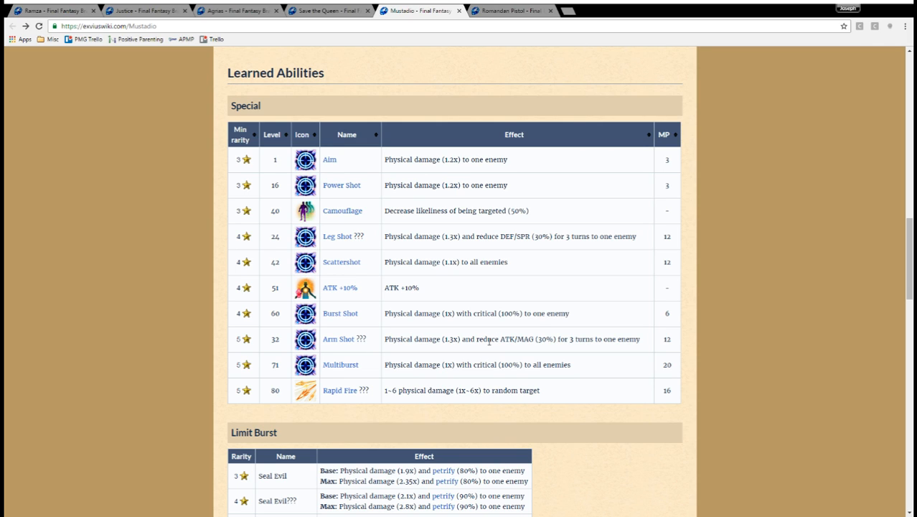
mouse_move(472, 246)
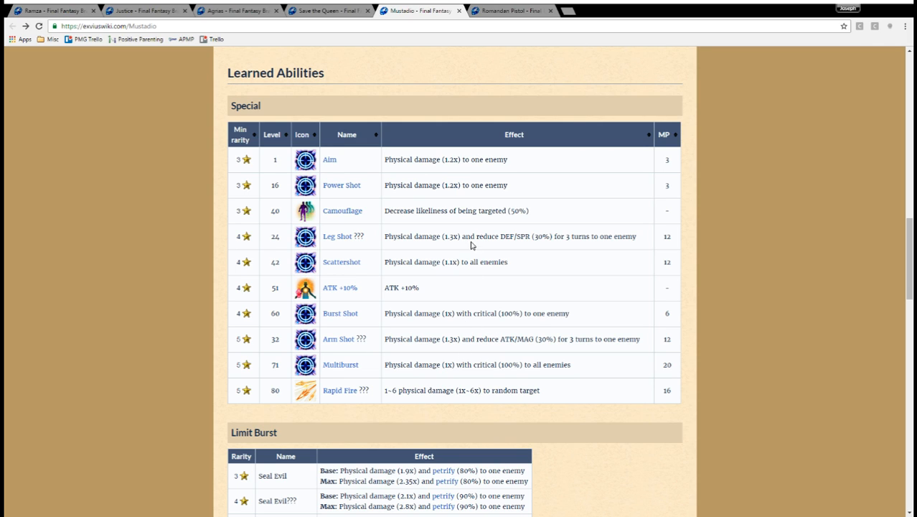
mouse_move(439, 354)
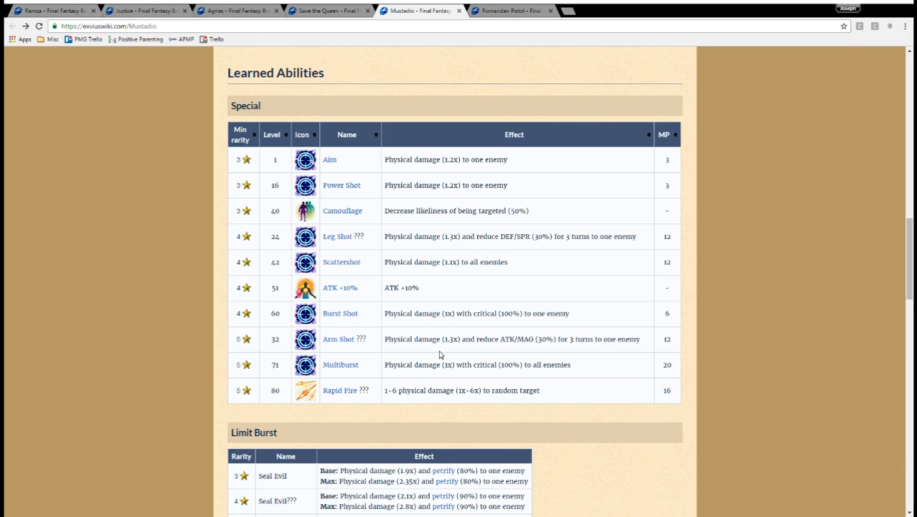
mouse_move(433, 352)
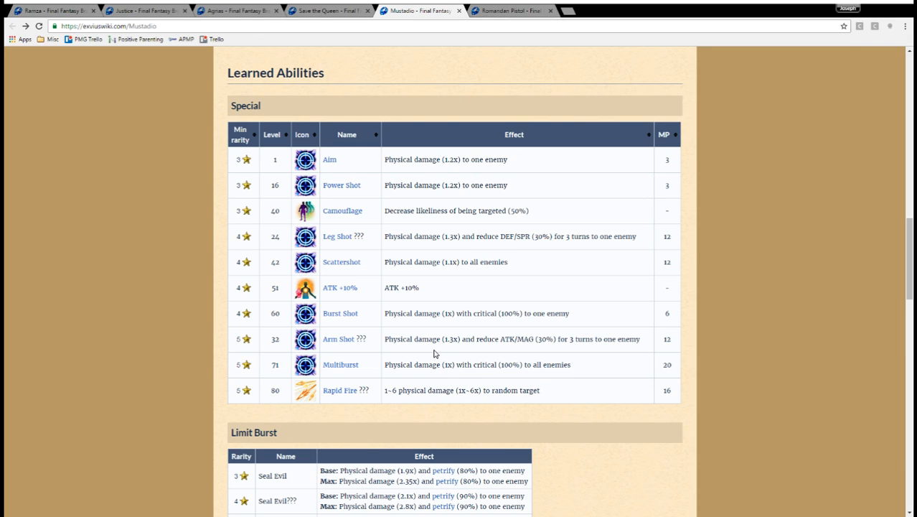
mouse_move(444, 335)
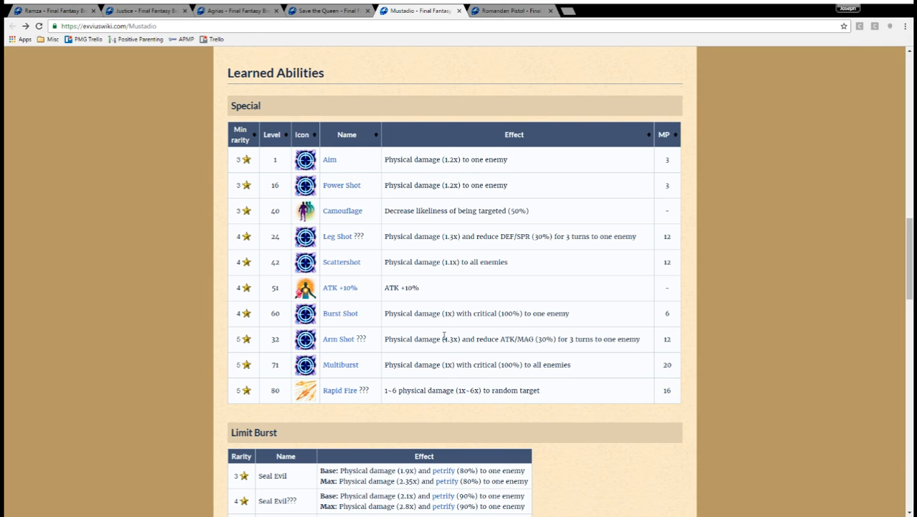
mouse_move(529, 358)
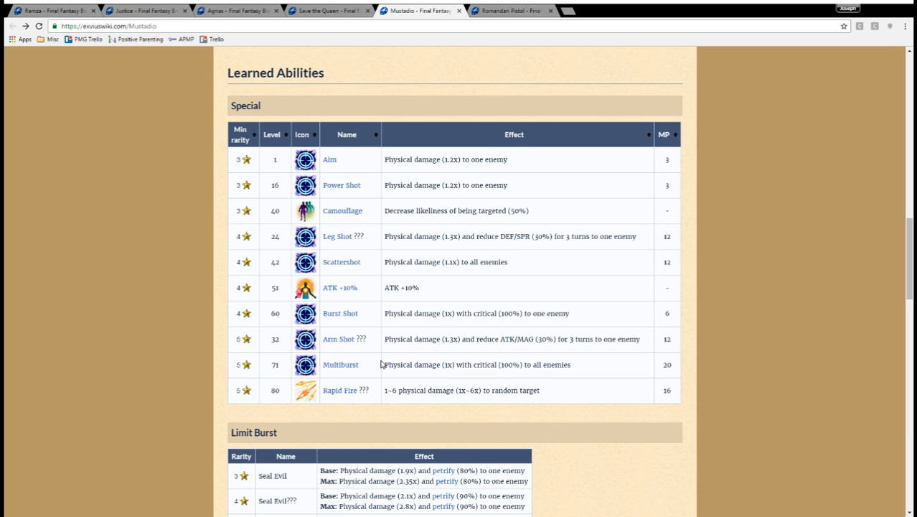
mouse_move(321, 395)
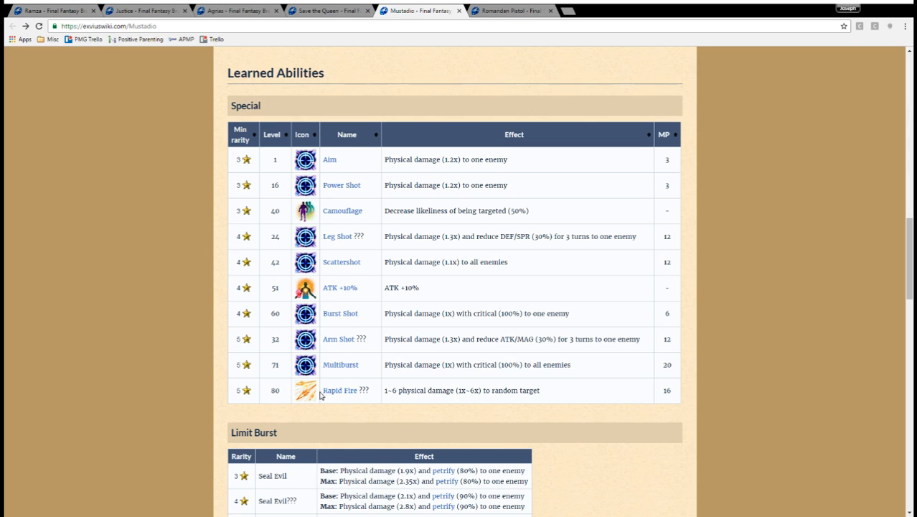
Clear the text selection and read all three Seal Evil Limit Burst tiers.
scroll("down", 3)
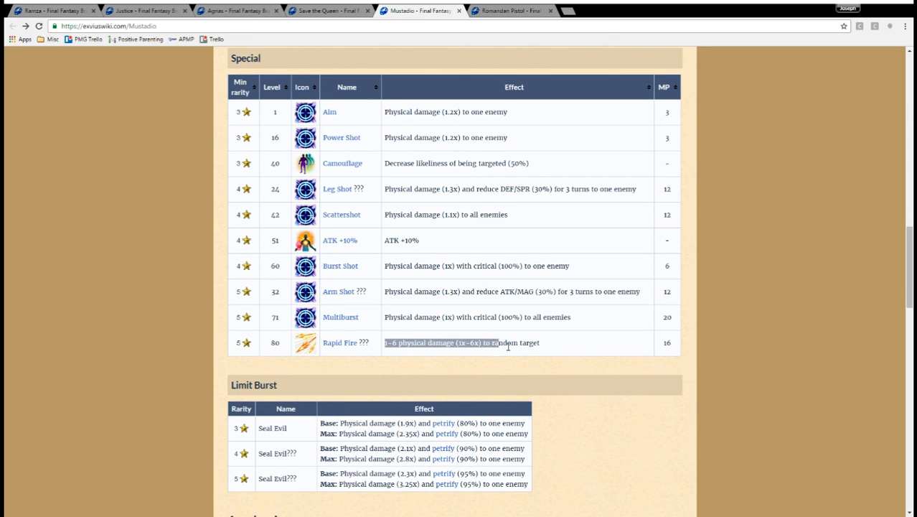
left_click(459, 342)
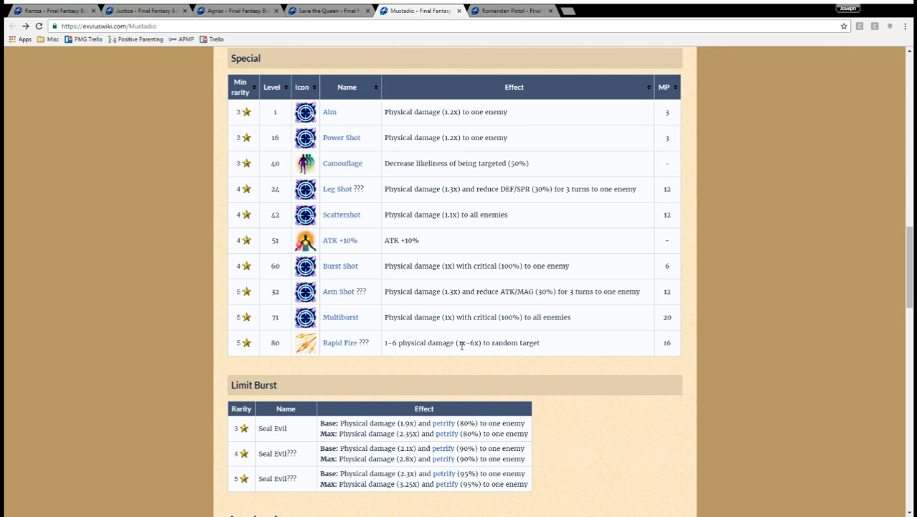
mouse_move(466, 342)
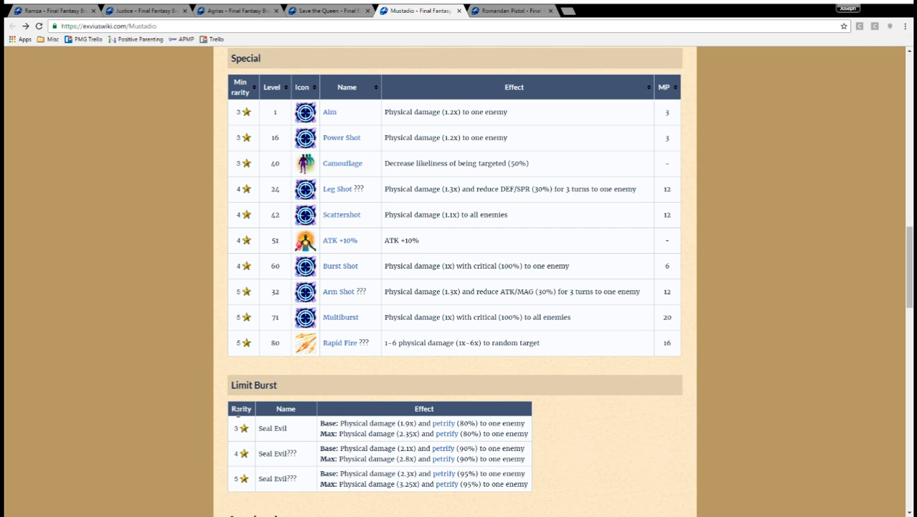
mouse_move(368, 391)
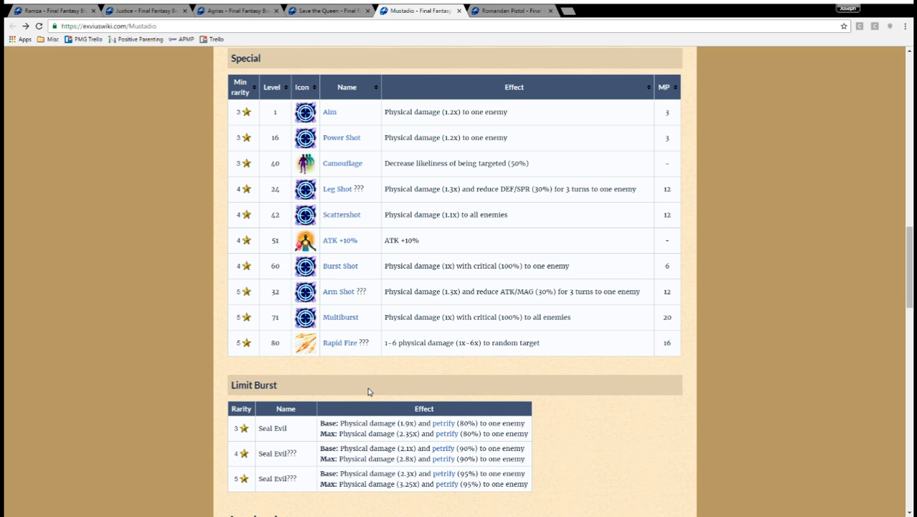
Scroll down to Mustadio's Awakening materials, from Allure Powder to Holy Crystal.
scroll("down", 3)
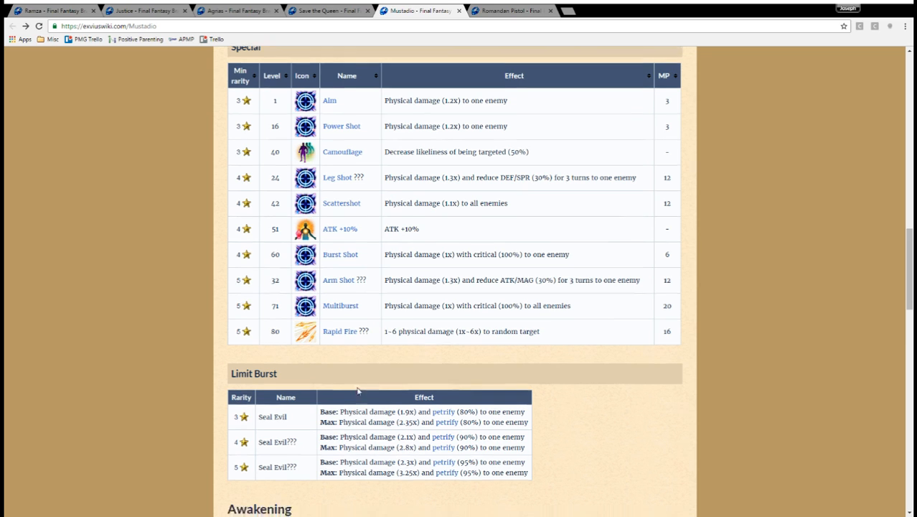
scroll("down", 3)
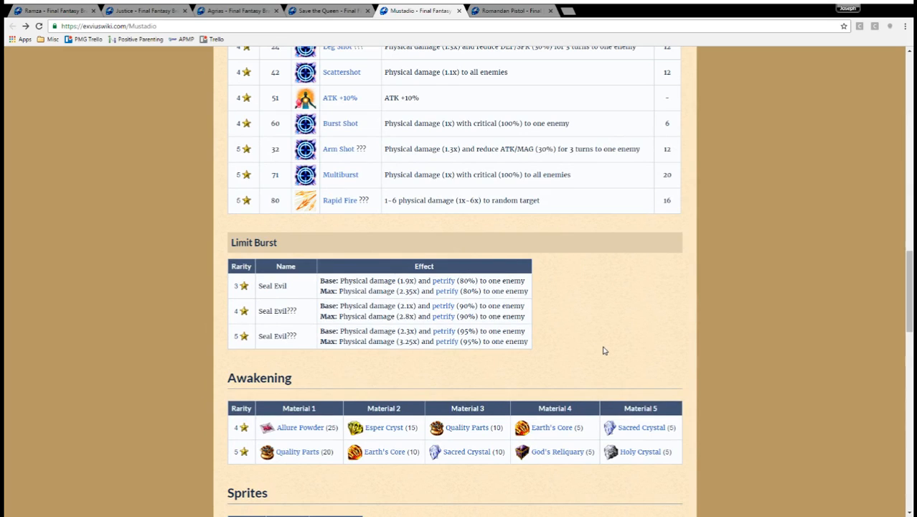
mouse_move(466, 340)
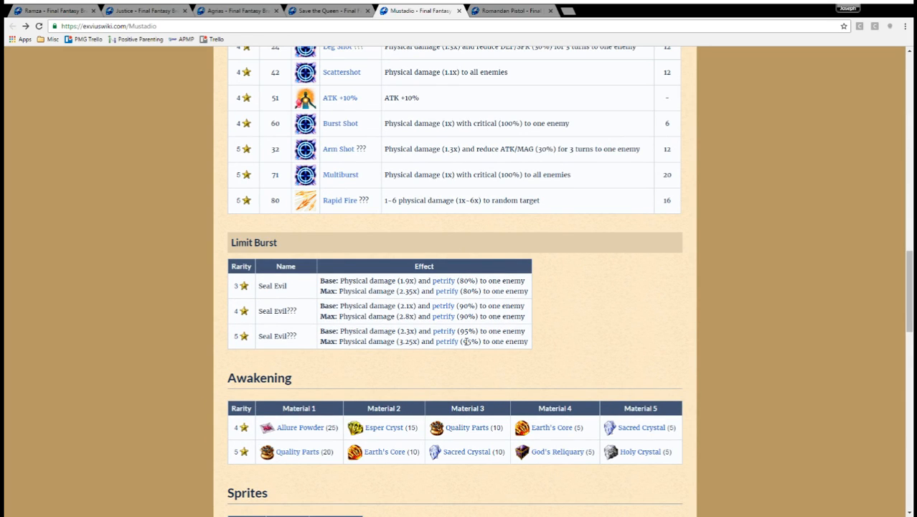
mouse_move(462, 363)
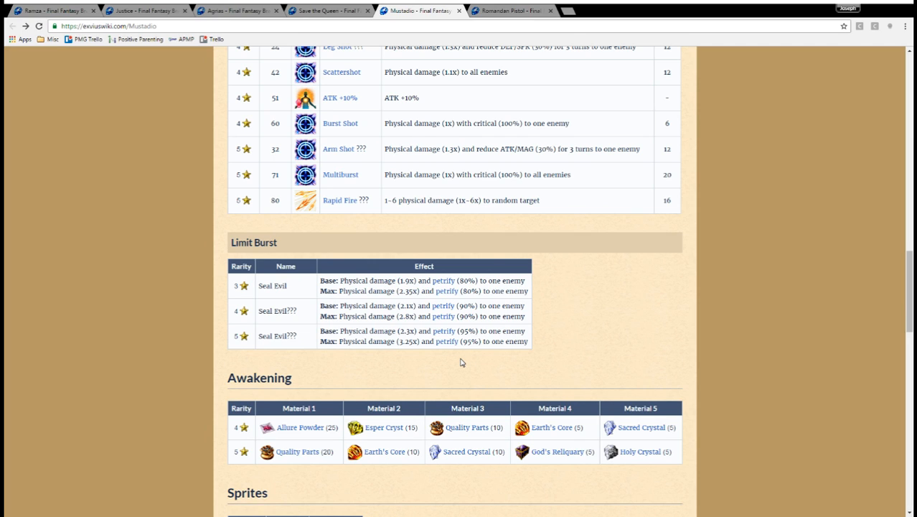
mouse_move(460, 362)
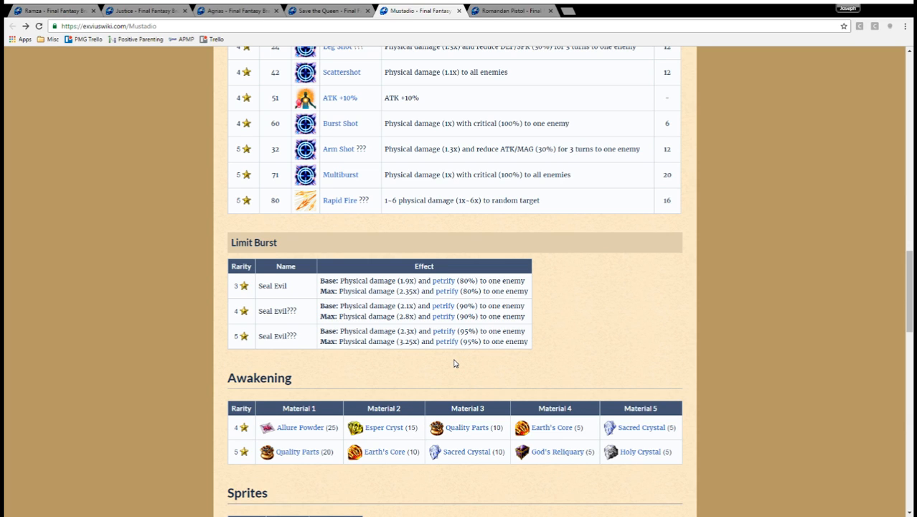
mouse_move(442, 366)
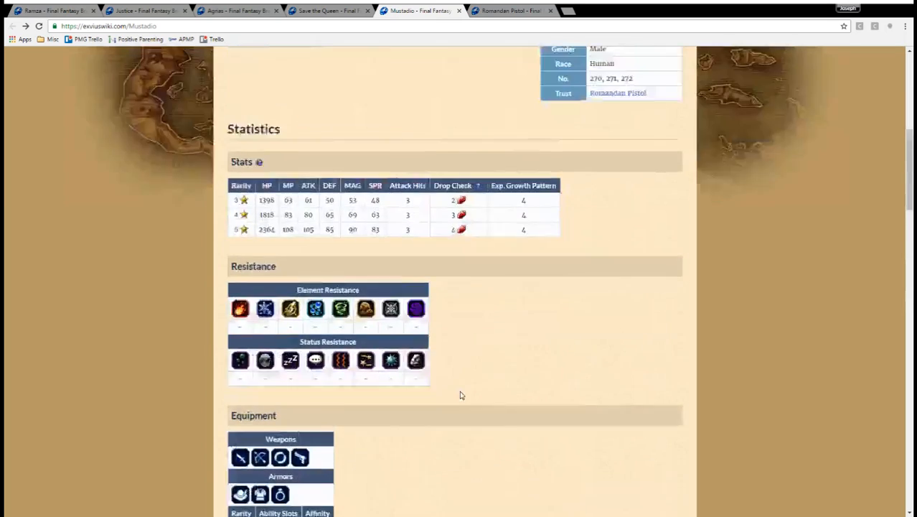
Scroll back to the top of Mustadio's page with his contents and stats table.
scroll("up", 3)
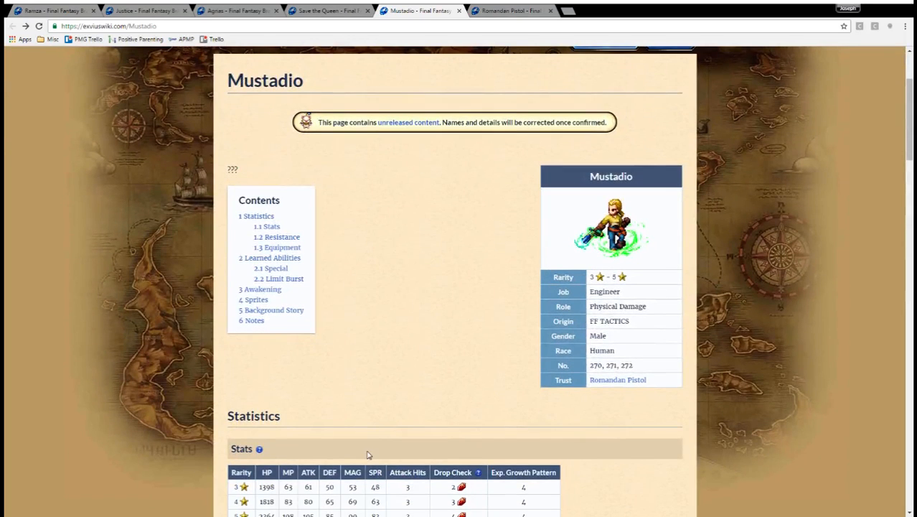
mouse_move(339, 346)
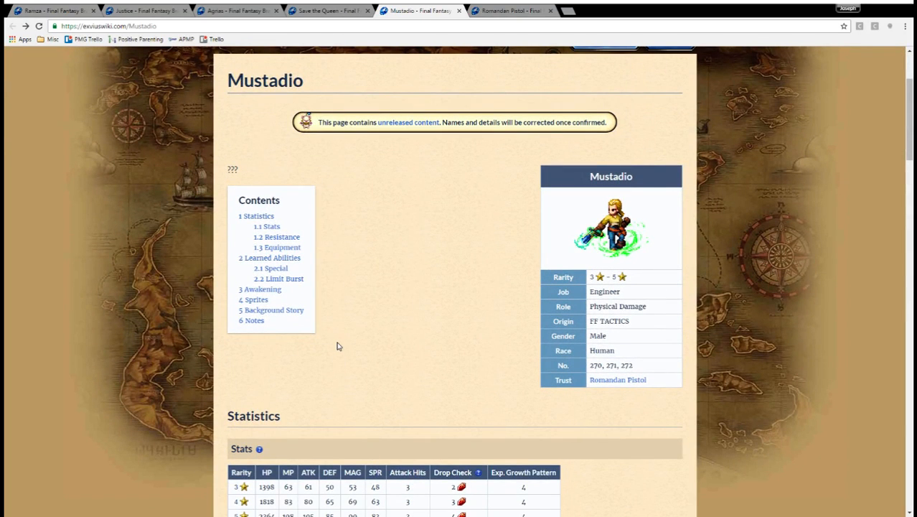
mouse_move(381, 331)
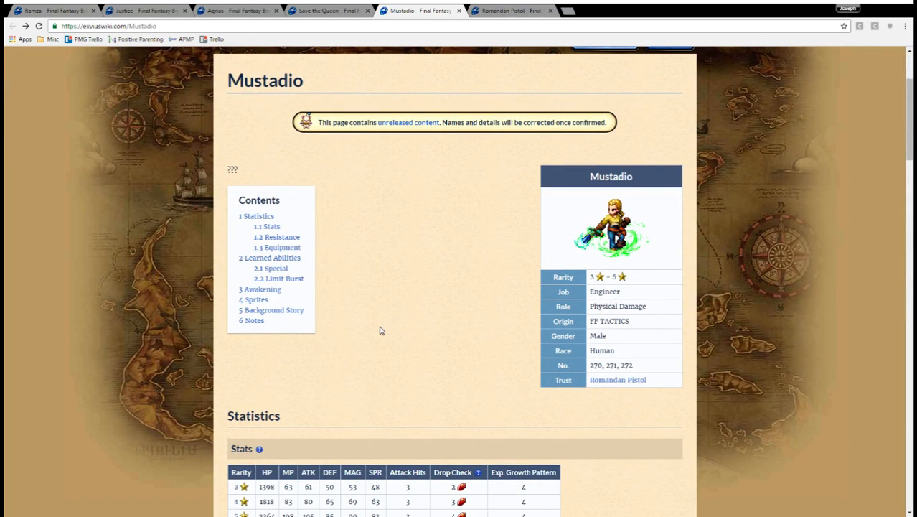
mouse_move(382, 328)
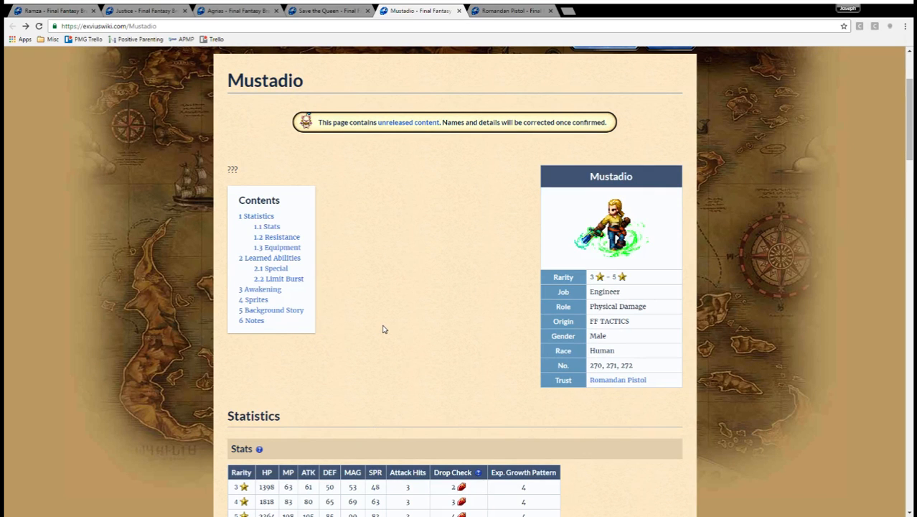
mouse_move(643, 280)
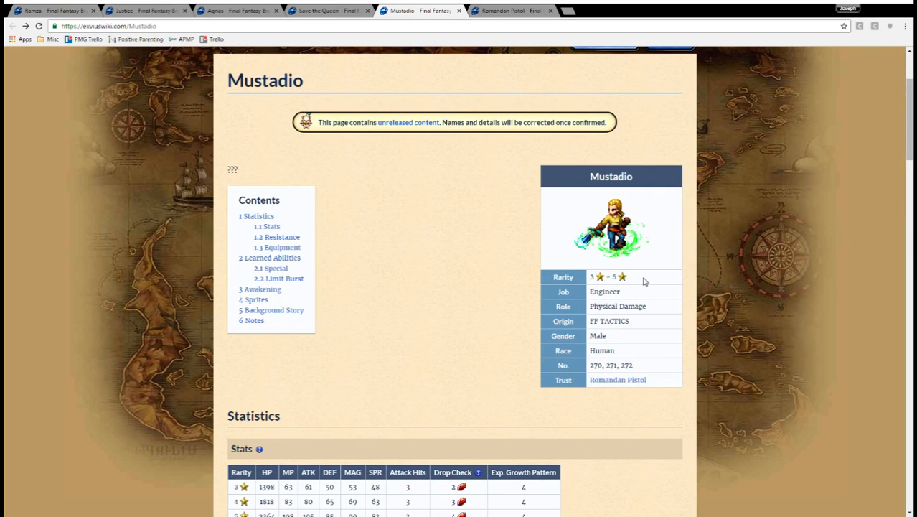